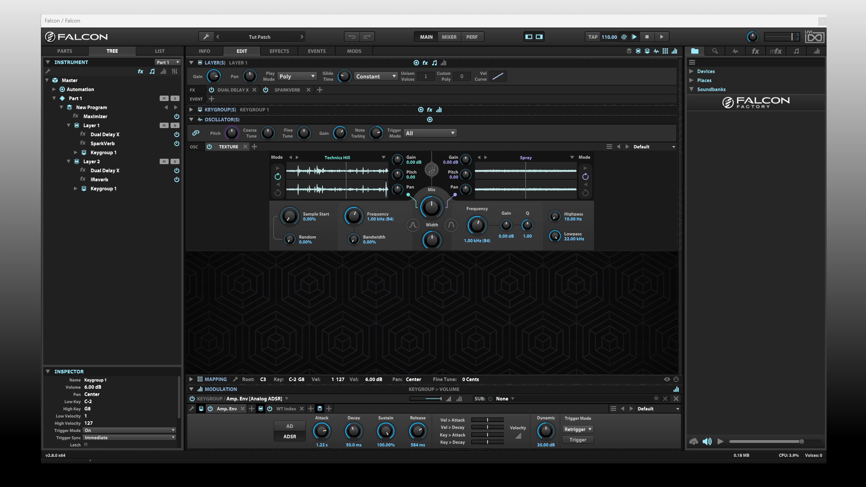
Start a new program and discard the previous patch's unsaved changes
left_click(207, 36)
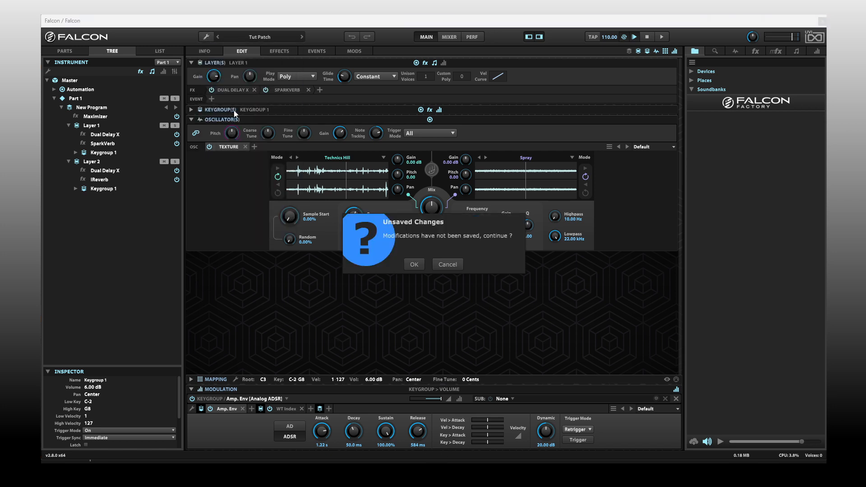
left_click(413, 264)
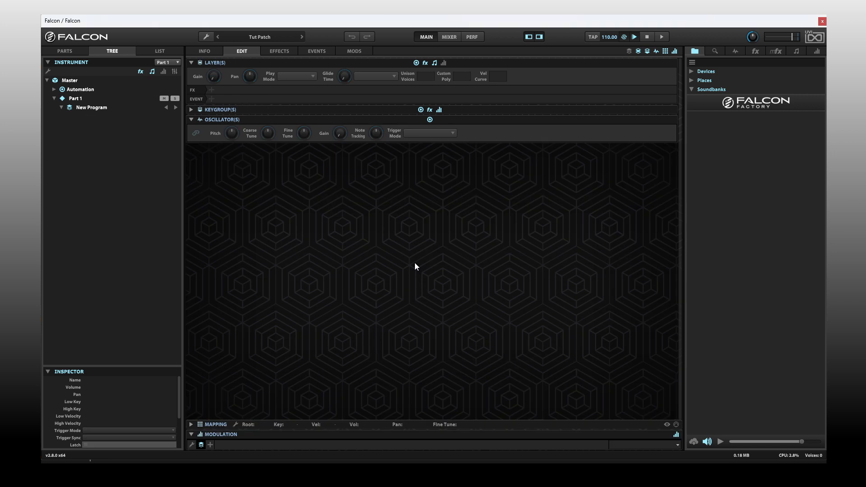
mouse_move(716, 62)
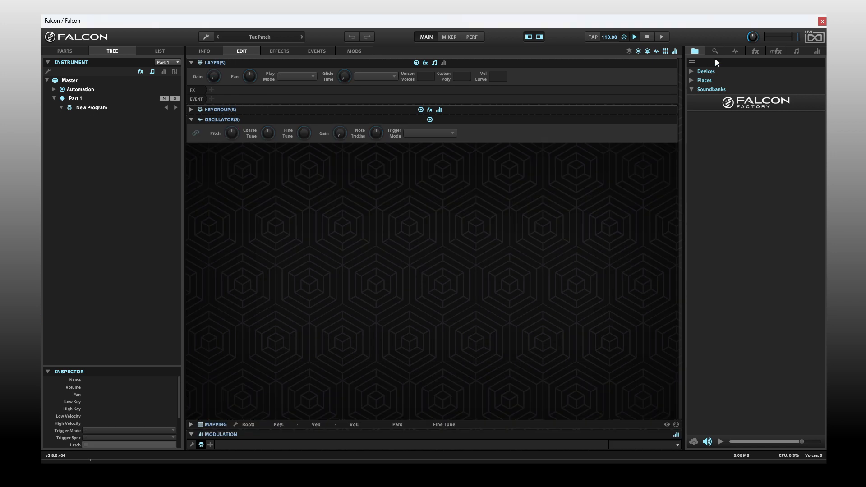
Show the oscillator browser in the right sidebar and expand the Mapping editor
left_click(735, 51)
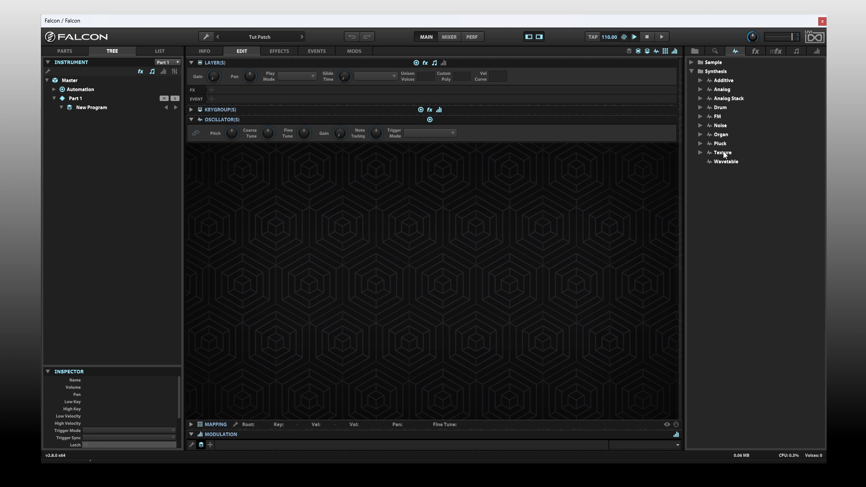
mouse_move(191, 382)
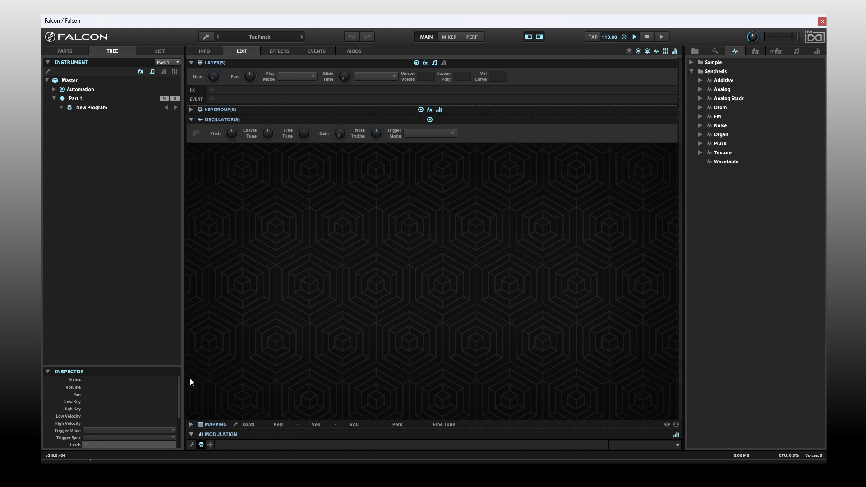
left_click(190, 424)
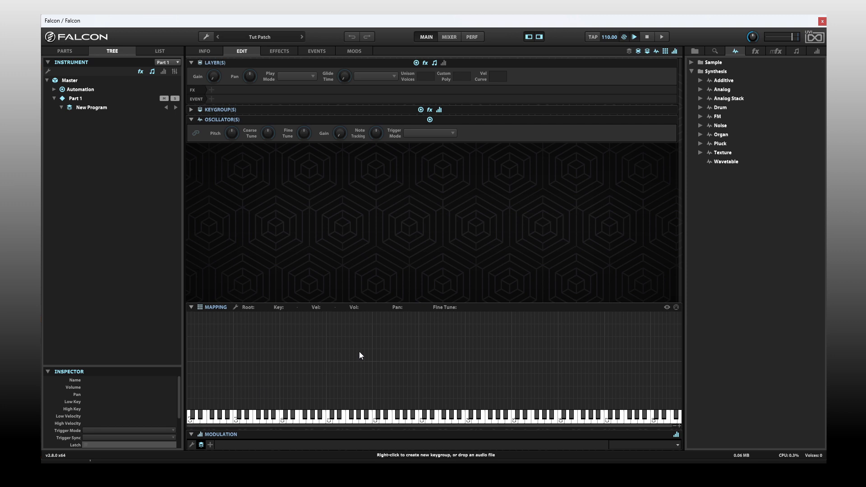
Create a C-2 to G8 synth-template keygroup and switch its oscillator to Texture
right_click(359, 354)
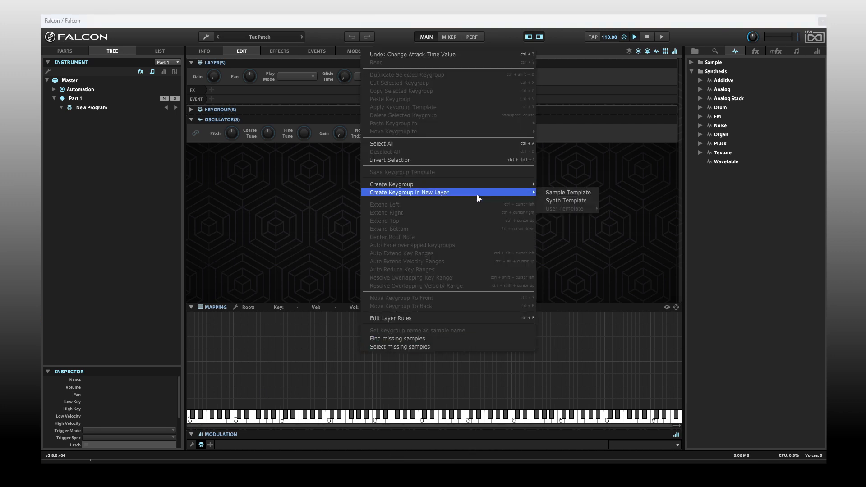
mouse_move(392, 184)
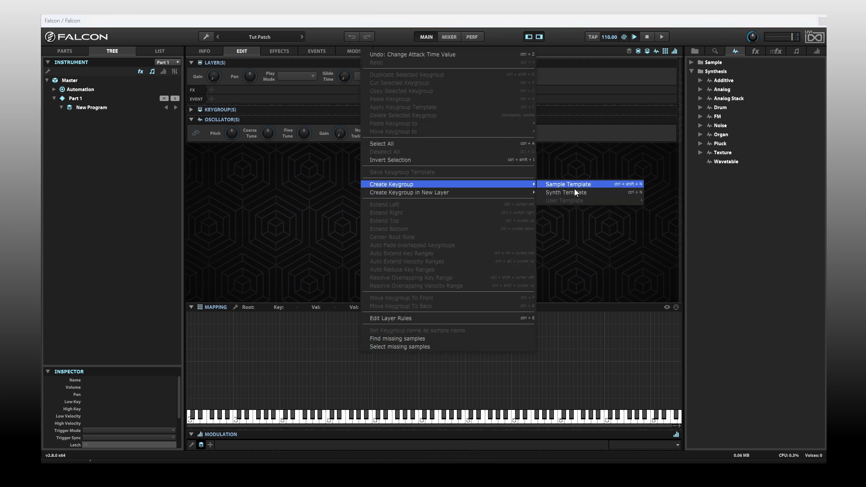
left_click(566, 192)
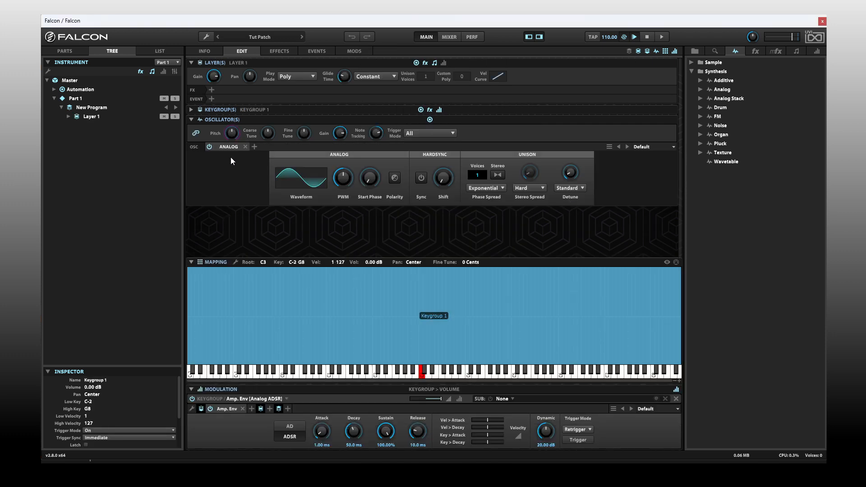
left_click(228, 146)
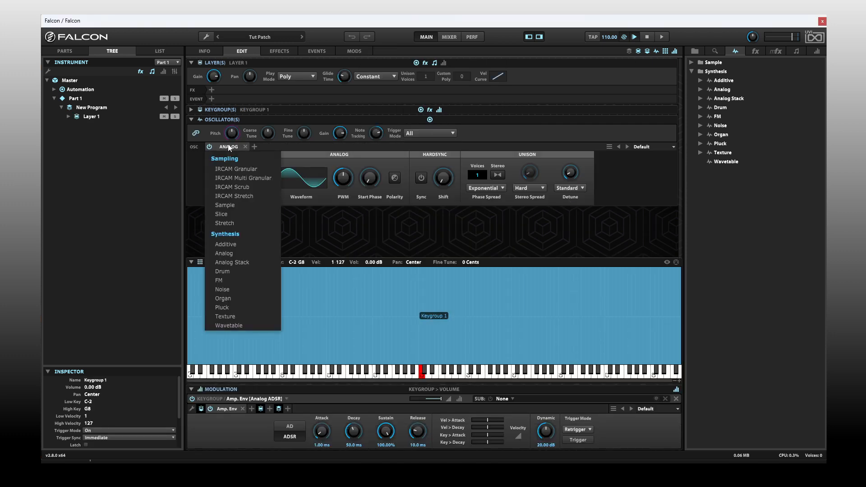
left_click(223, 253)
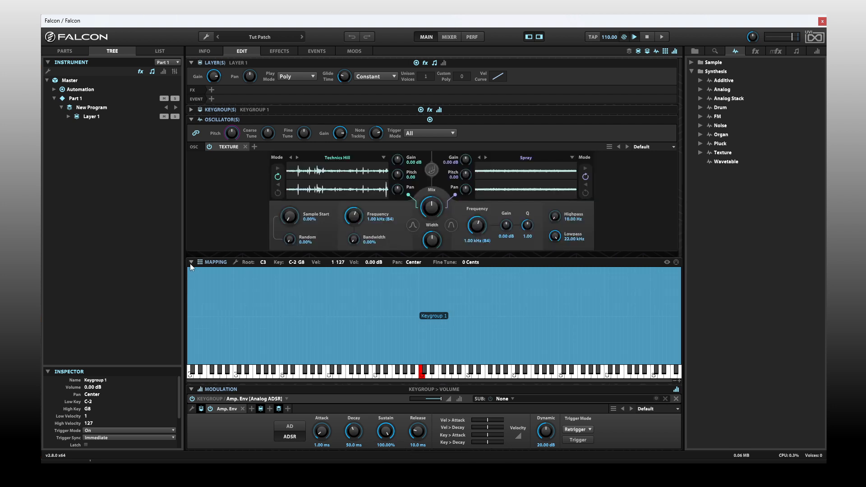
Collapse the Mapping editor to reveal the Texture oscillator's sample, filter and mix controls
left_click(191, 261)
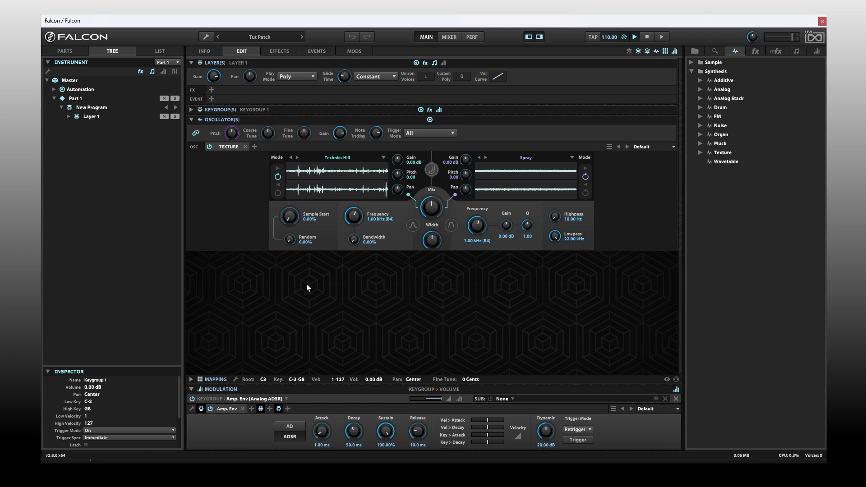
mouse_move(362, 179)
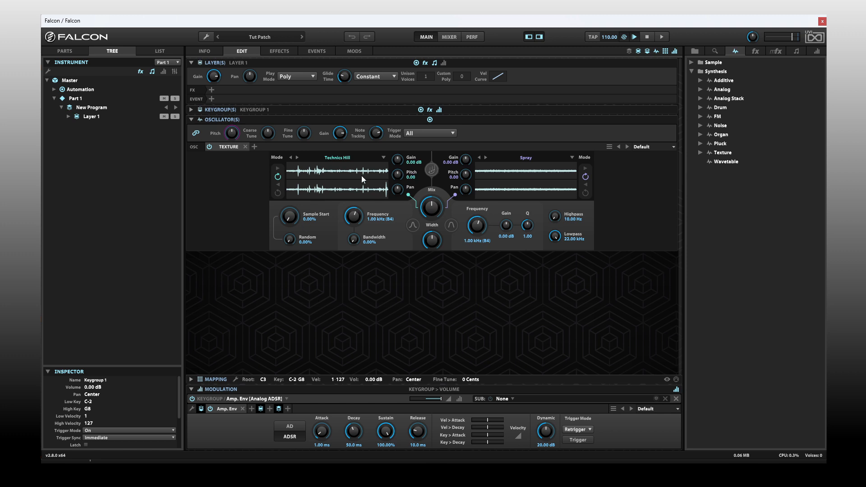
mouse_move(403, 182)
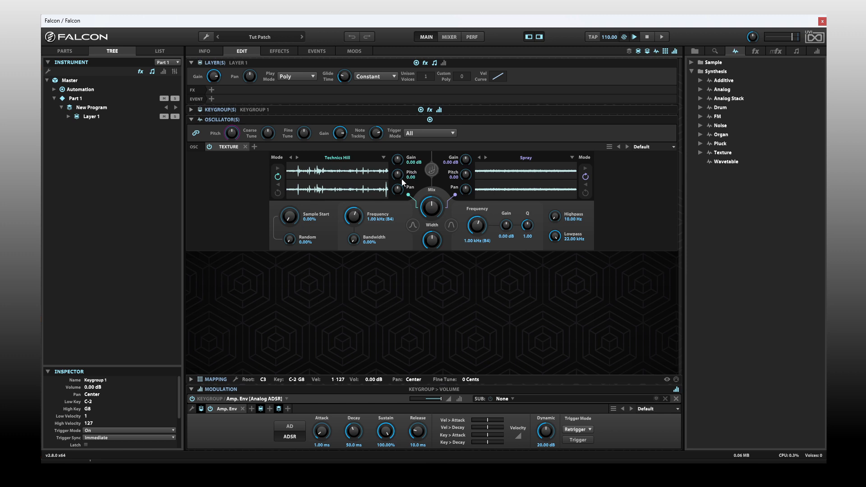
mouse_move(515, 176)
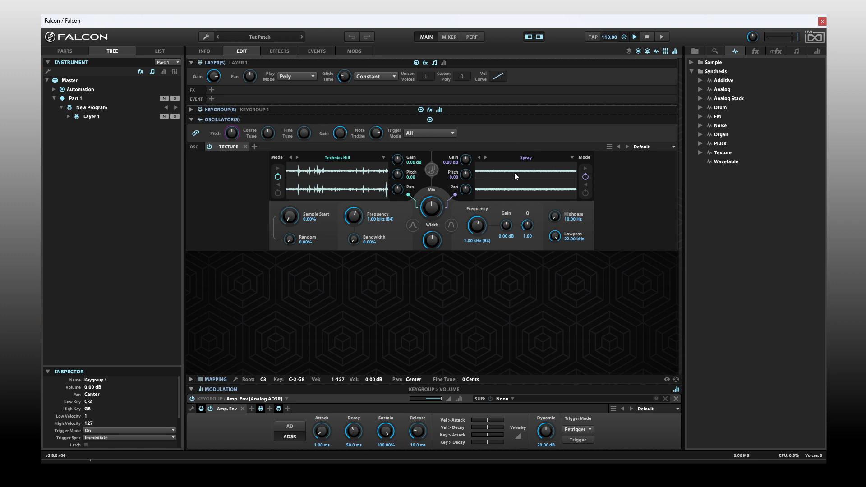
mouse_move(562, 220)
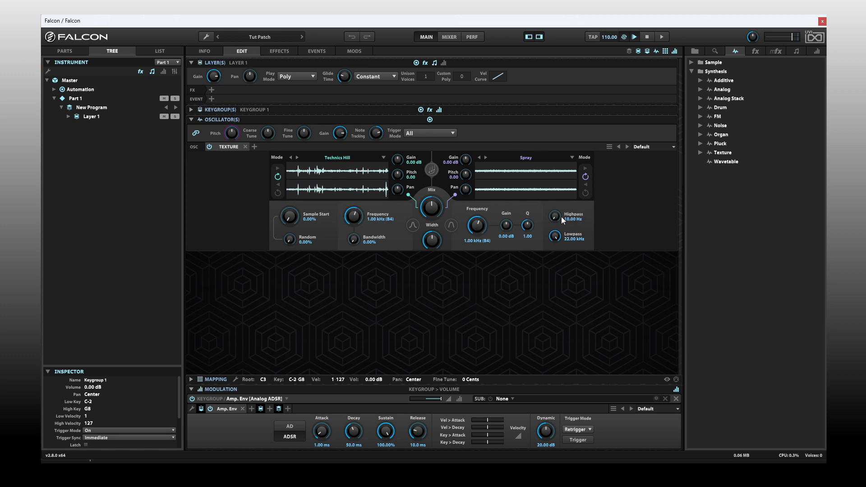
mouse_move(400, 247)
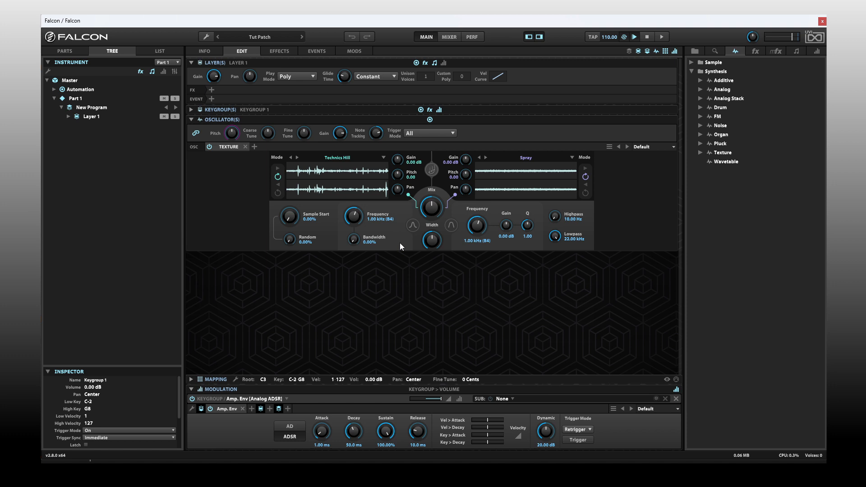
mouse_move(401, 241)
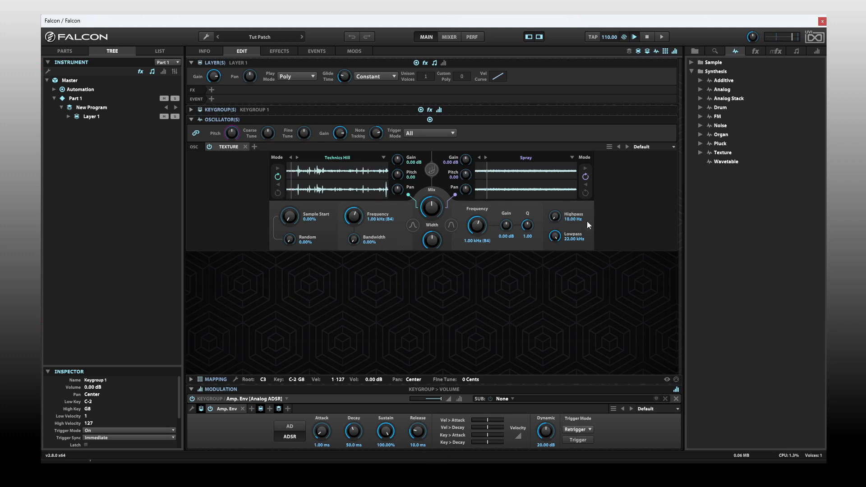
mouse_move(648, 171)
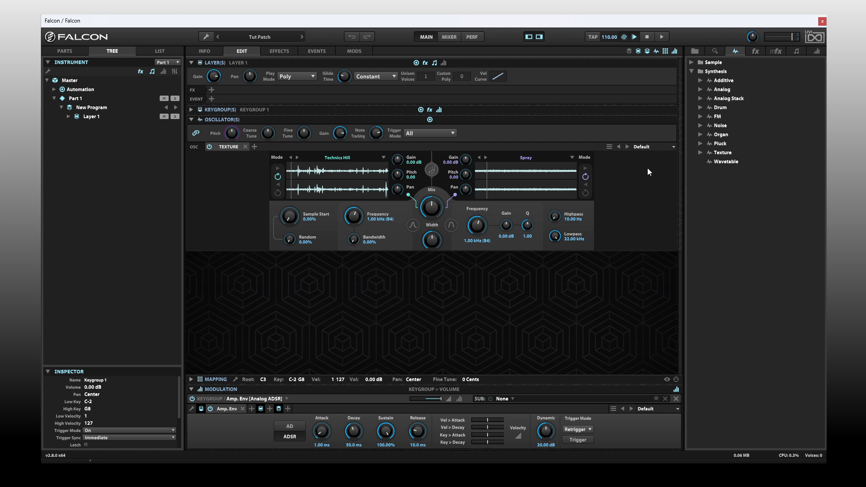
mouse_move(254, 192)
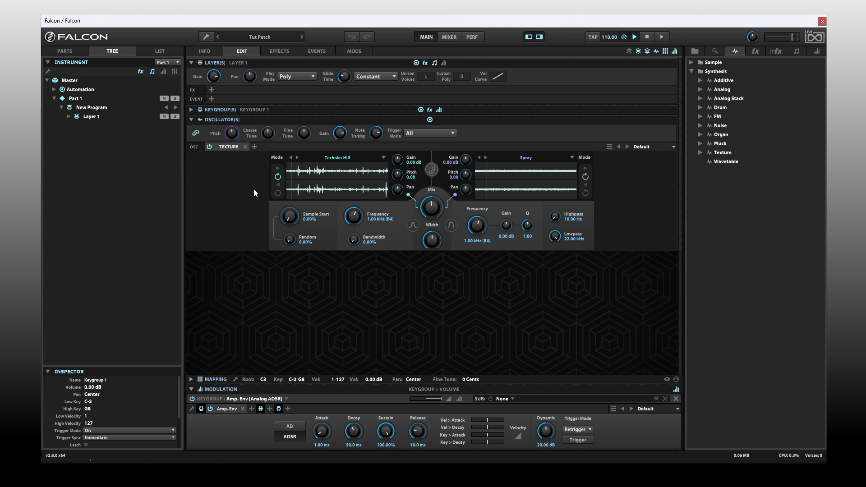
mouse_move(463, 234)
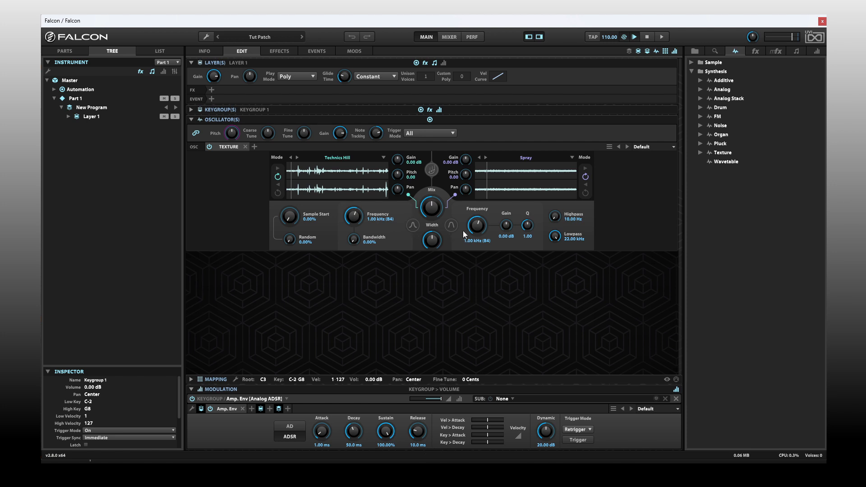
mouse_move(464, 233)
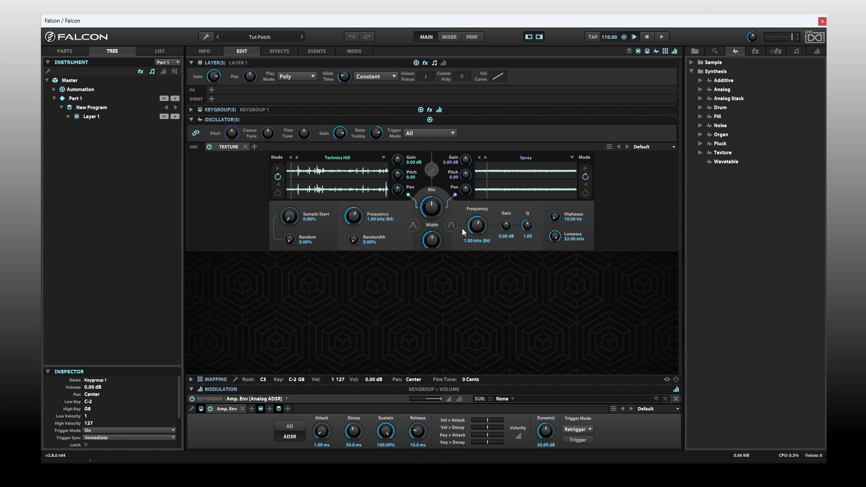
mouse_move(625, 187)
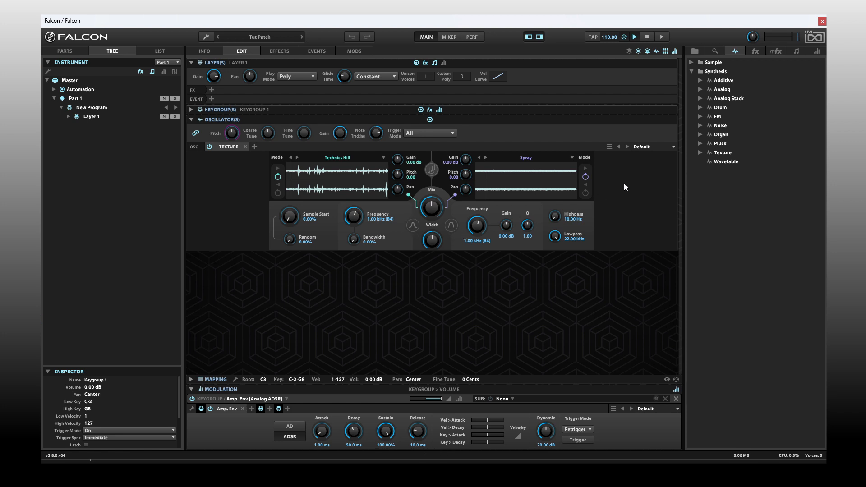
mouse_move(657, 150)
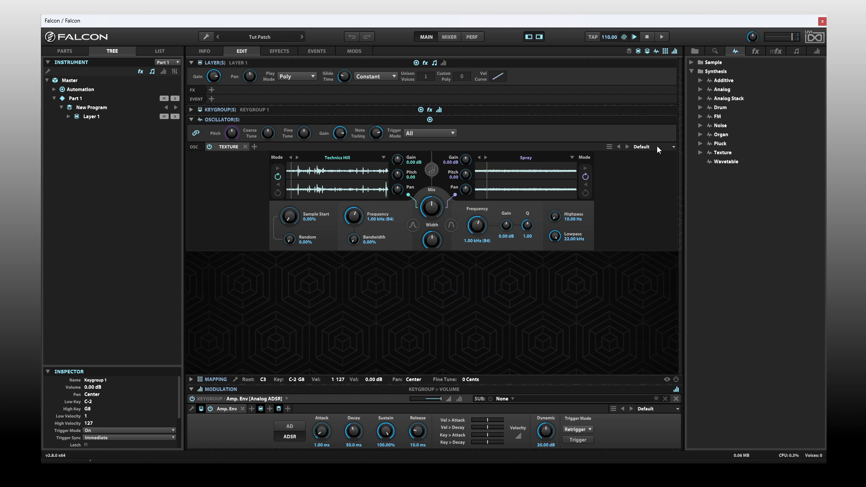
mouse_move(664, 150)
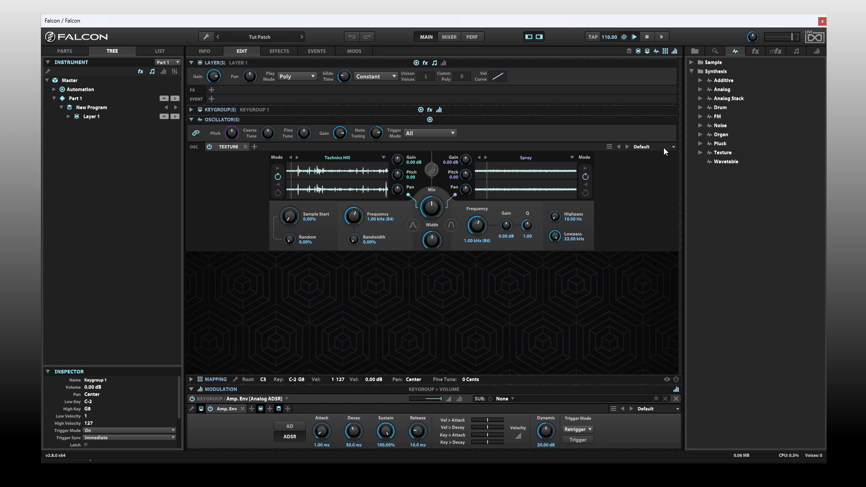
mouse_move(600, 178)
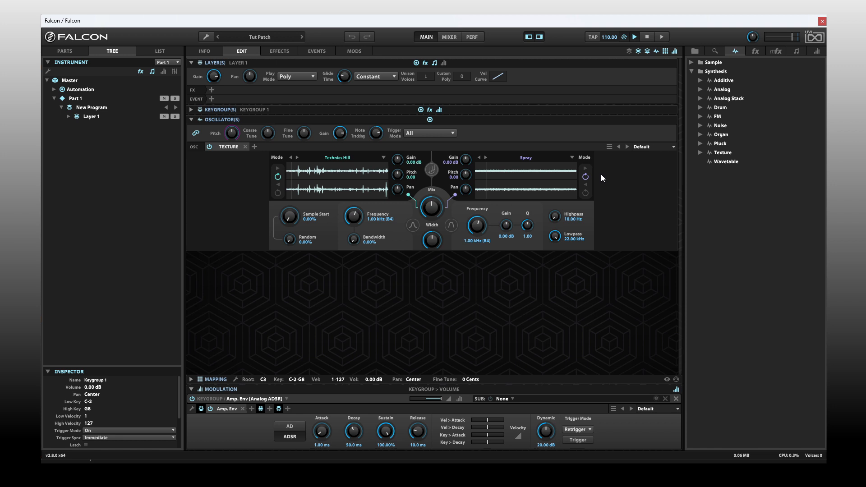
left_click(654, 146)
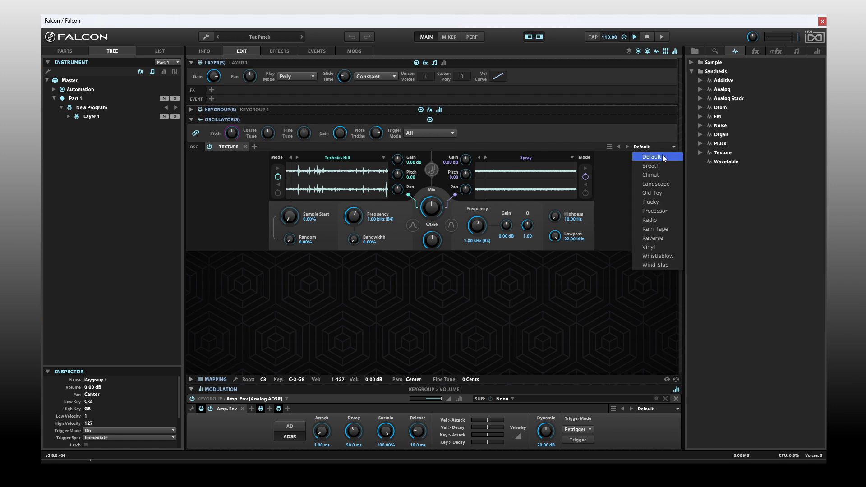
mouse_move(660, 166)
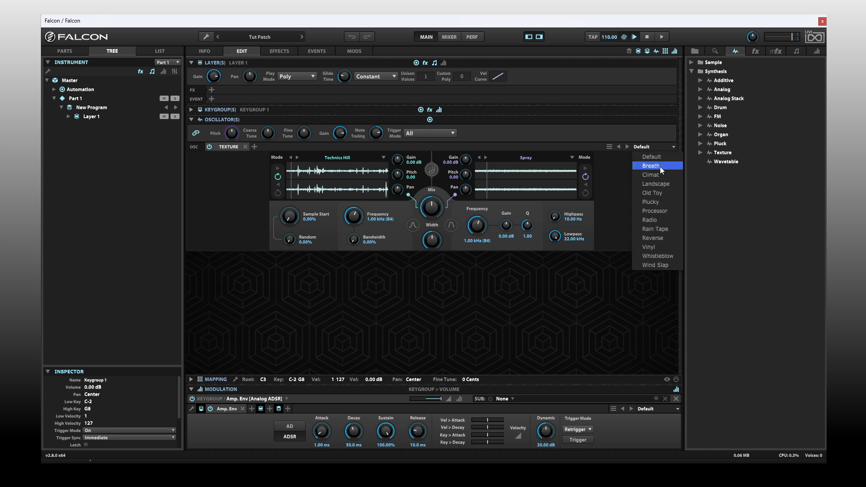
left_click(651, 166)
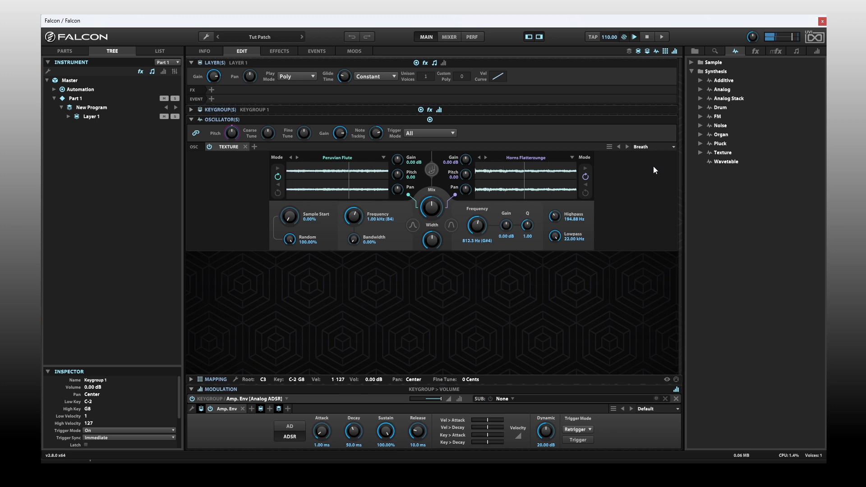
mouse_move(527, 186)
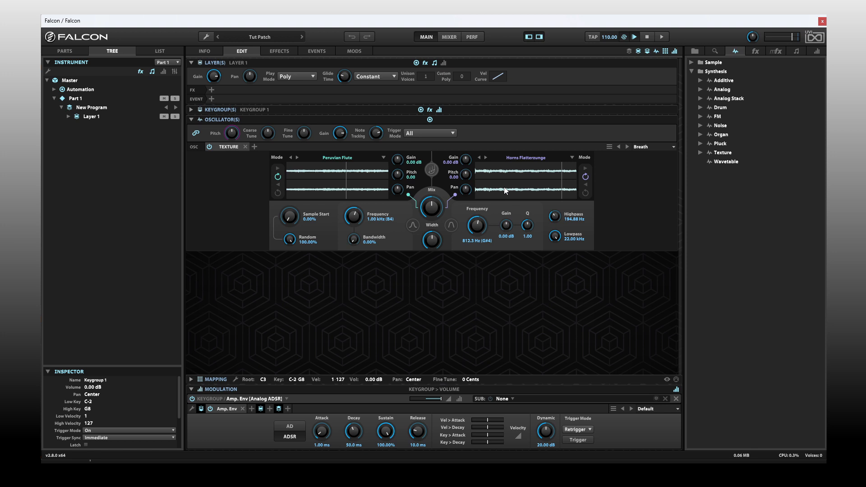
mouse_move(353, 184)
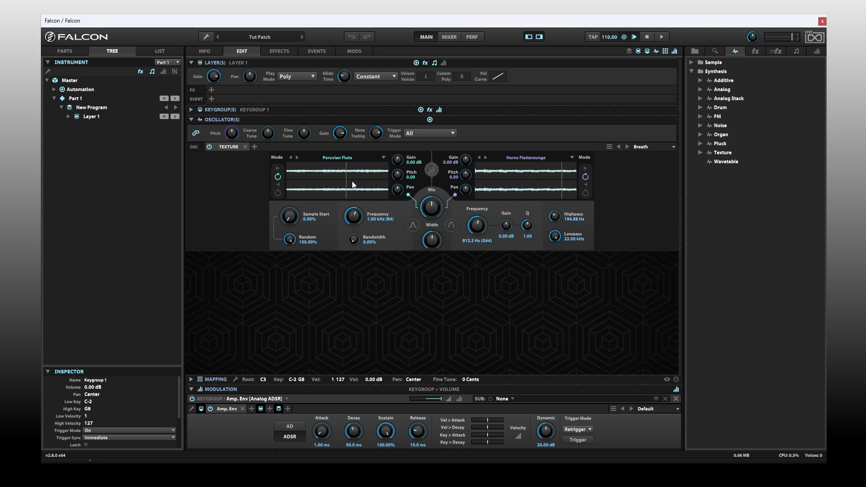
mouse_move(345, 186)
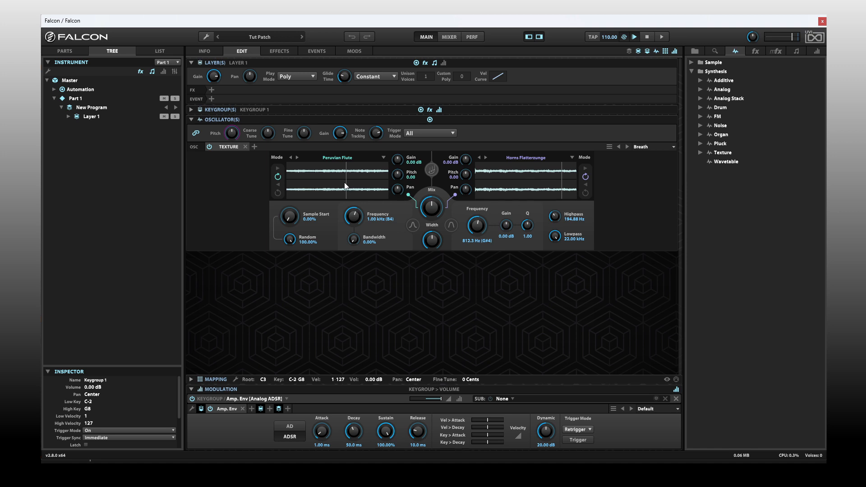
mouse_move(627, 146)
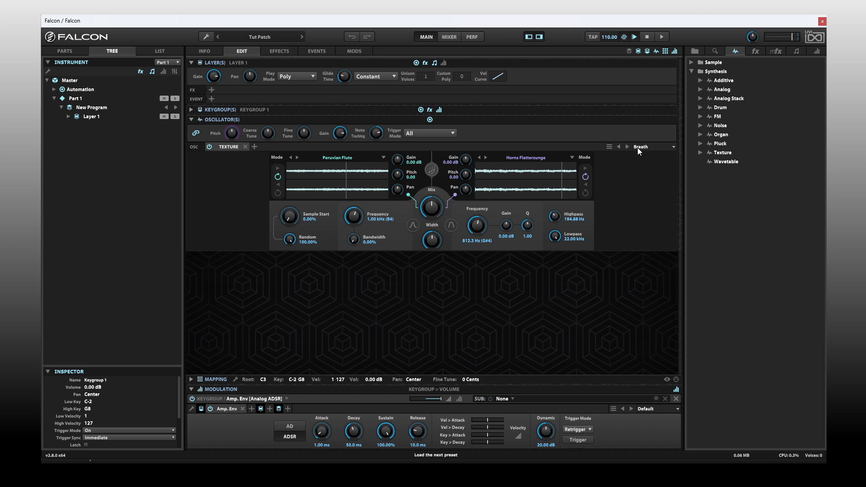
Step through Texture presets Climat and Landscape until Old Toy loads
left_click(655, 147)
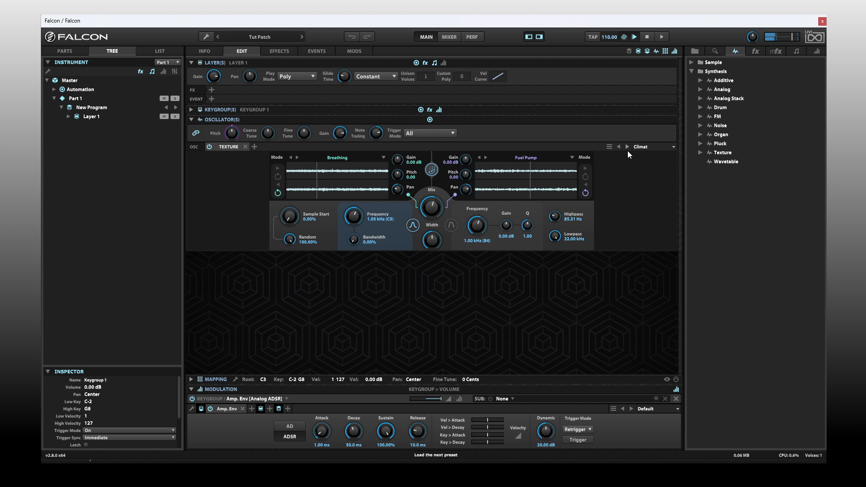
left_click(619, 146)
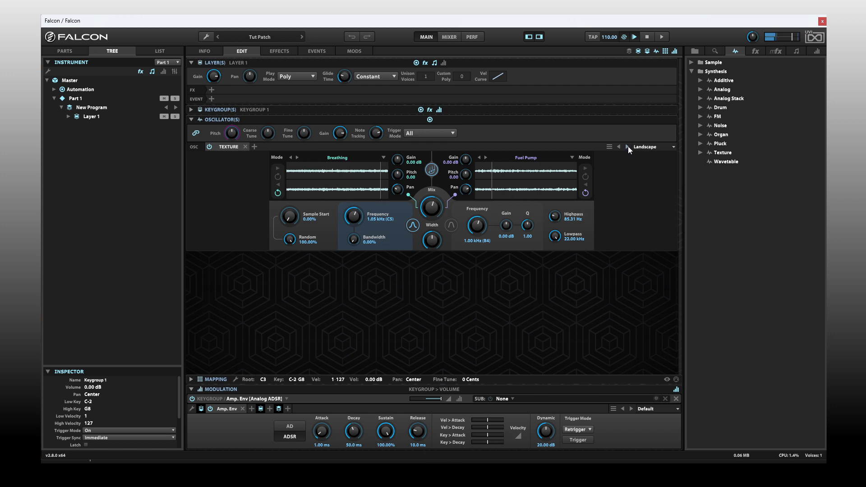
left_click(618, 146)
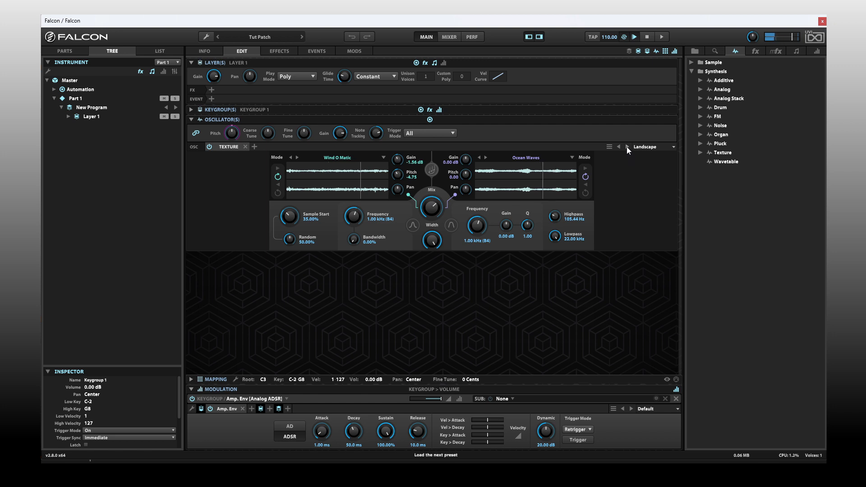
left_click(626, 146)
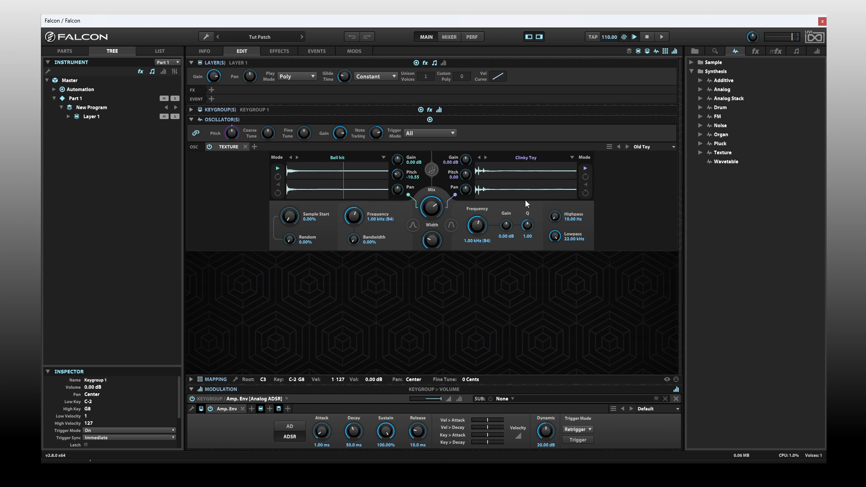
mouse_move(666, 147)
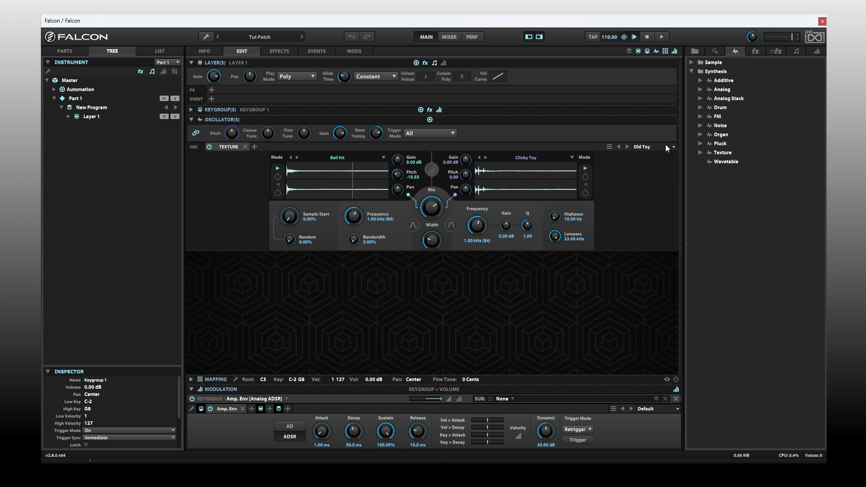
left_click(672, 147)
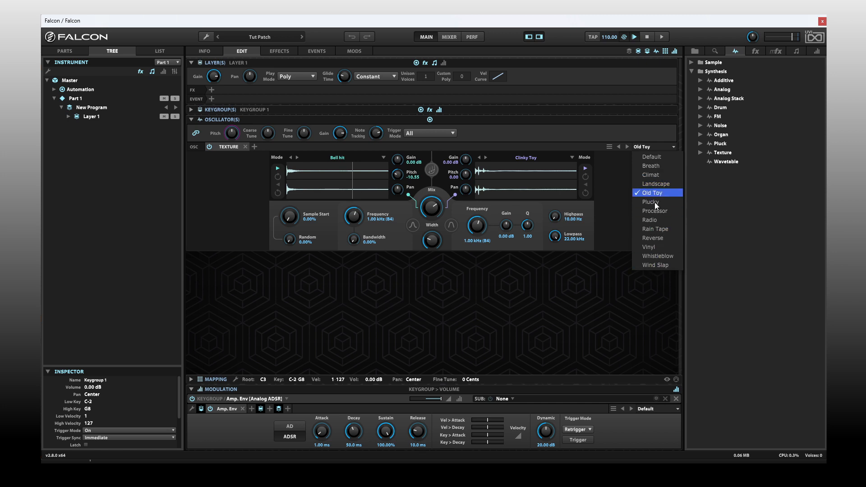
mouse_move(606, 211)
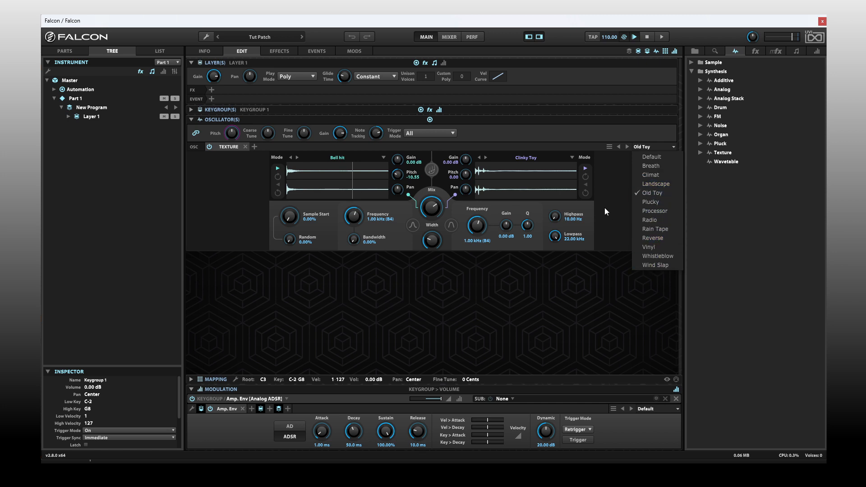
left_click(335, 178)
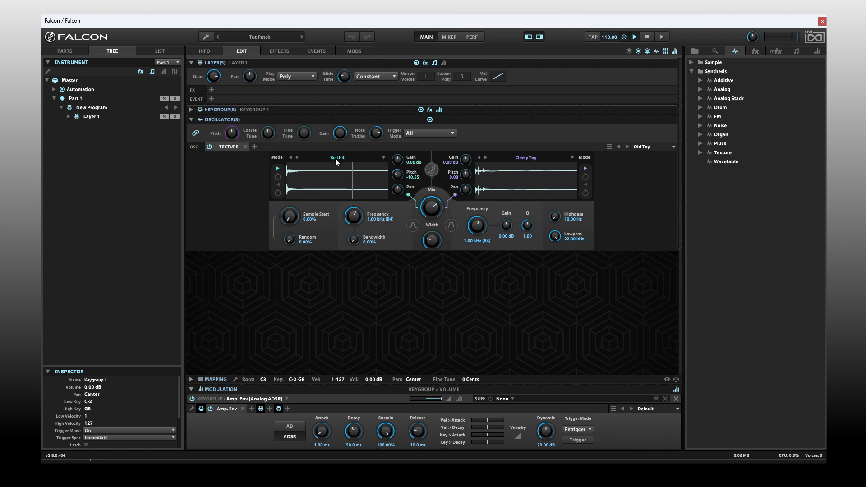
mouse_move(386, 164)
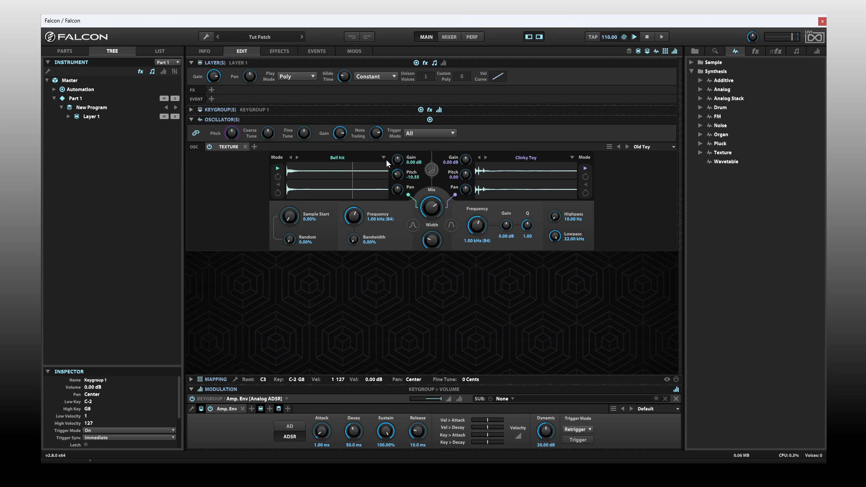
mouse_move(386, 162)
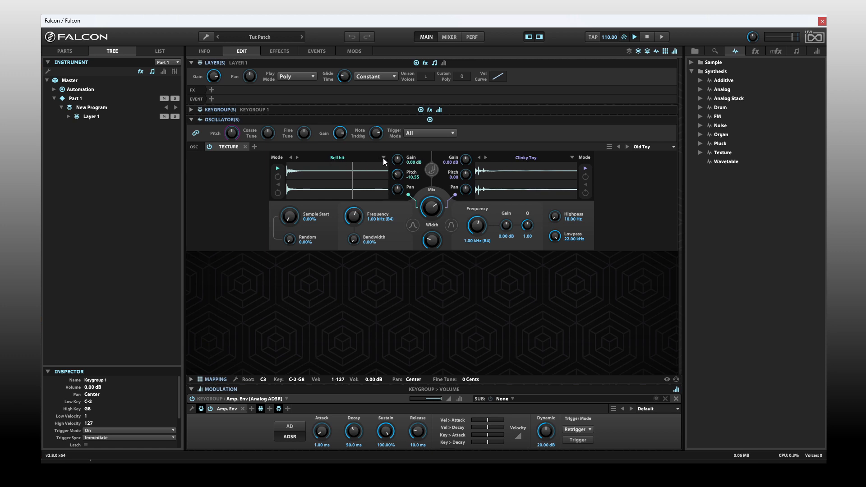
Load Factory > Attack > Asphalt Transient into the first sample slot
left_click(381, 157)
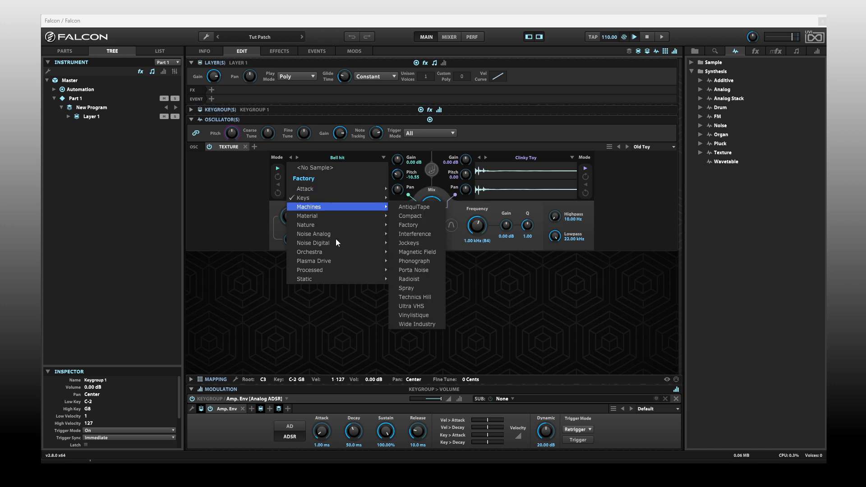
mouse_move(304, 188)
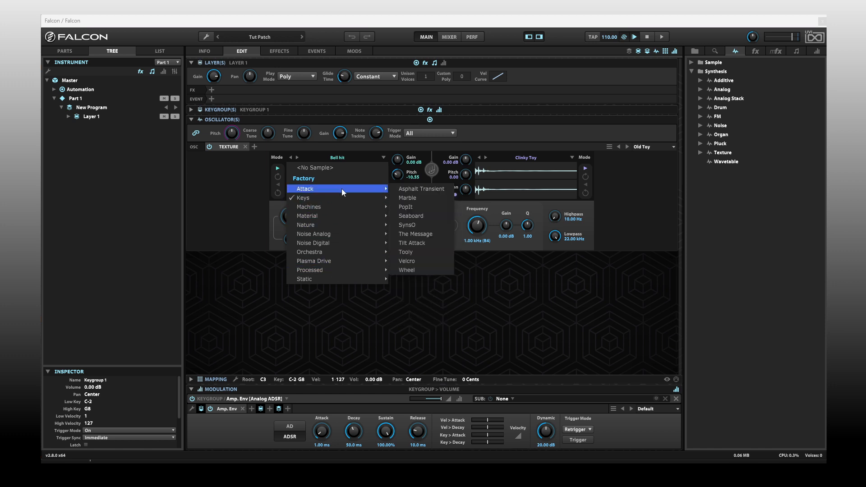
left_click(420, 188)
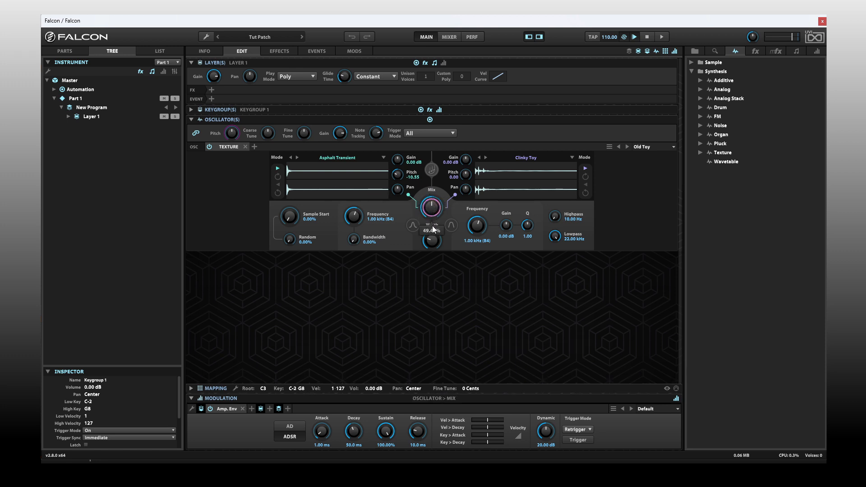
Turn the Mix knob to a roughly even blend of Asphalt Transient and Clinky Toy
left_click_drag(431, 209, 432, 204)
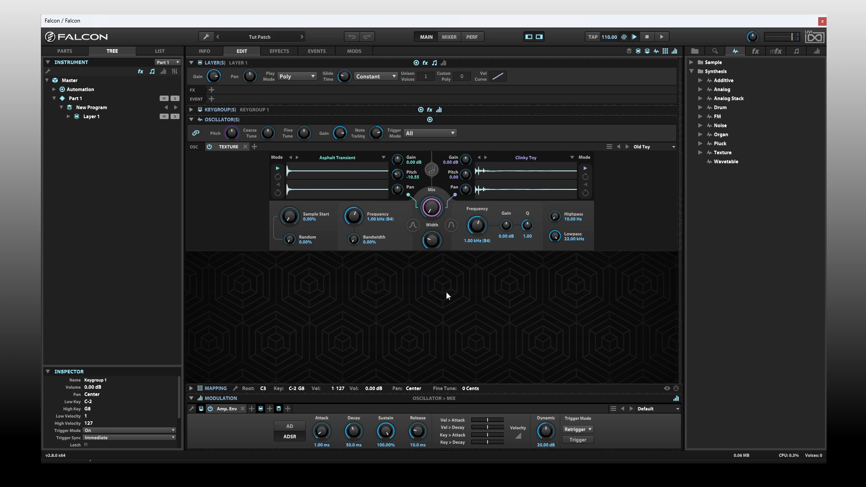
mouse_move(331, 181)
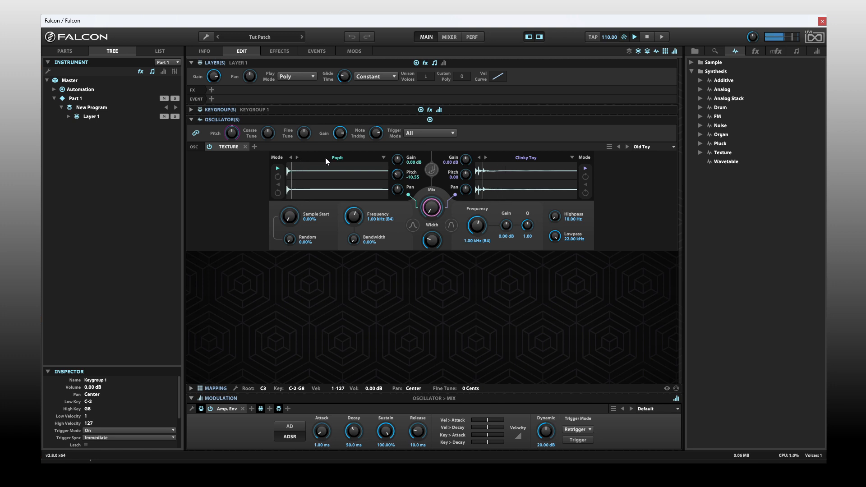
Load Factory > Orchestra > Contrabass Bridge into the first sample slot
left_click(337, 158)
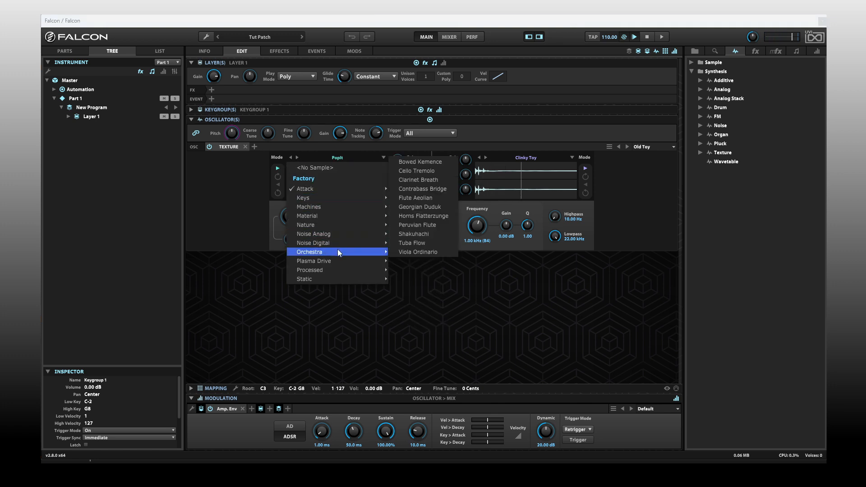
mouse_move(418, 251)
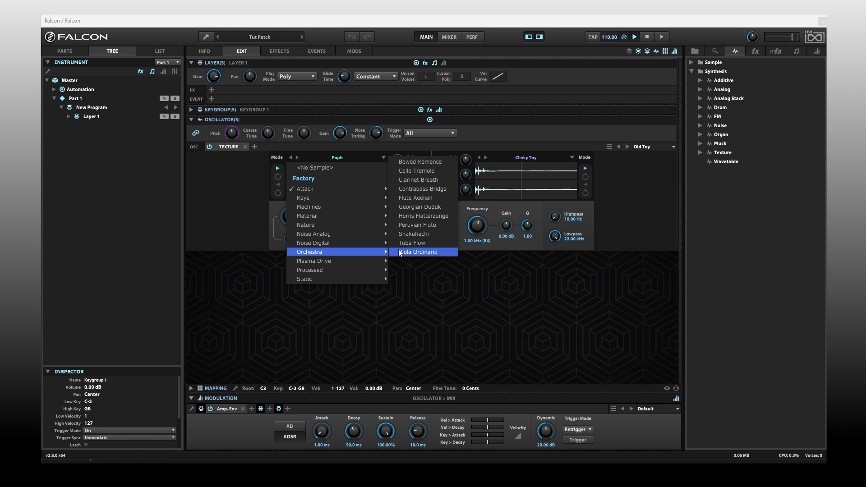
left_click(420, 162)
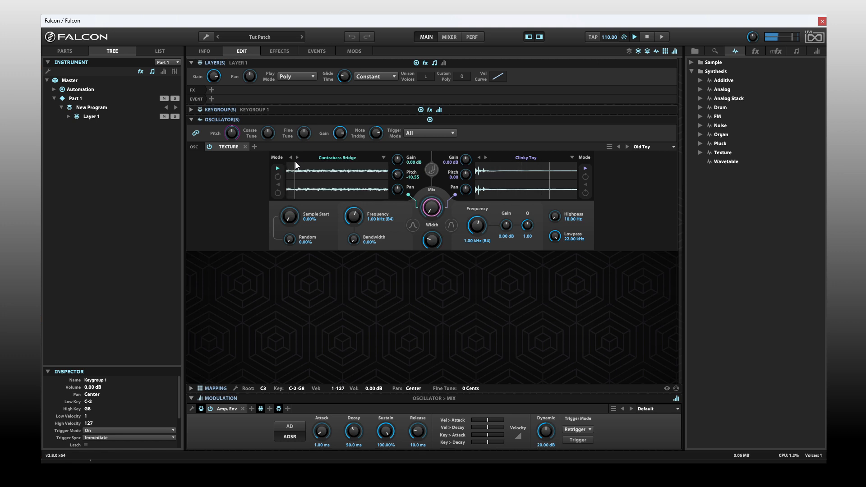
mouse_move(362, 200)
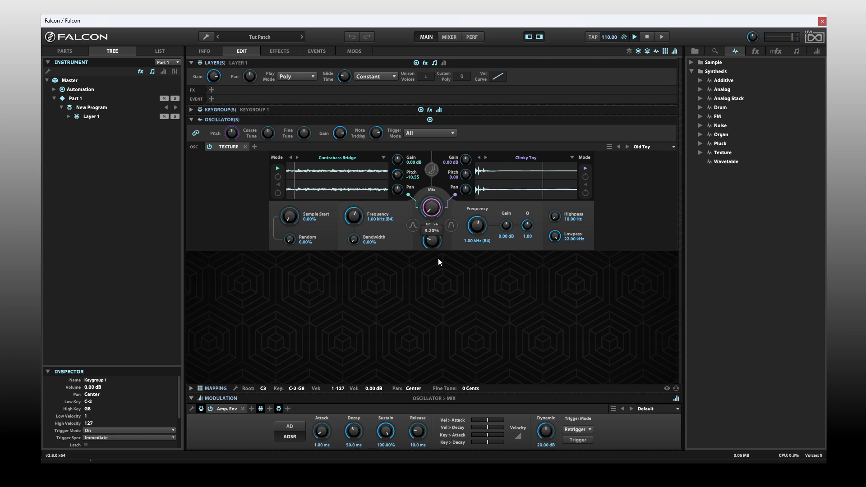
mouse_move(347, 186)
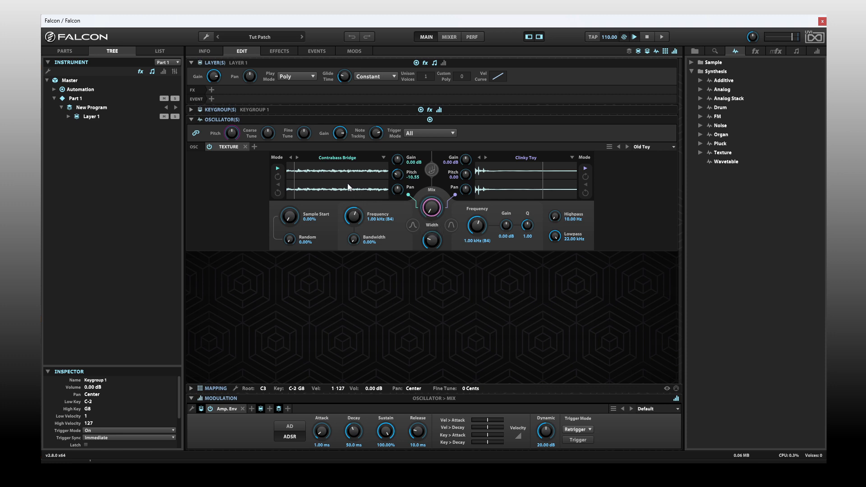
left_click(382, 158)
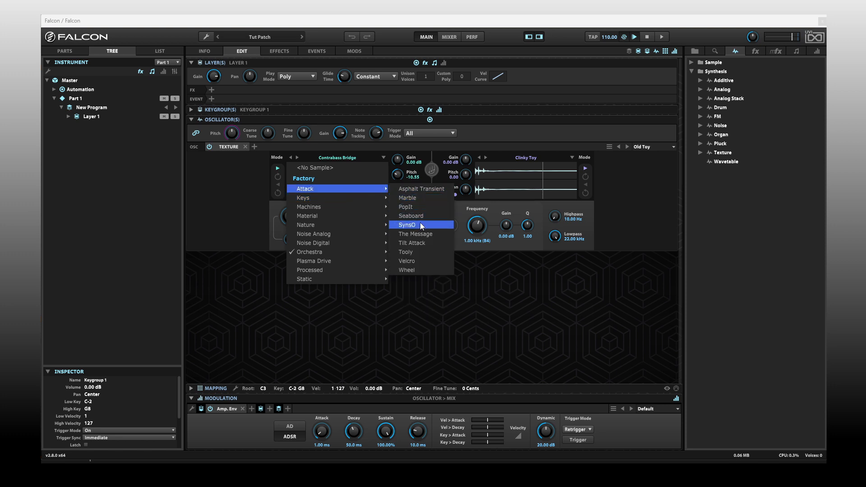
left_click(406, 224)
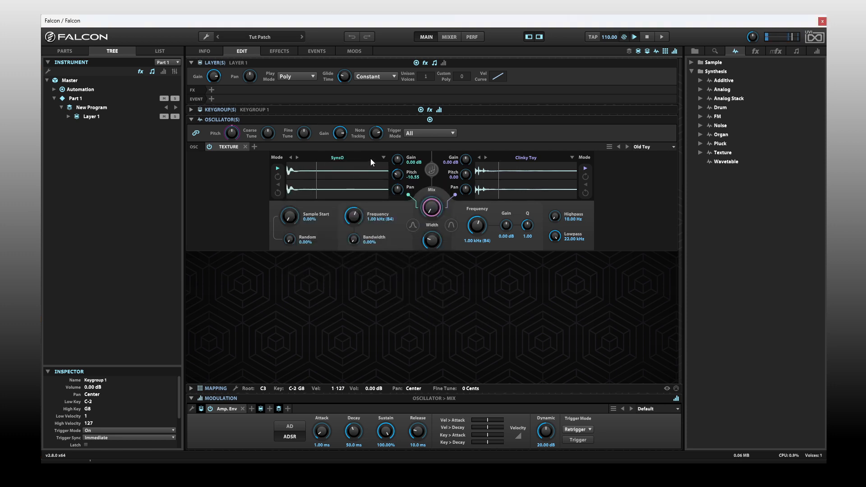
left_click(296, 157)
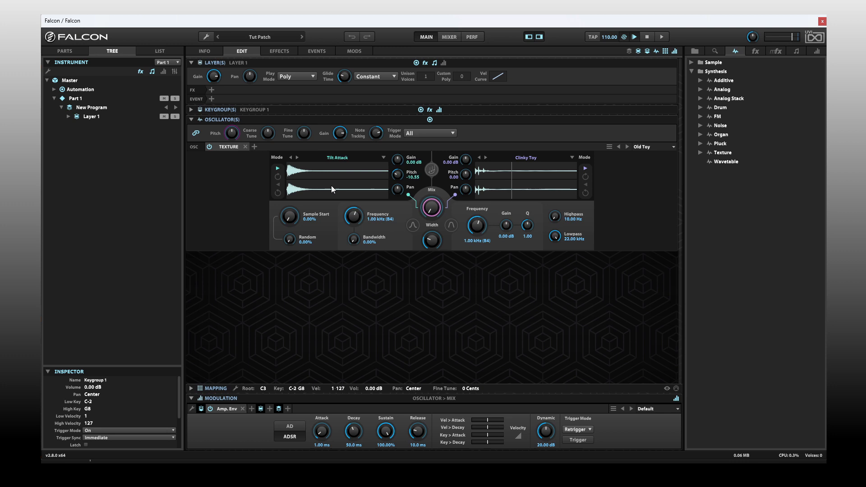
mouse_move(339, 184)
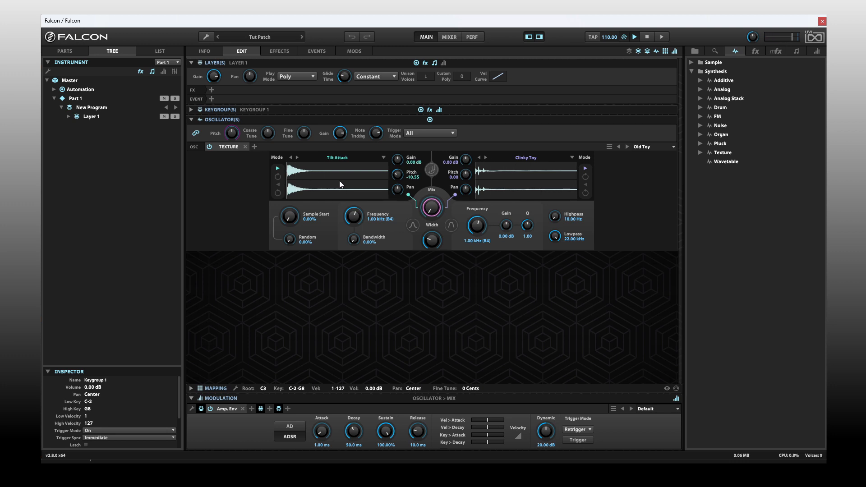
mouse_move(278, 181)
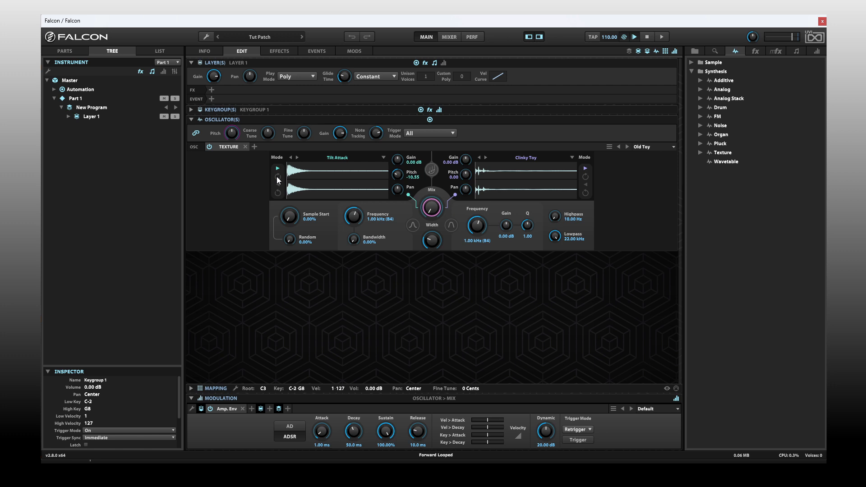
left_click(277, 177)
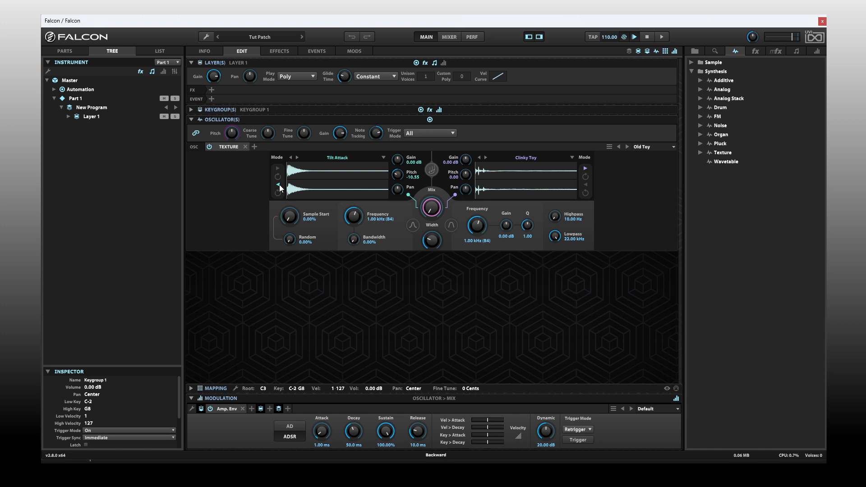
left_click(278, 184)
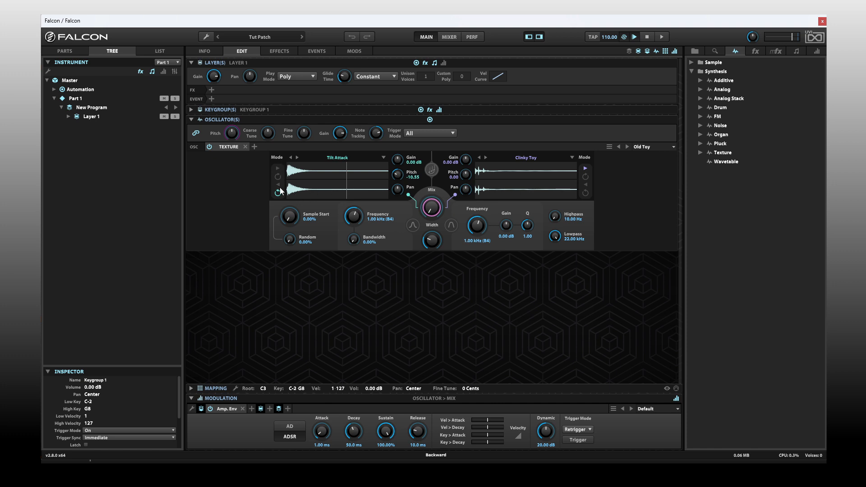
left_click(278, 173)
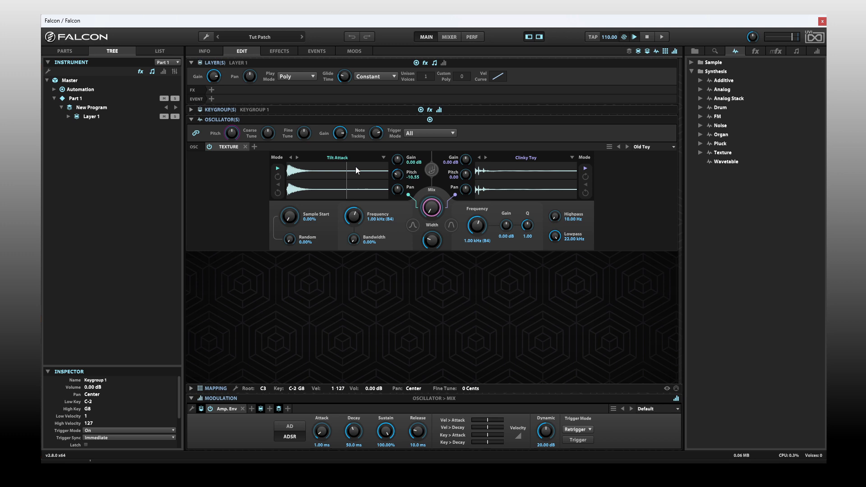
mouse_move(349, 194)
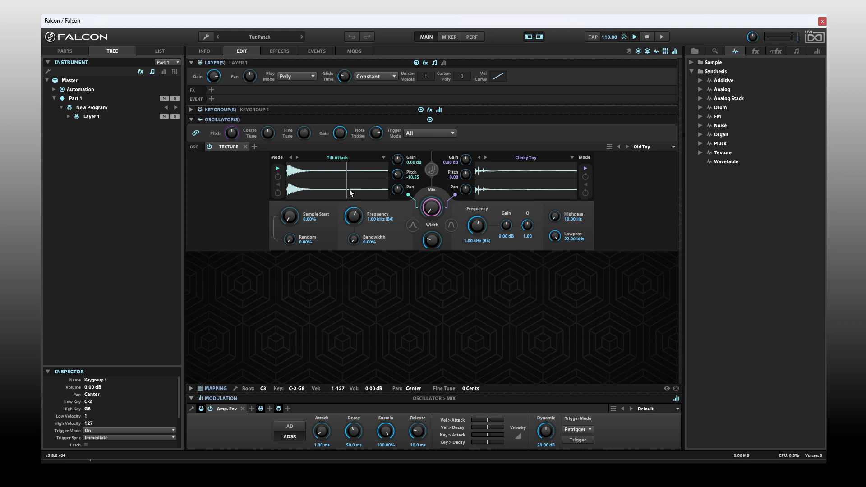
mouse_move(498, 166)
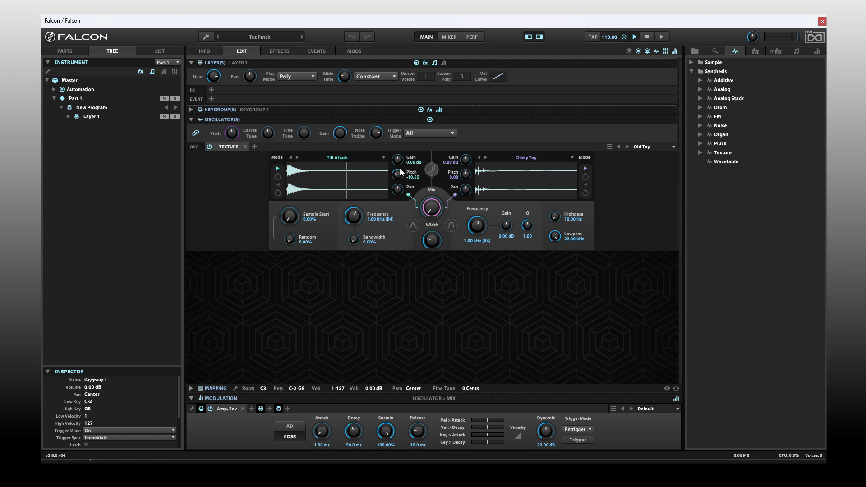
mouse_move(399, 181)
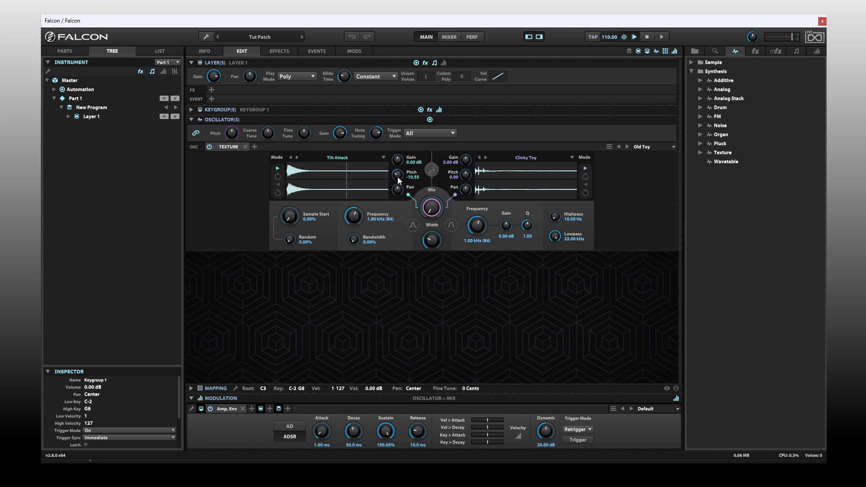
Reset Tilt Attack's pitch to 0.00 and try out pitch and pan settings
left_click(396, 174)
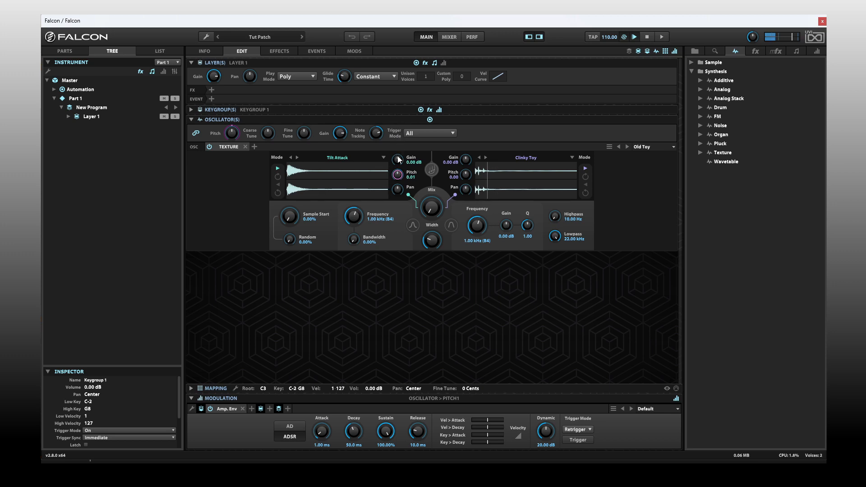
left_click_drag(398, 174, 403, 191)
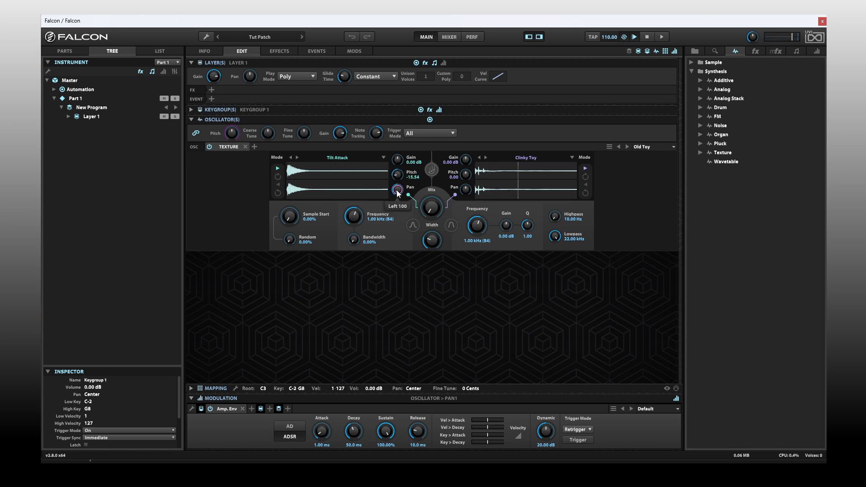
left_click_drag(396, 193, 396, 188)
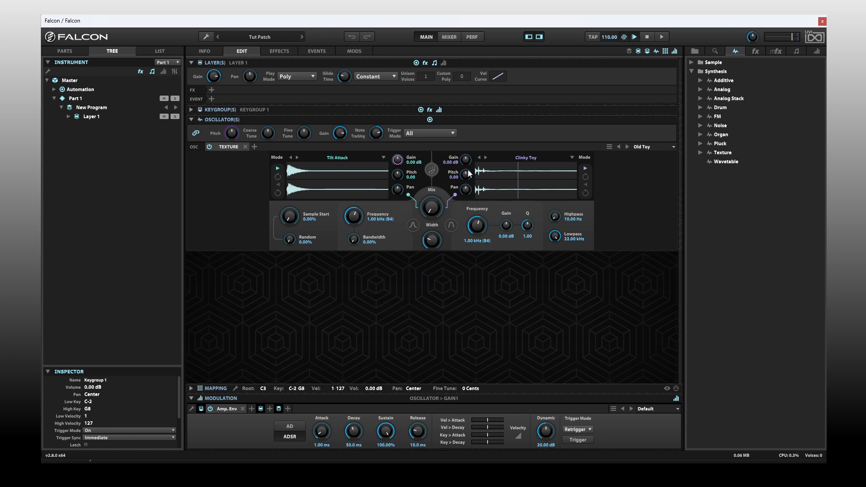
mouse_move(423, 154)
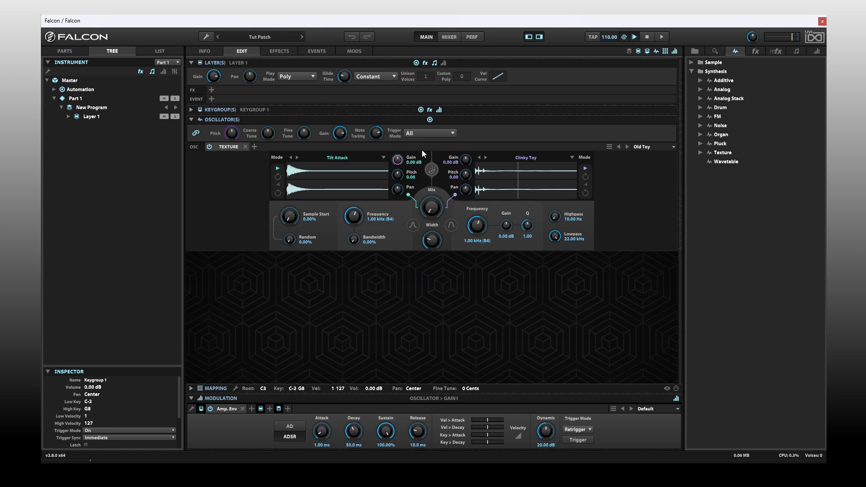
Load Factory > Nature > Rolling into the first sample slot, replacing Tilt Attack
left_click(337, 157)
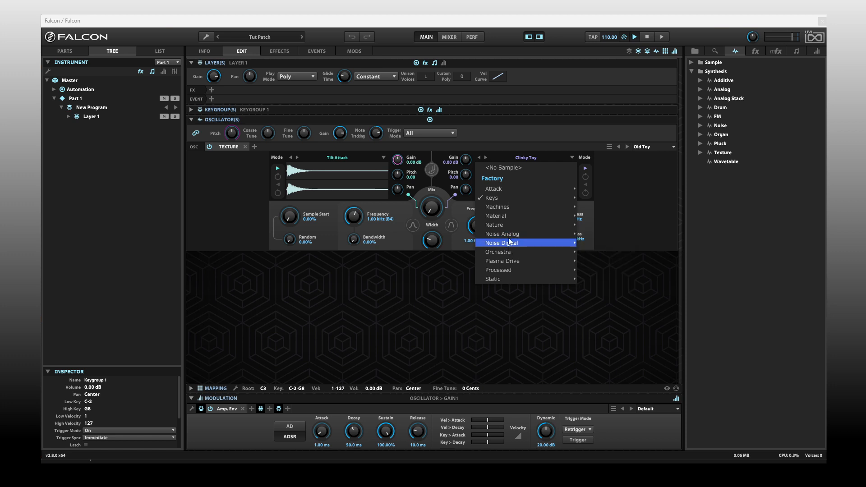
mouse_move(515, 235)
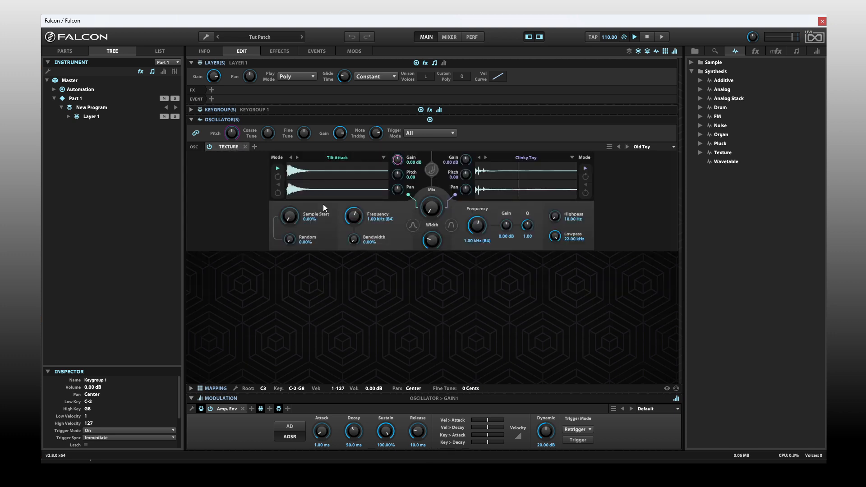
left_click(381, 157)
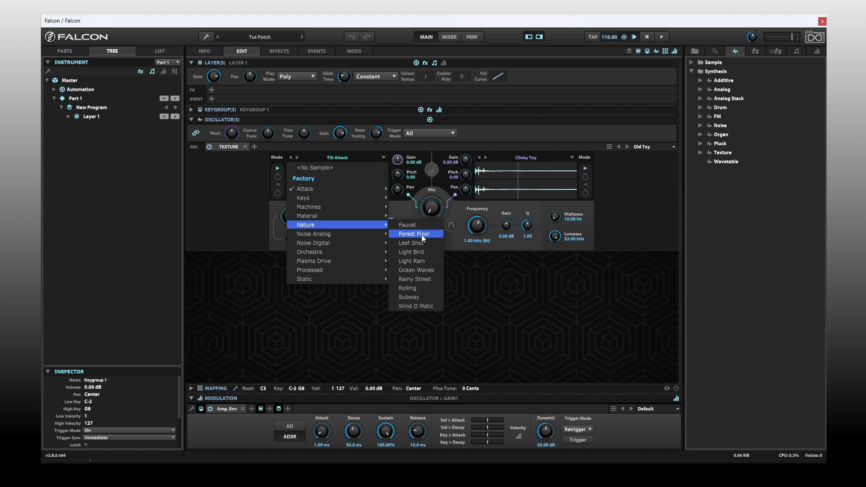
mouse_move(424, 280)
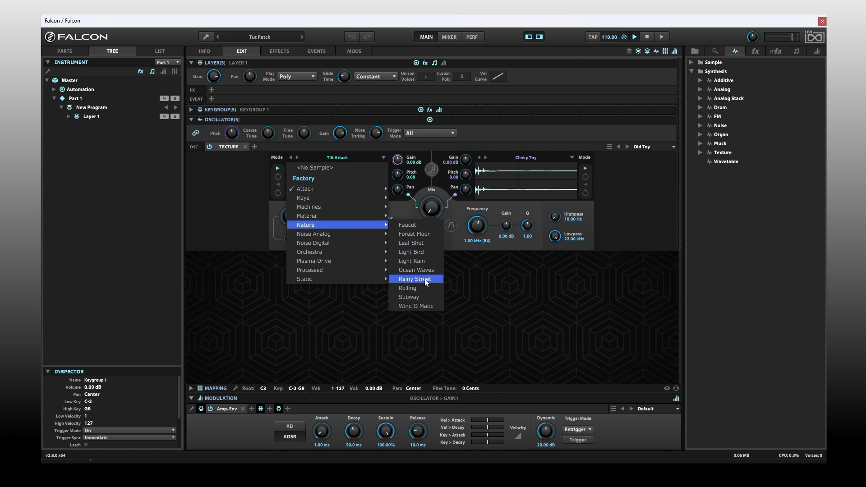
left_click(411, 278)
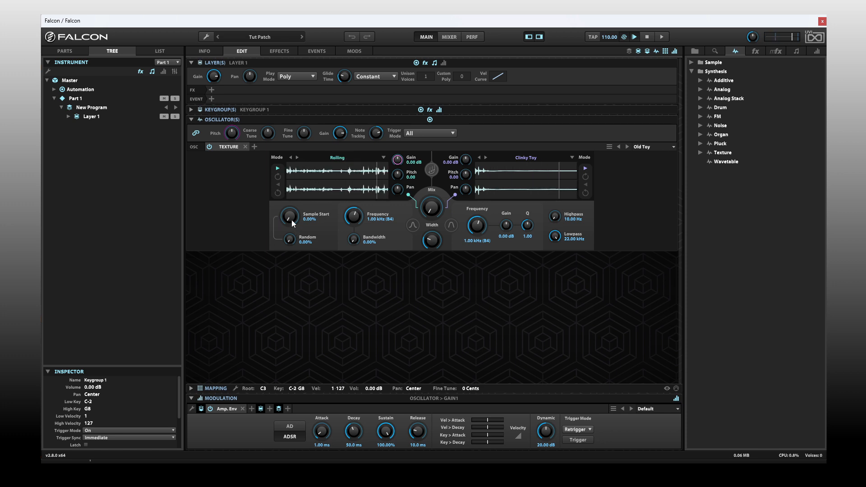
mouse_move(302, 231)
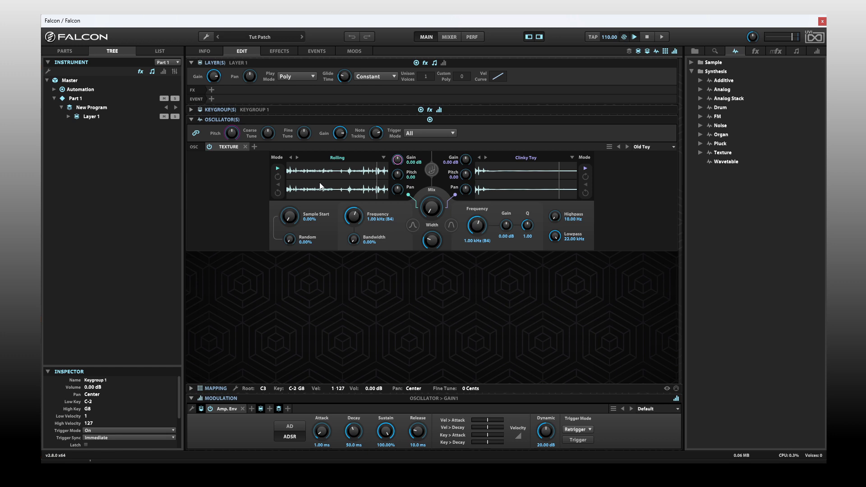
mouse_move(539, 184)
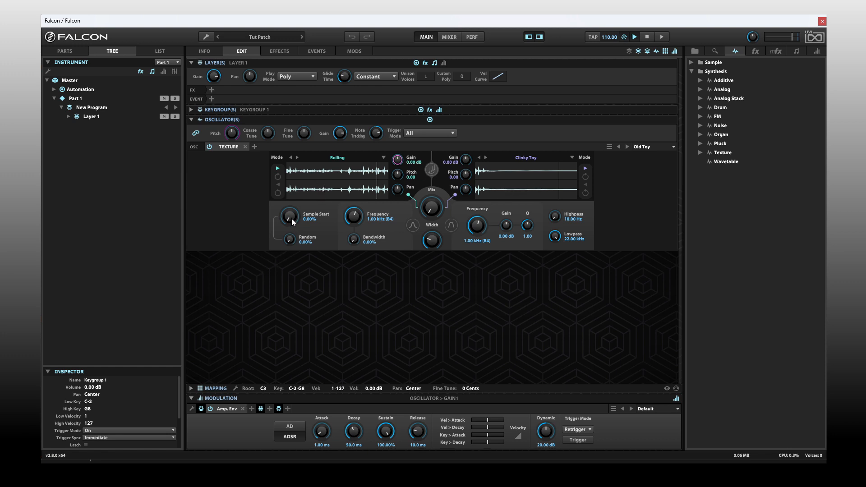
Sweep the Rolling sample start to 50% and back to 0%, then set random start to 54.80%
left_click(288, 216)
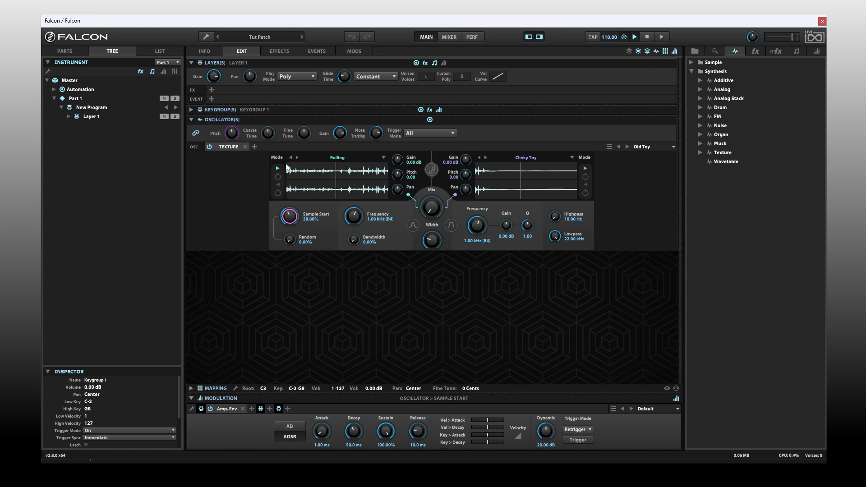
left_click_drag(287, 215, 287, 210)
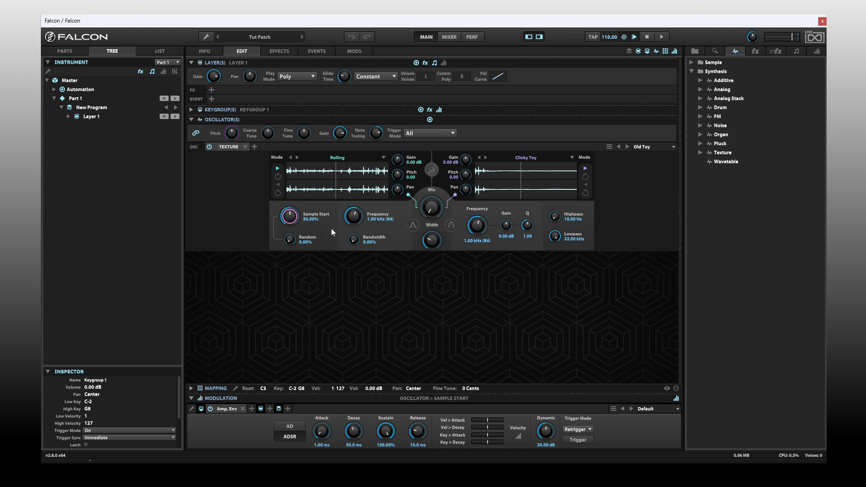
mouse_move(343, 200)
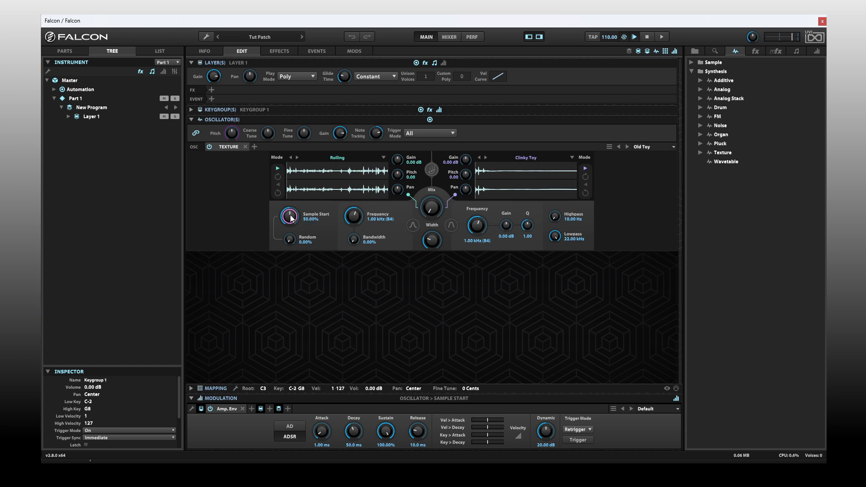
left_click_drag(288, 215, 302, 249)
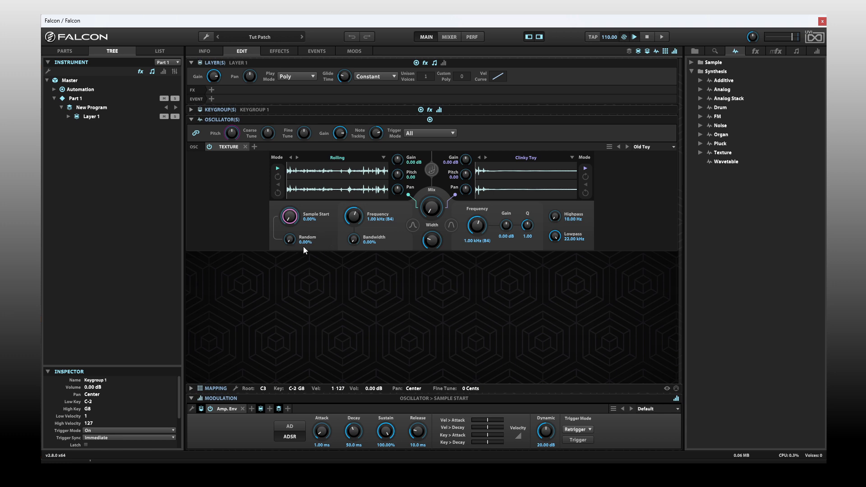
mouse_move(292, 244)
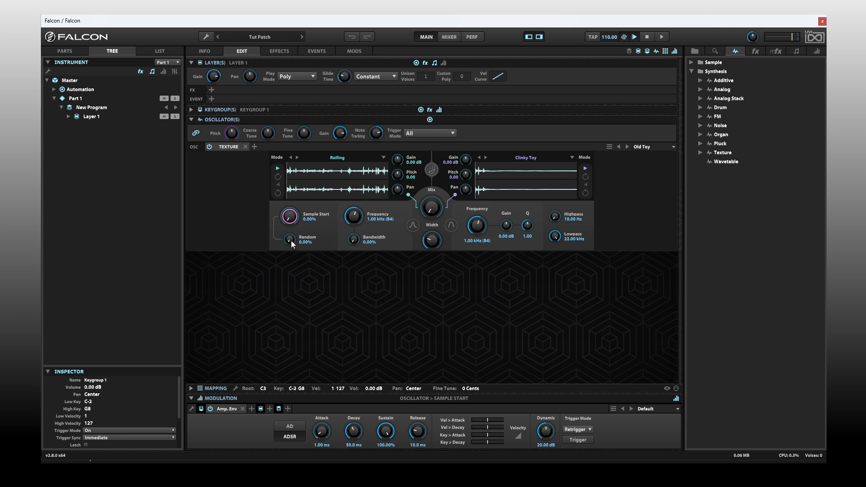
left_click_drag(287, 239, 292, 241)
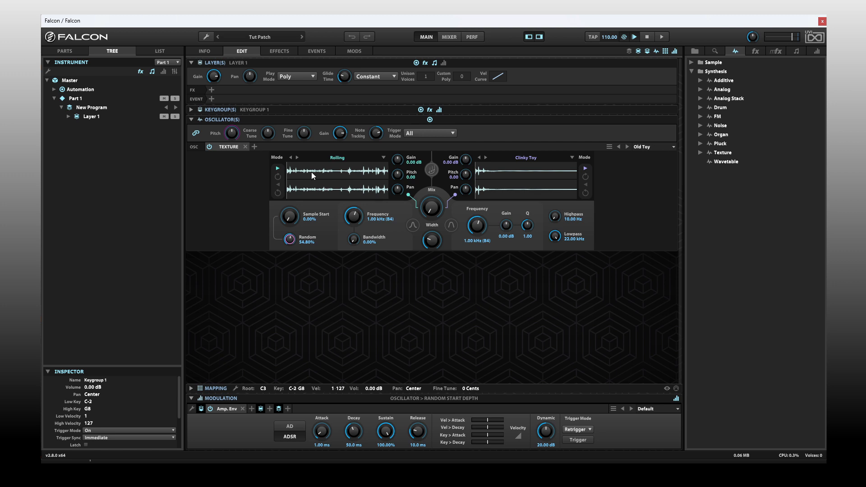
mouse_move(488, 188)
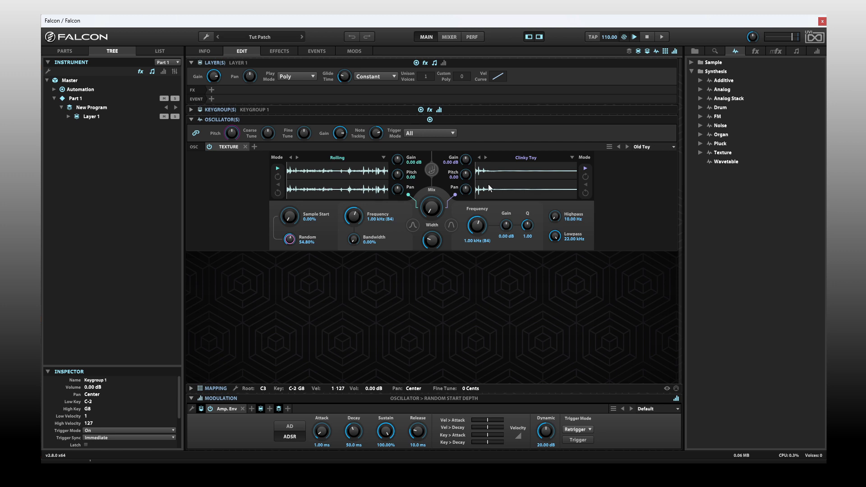
mouse_move(339, 234)
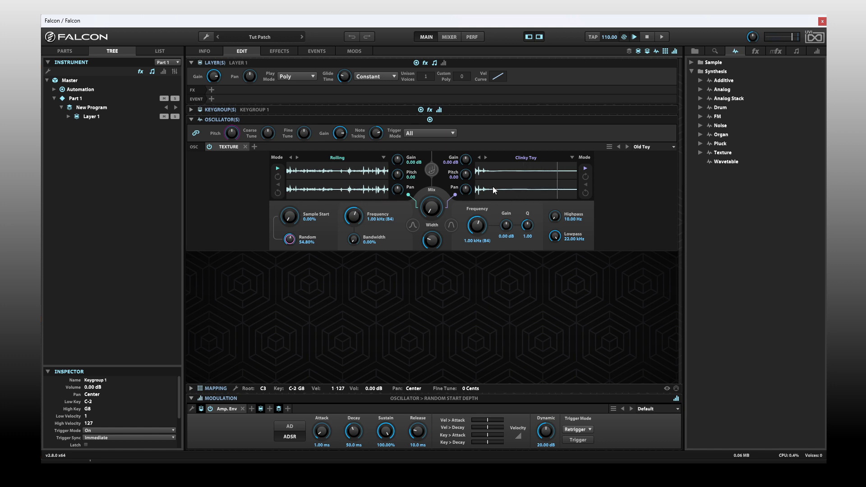
mouse_move(333, 182)
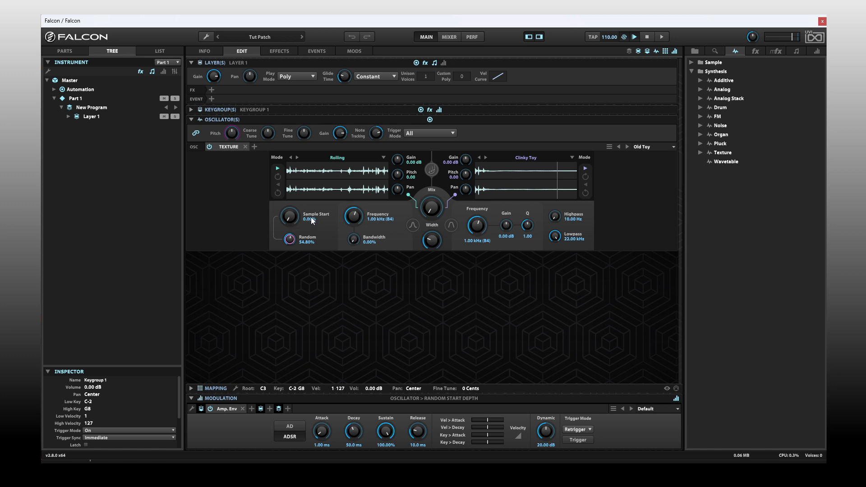
left_click_drag(288, 239, 288, 259)
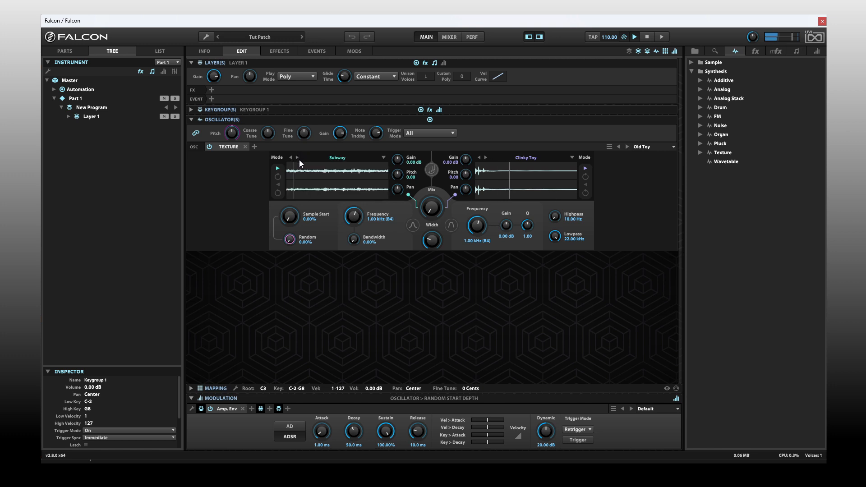
mouse_move(410, 239)
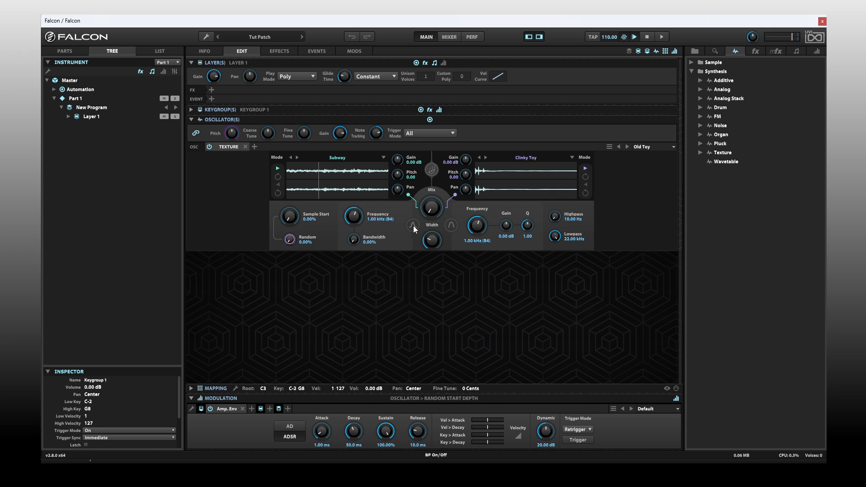
mouse_move(414, 228)
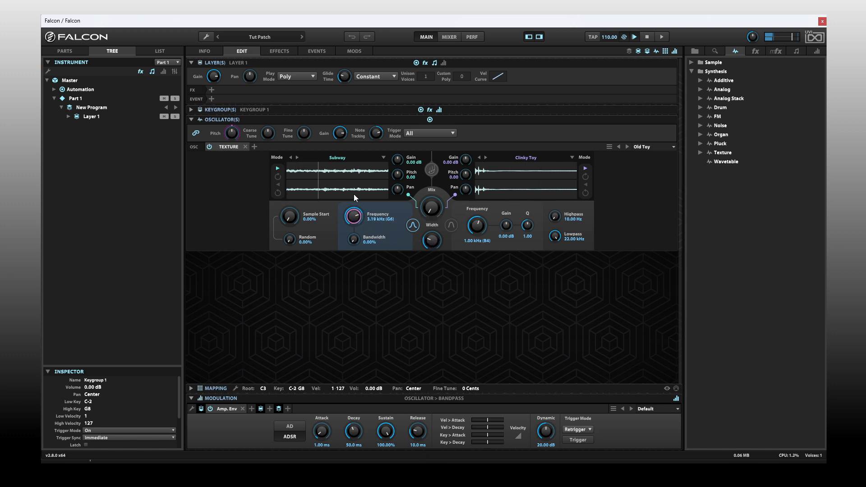
Set the Texture bandpass to 1.28 kHz with 55.60% bandwidth
left_click_drag(352, 216, 352, 209)
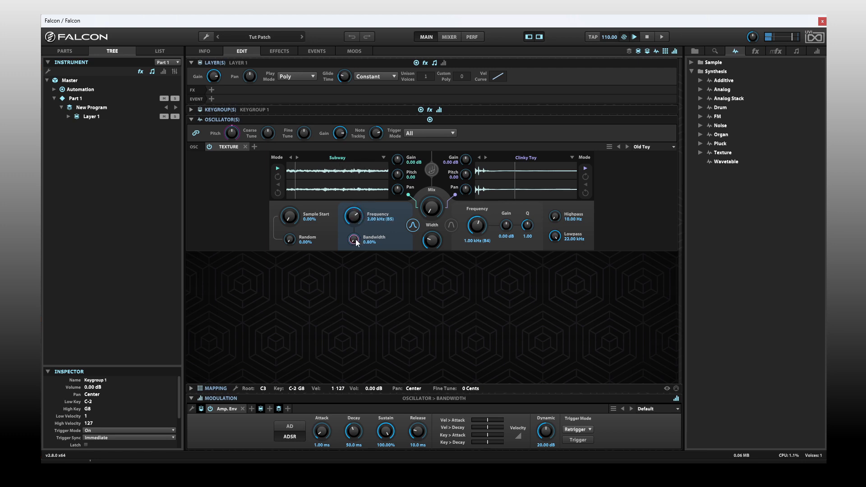
left_click_drag(354, 239, 353, 221)
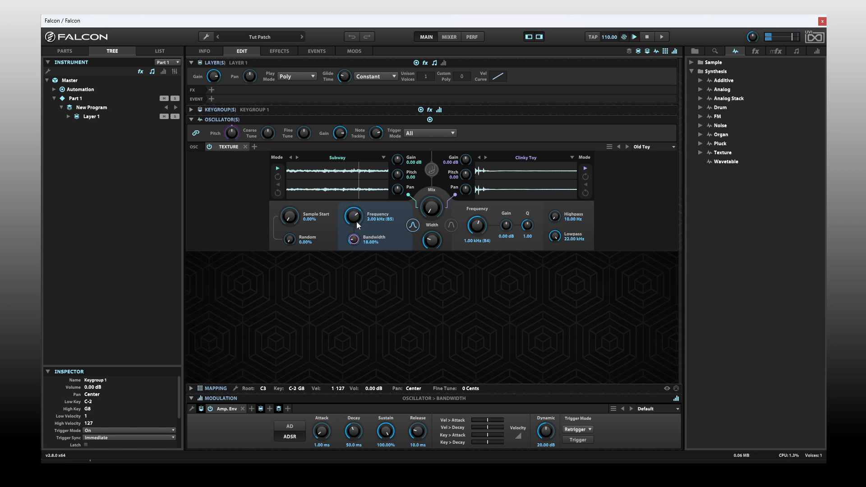
left_click_drag(353, 239, 353, 249)
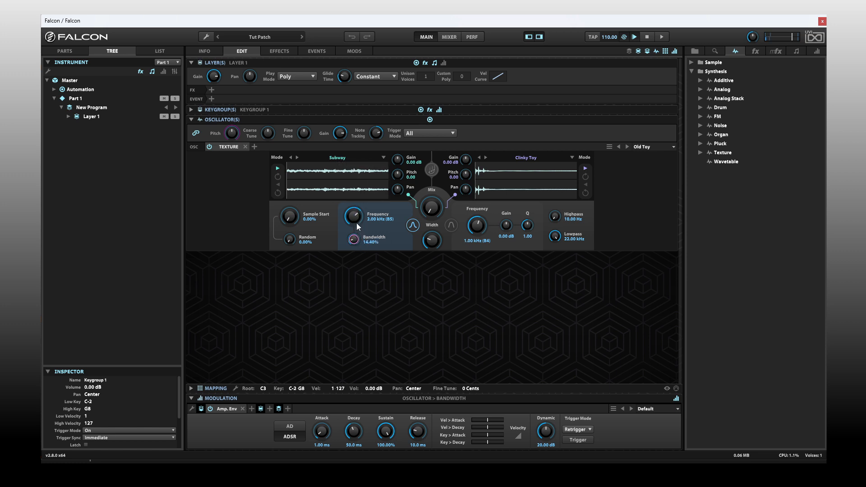
left_click_drag(353, 240, 352, 226)
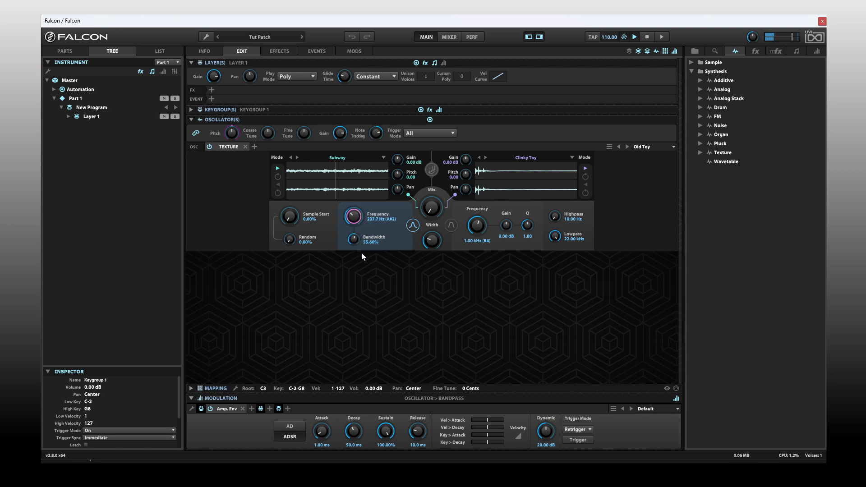
left_click_drag(354, 216, 357, 243)
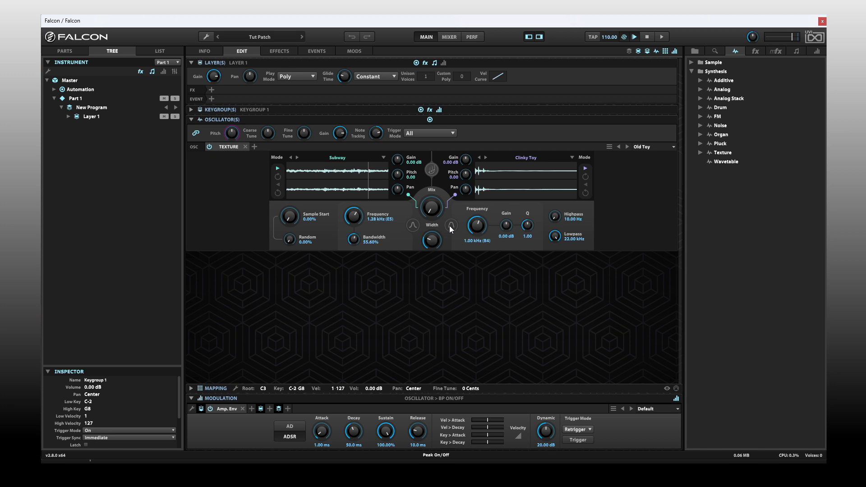
Enable the peak filter with 12.64 dB gain and Q 5.35
left_click(451, 225)
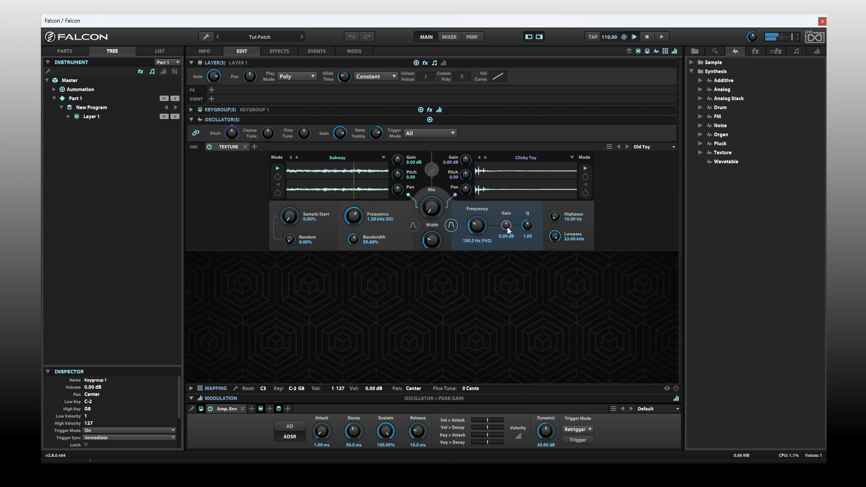
left_click_drag(504, 226, 505, 226)
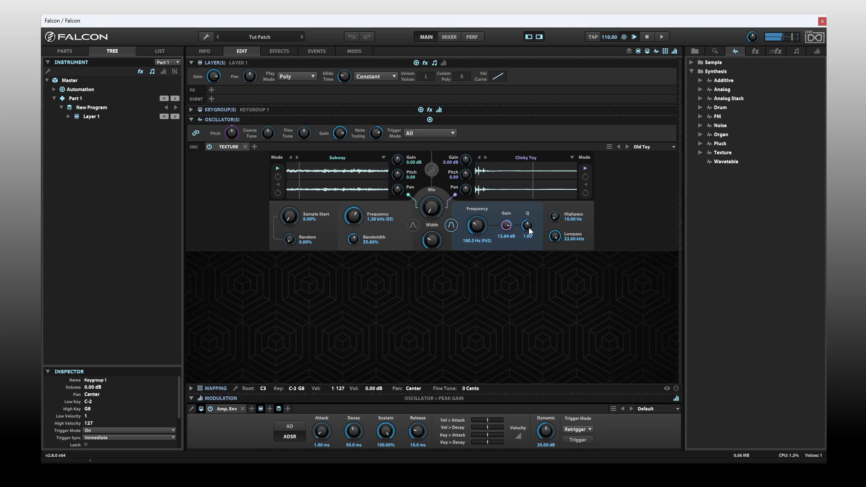
left_click_drag(476, 225, 477, 199)
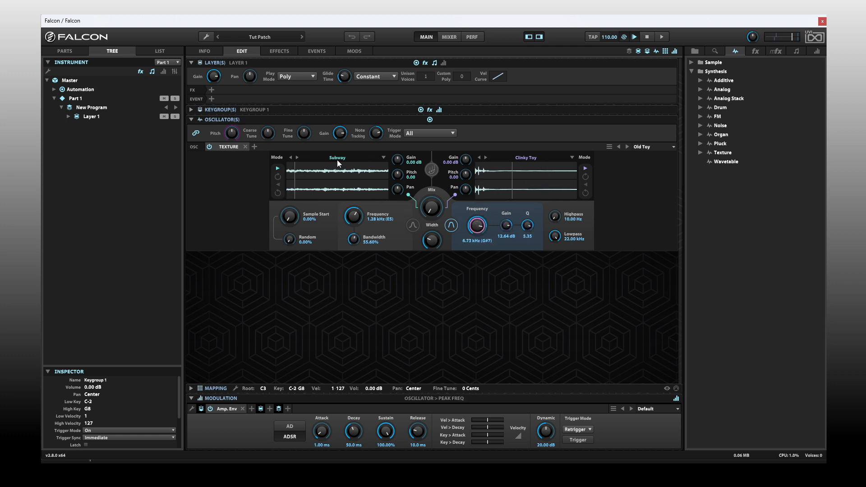
Replace the Subway sample, browsing from Clarinet Breath past Georgian Duduk to Magnetic Field
left_click(337, 158)
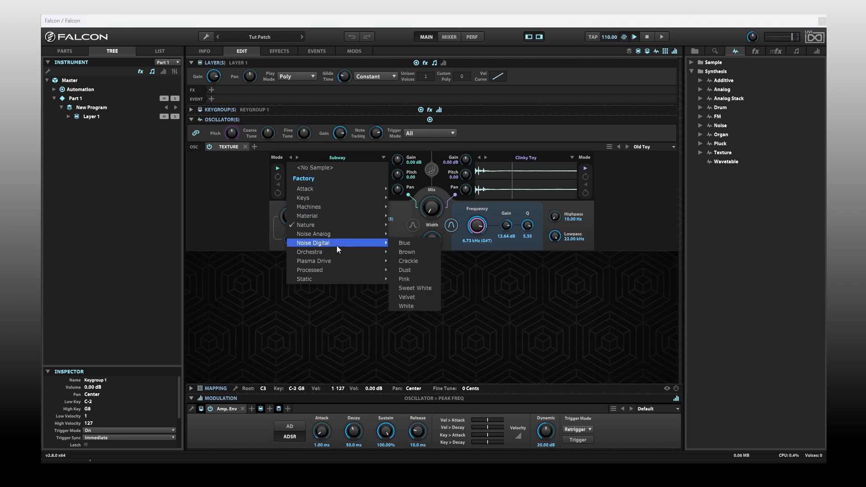
mouse_move(309, 251)
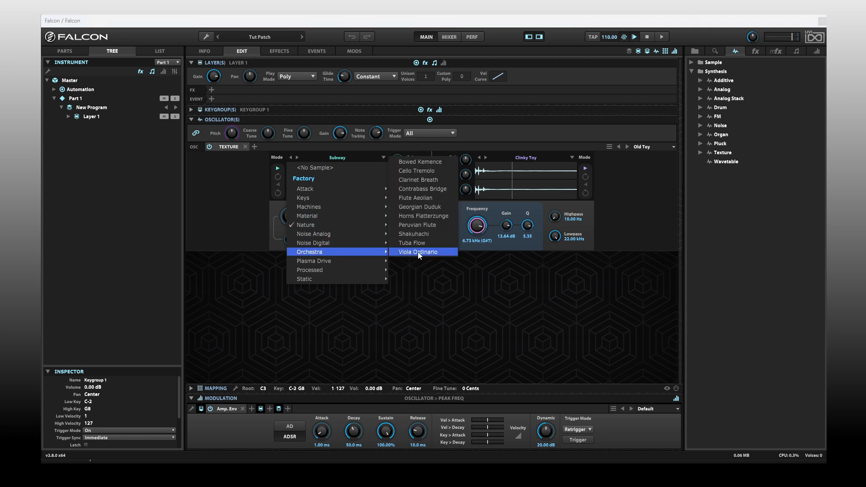
left_click(418, 179)
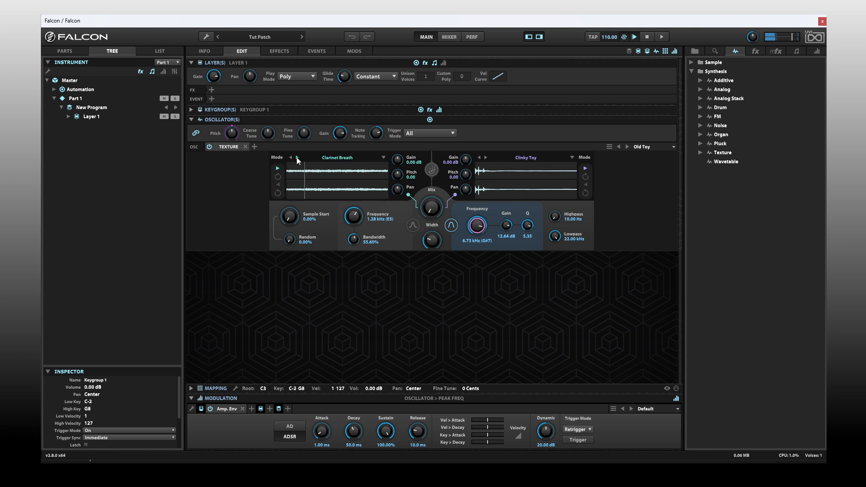
left_click(292, 157)
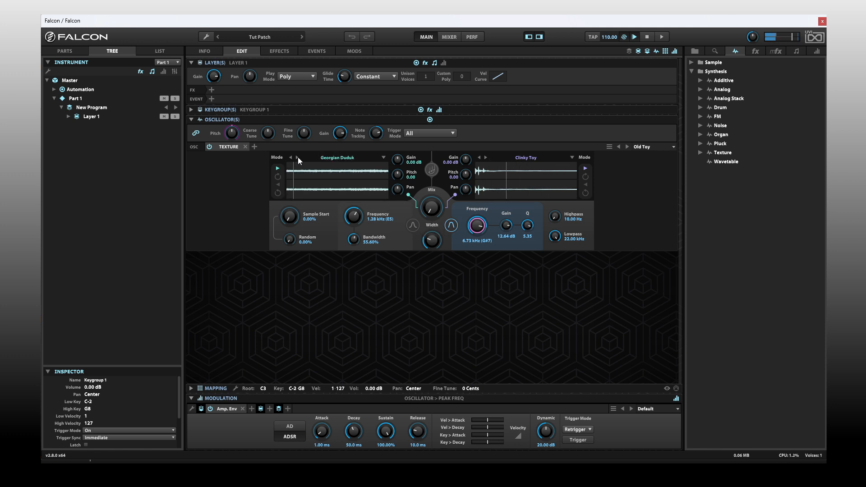
left_click(337, 157)
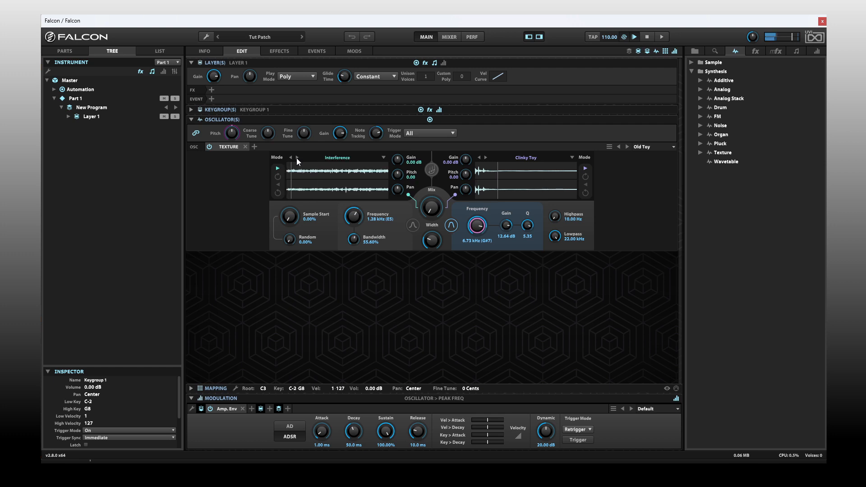
left_click(291, 157)
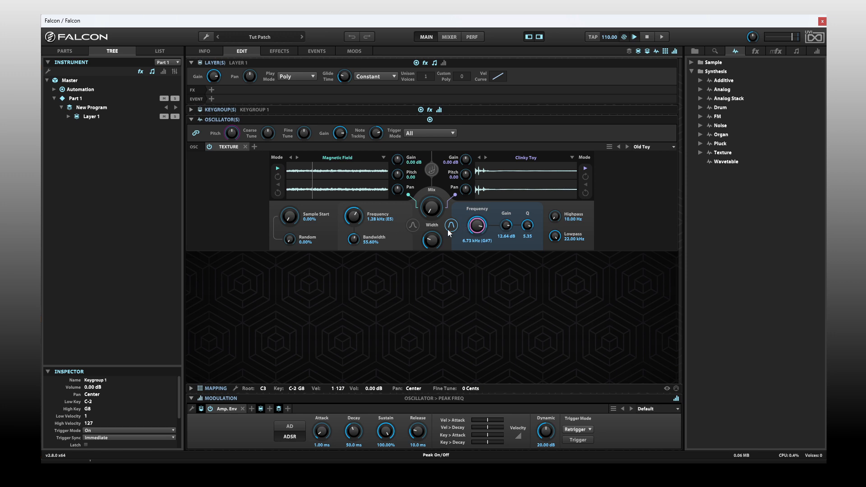
mouse_move(456, 232)
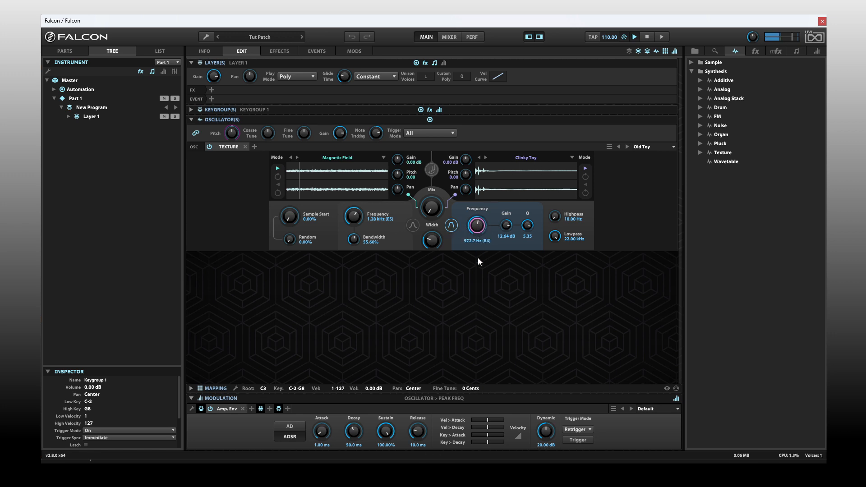
Tune the peak filter to 2.23 kHz, 3.52 dB gain and Q 2.56
left_click_drag(476, 224, 476, 237)
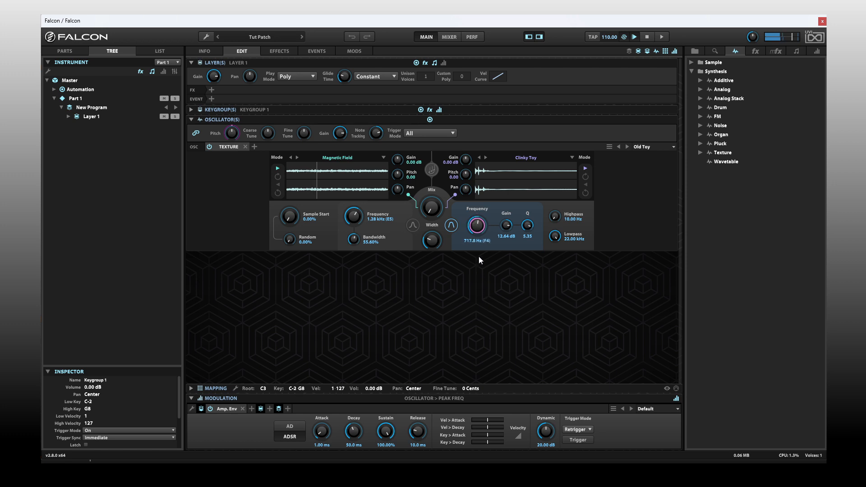
left_click_drag(477, 226, 477, 221)
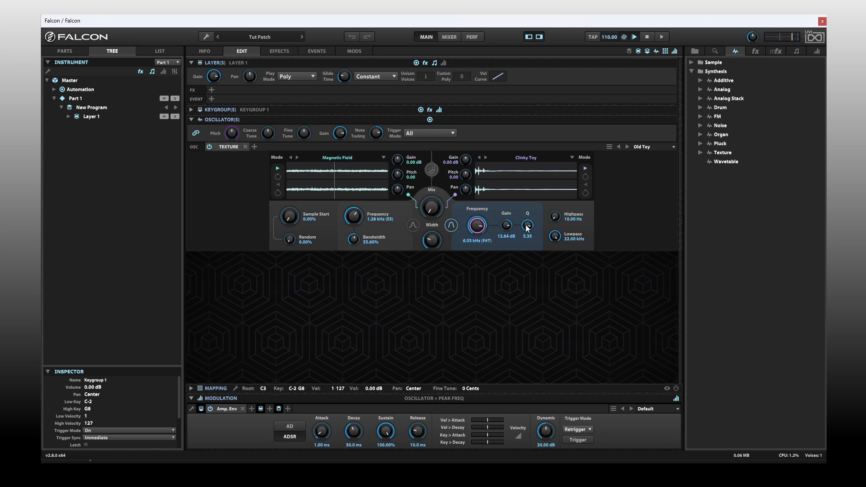
left_click_drag(526, 226, 526, 236)
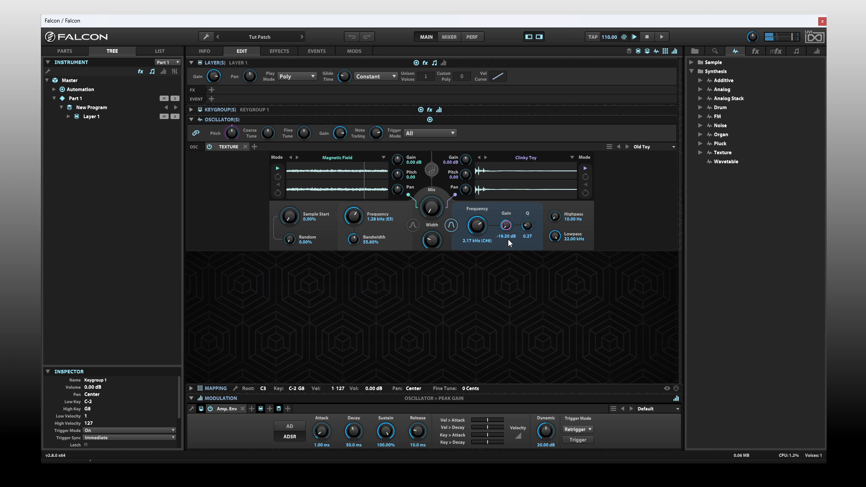
left_click_drag(505, 226, 505, 215)
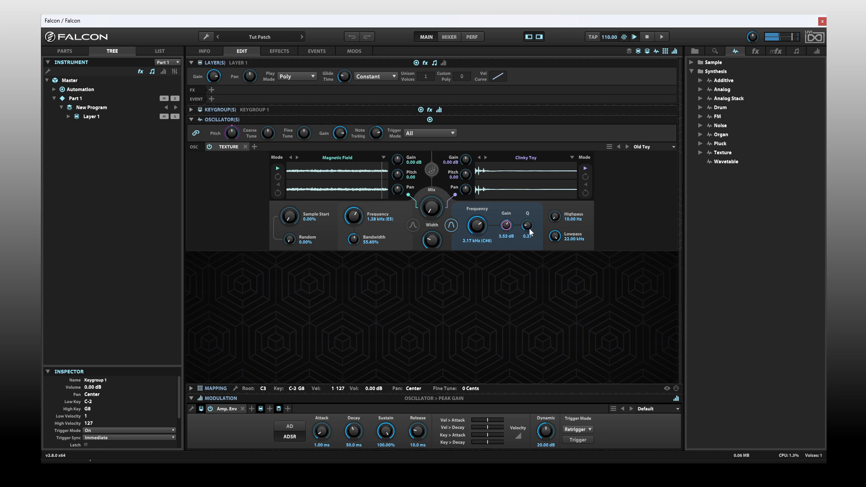
left_click_drag(476, 224, 479, 228)
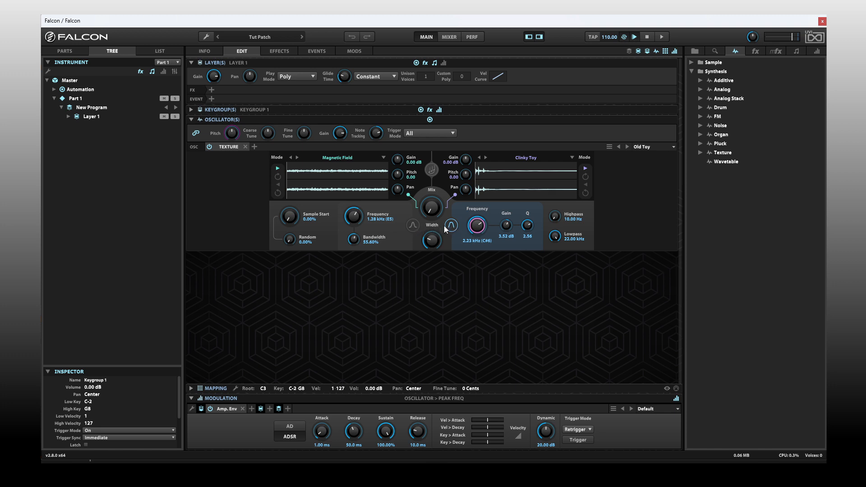
mouse_move(490, 236)
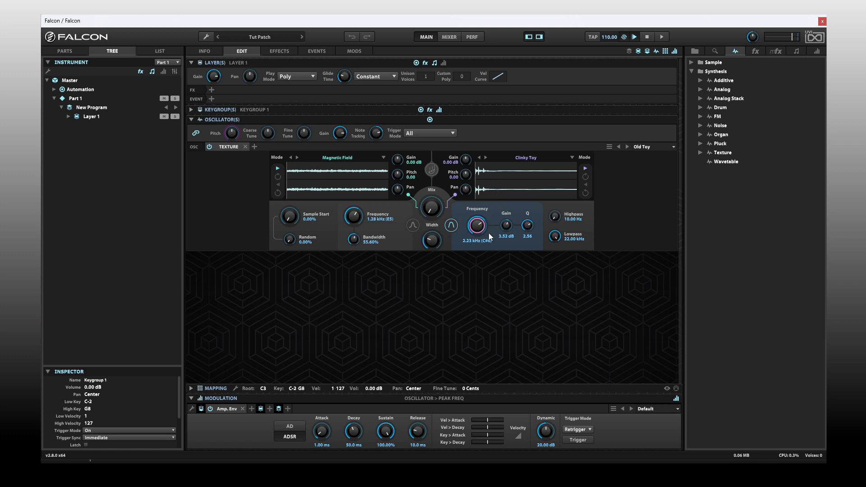
mouse_move(508, 238)
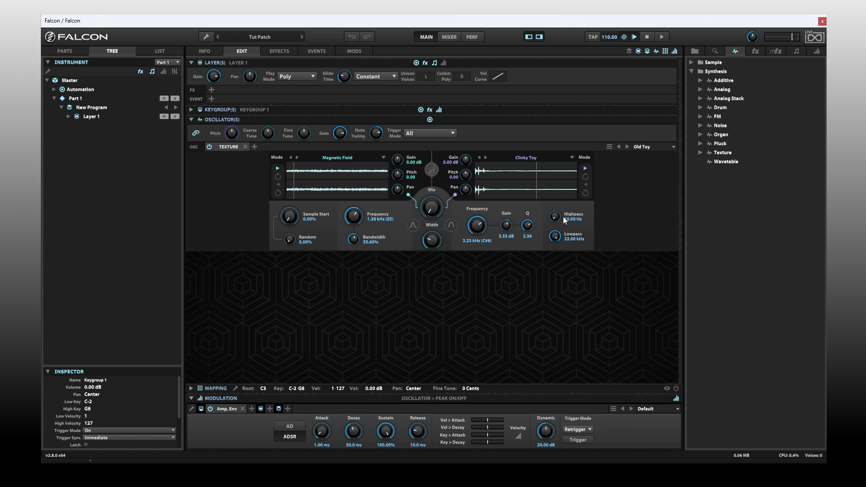
left_click_drag(554, 218, 554, 216)
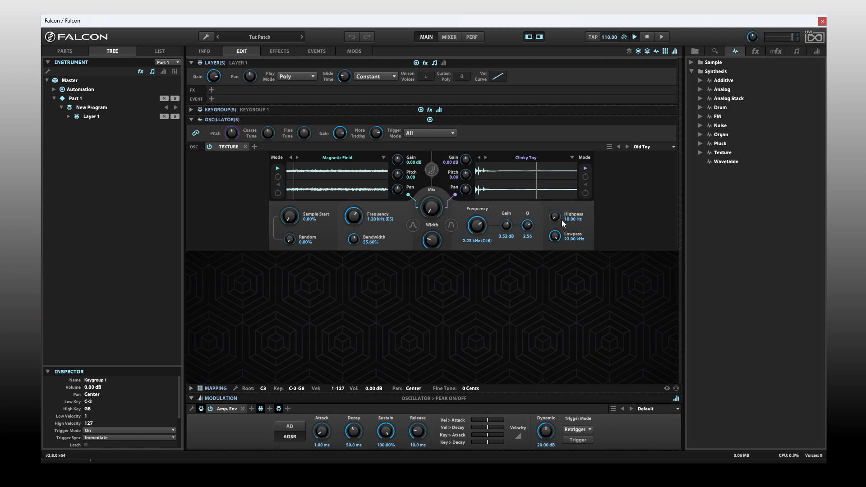
left_click_drag(554, 220, 553, 210)
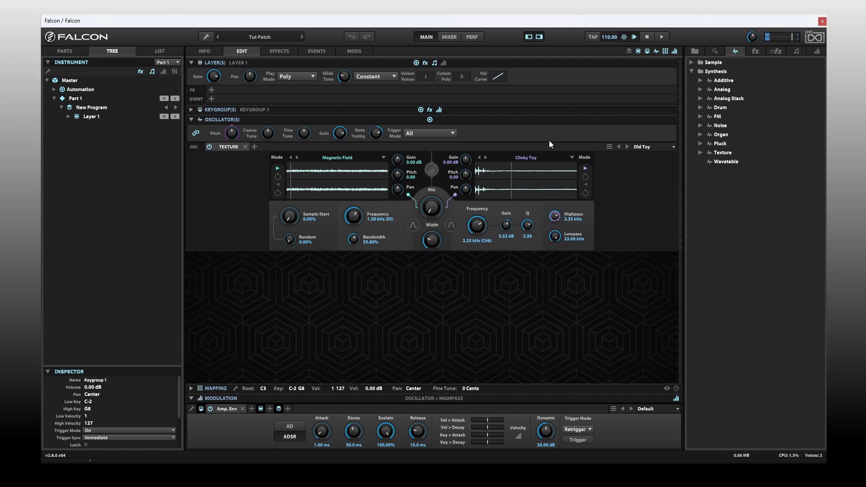
left_click_drag(553, 235, 553, 246)
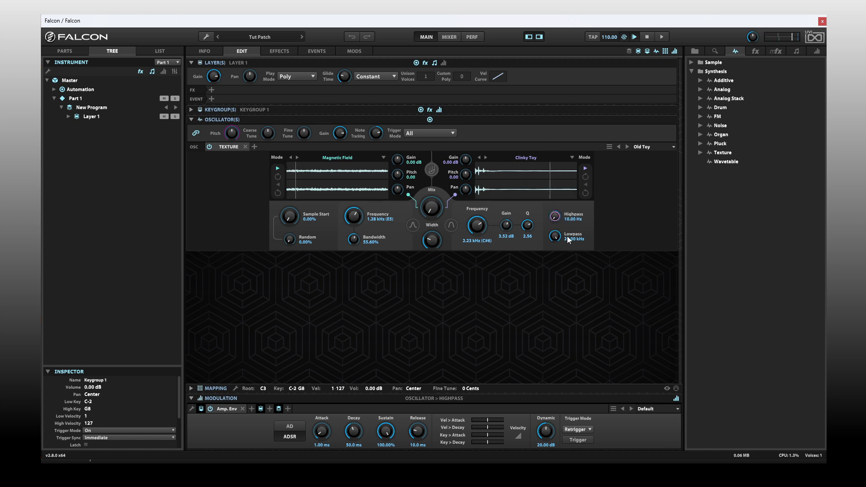
left_click_drag(554, 236, 561, 232)
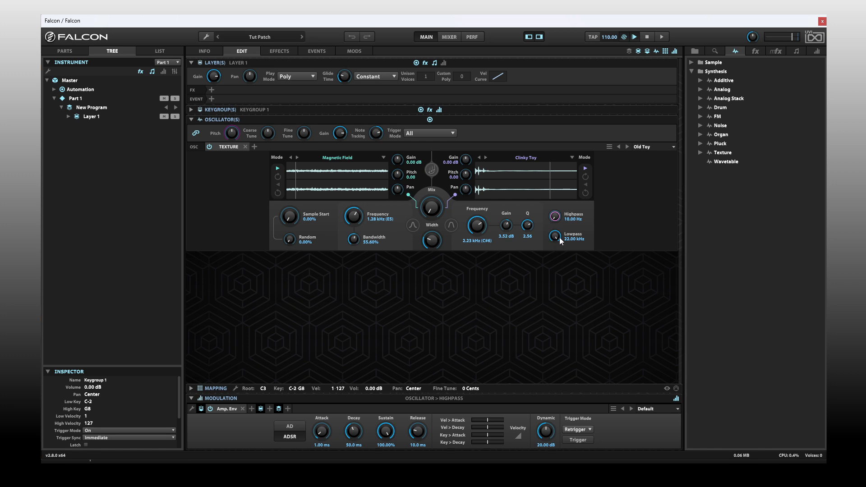
mouse_move(574, 243)
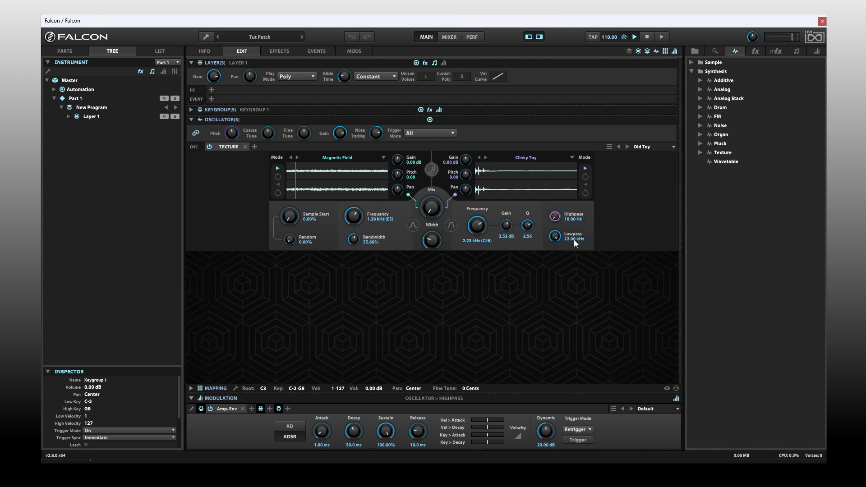
mouse_move(580, 240)
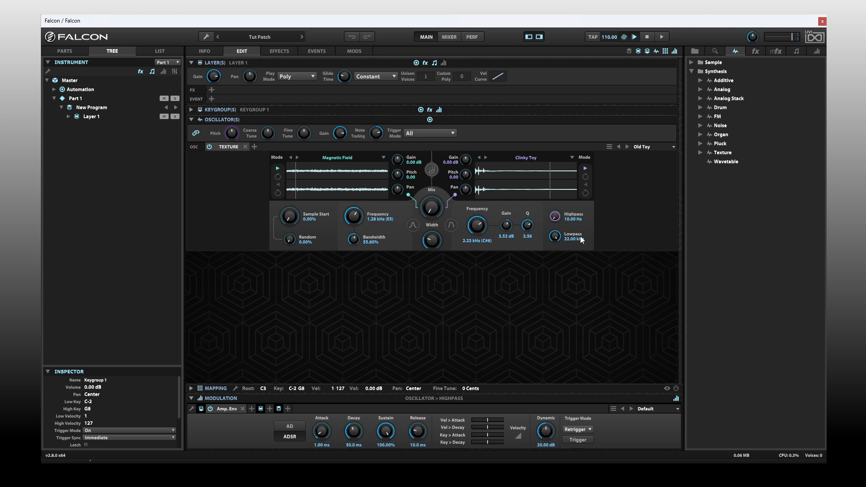
left_click_drag(554, 235, 553, 246)
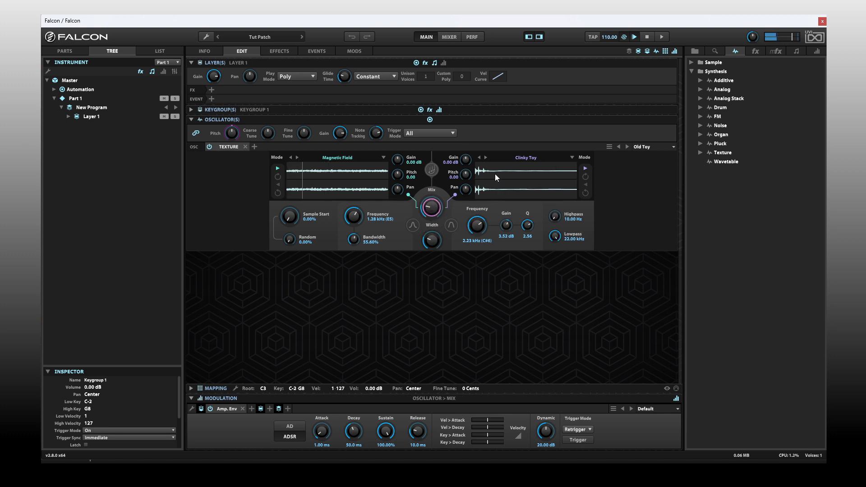
left_click_drag(431, 240, 430, 232)
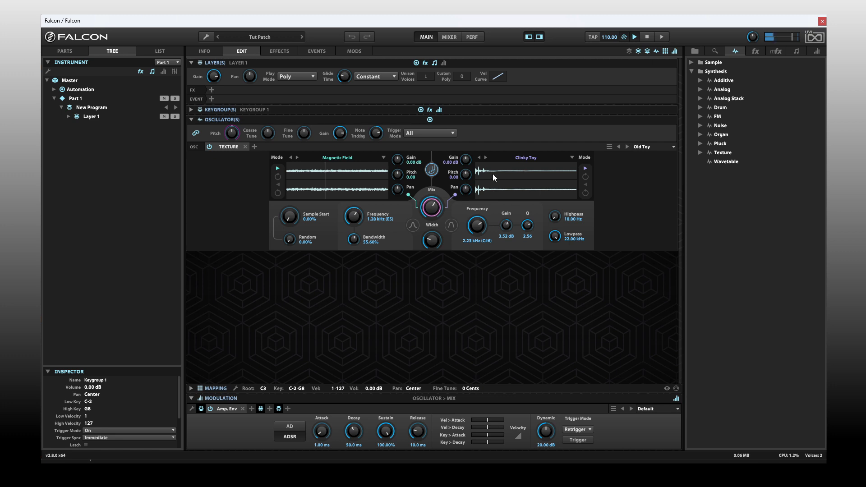
mouse_move(485, 200)
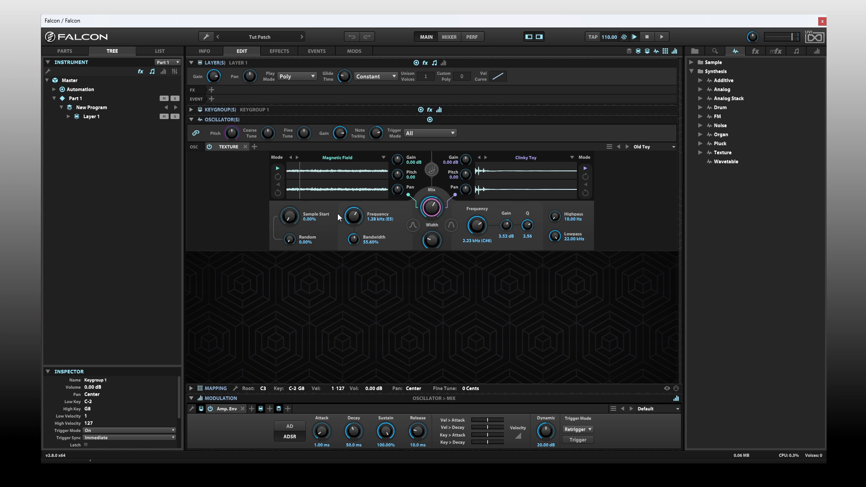
mouse_move(363, 246)
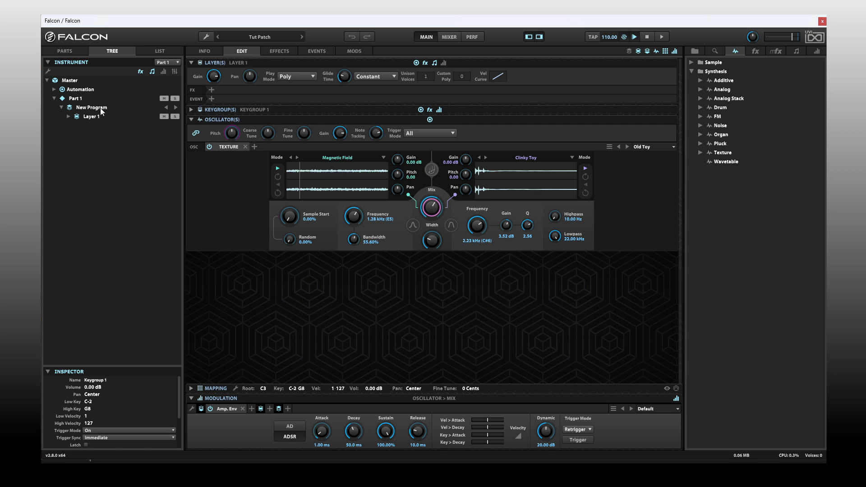
Add a second layer to New Program
left_click(91, 108)
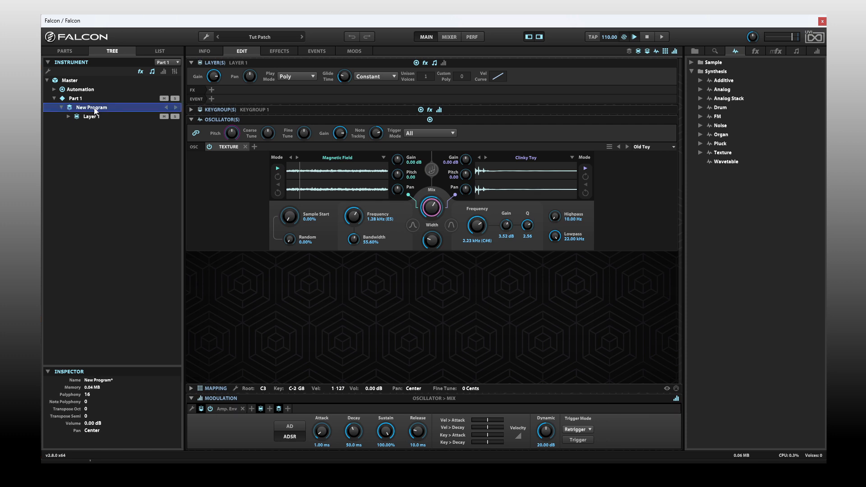
right_click(91, 107)
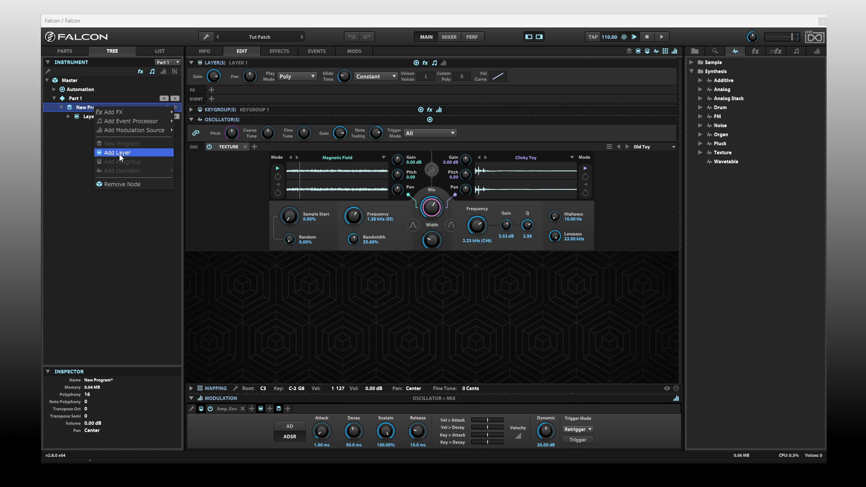
left_click(117, 152)
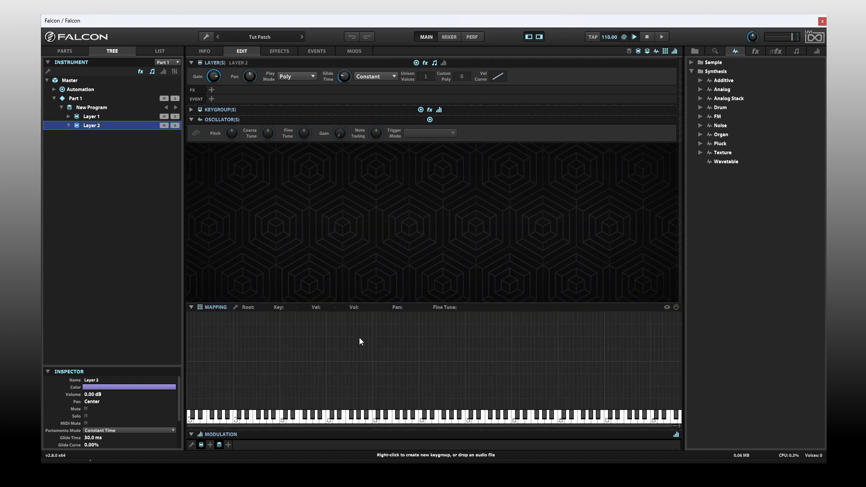
Create a full-keyboard Synth Template keygroup with an Analog oscillator in Layer 2
right_click(359, 341)
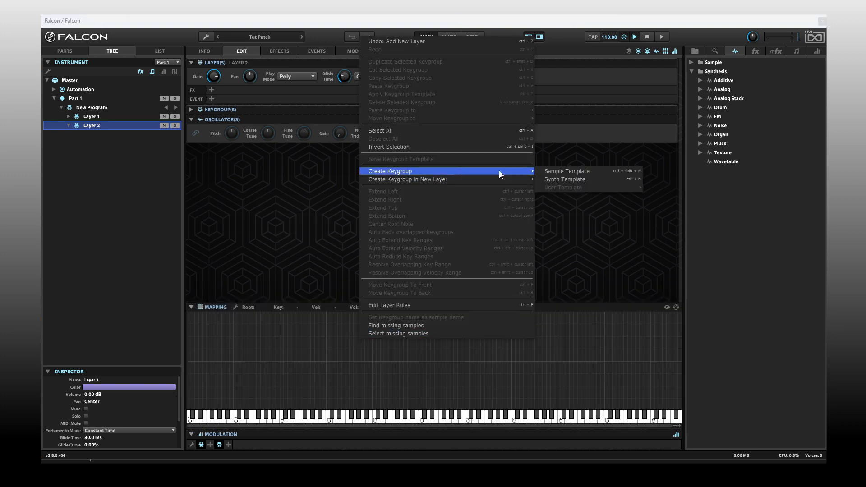
left_click(563, 179)
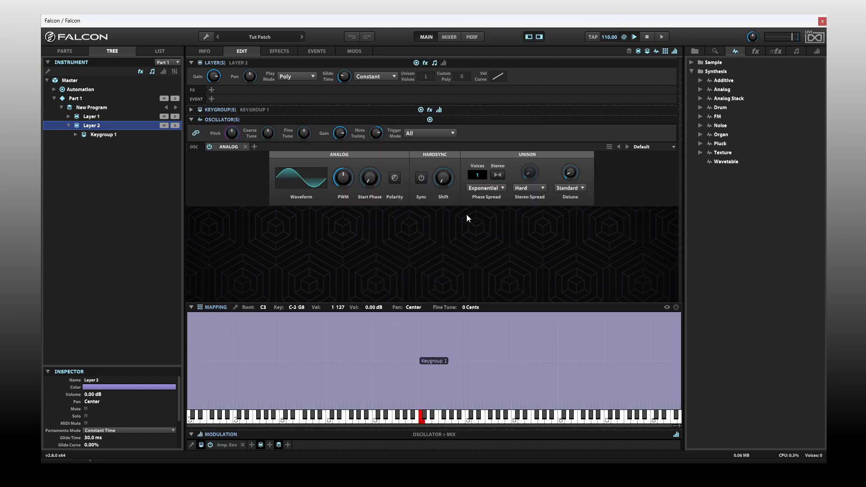
left_click(228, 146)
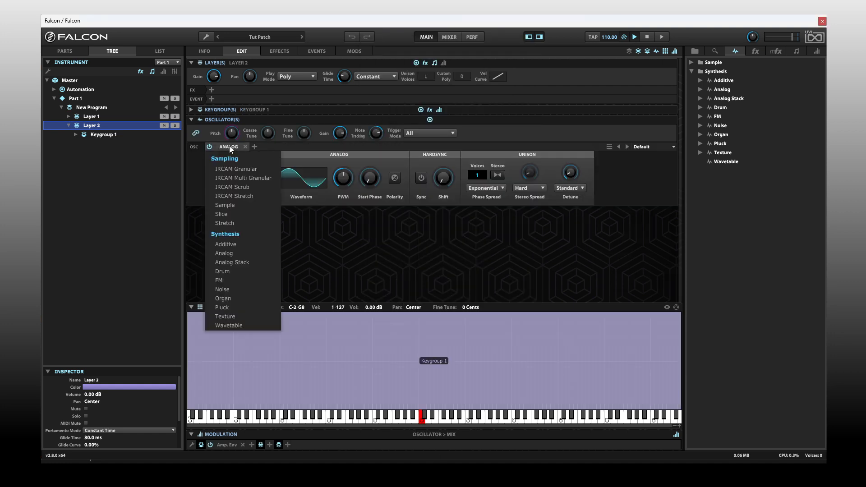
Make the oscillator a Wavetable with the Tri-Saw table and wave index at 100%
left_click(228, 325)
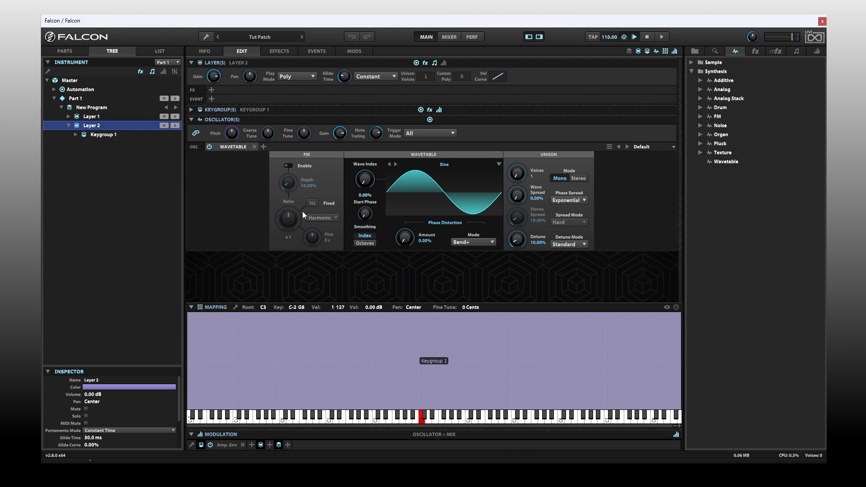
left_click(443, 164)
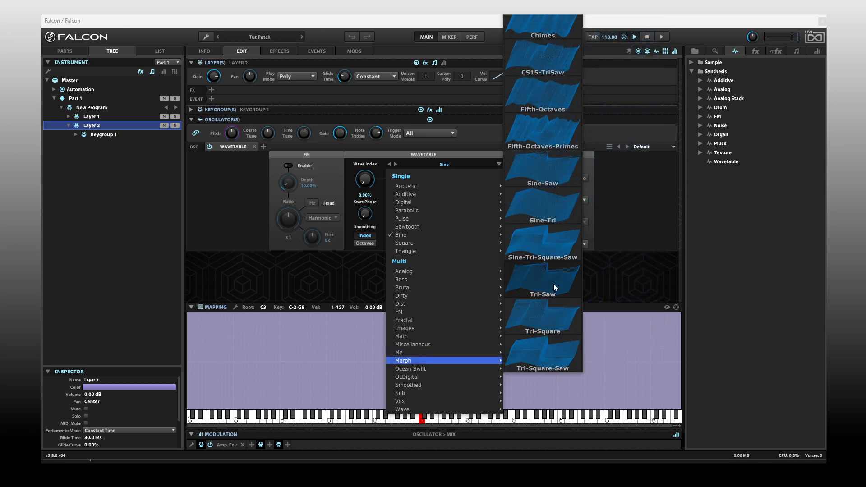
left_click(542, 293)
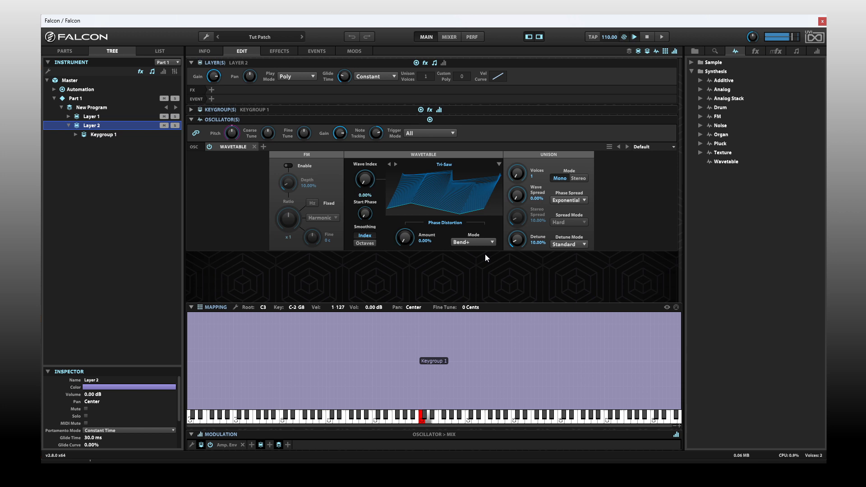
left_click_drag(364, 179, 369, 166)
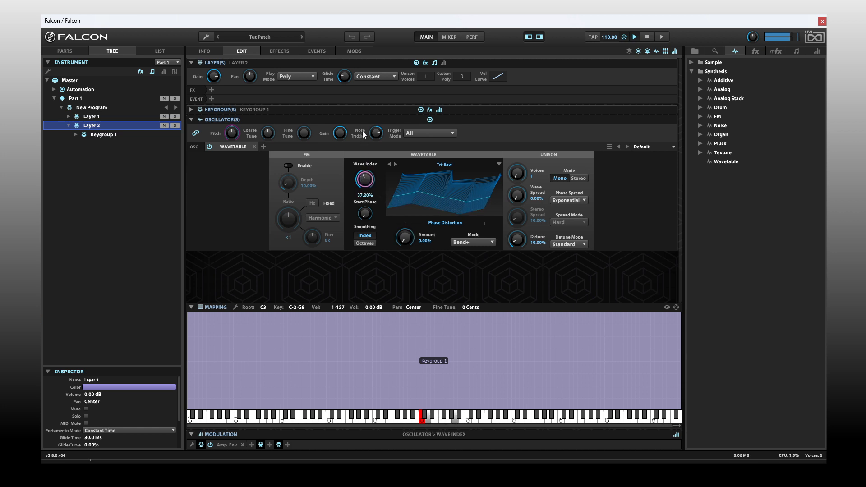
left_click_drag(364, 179, 364, 165)
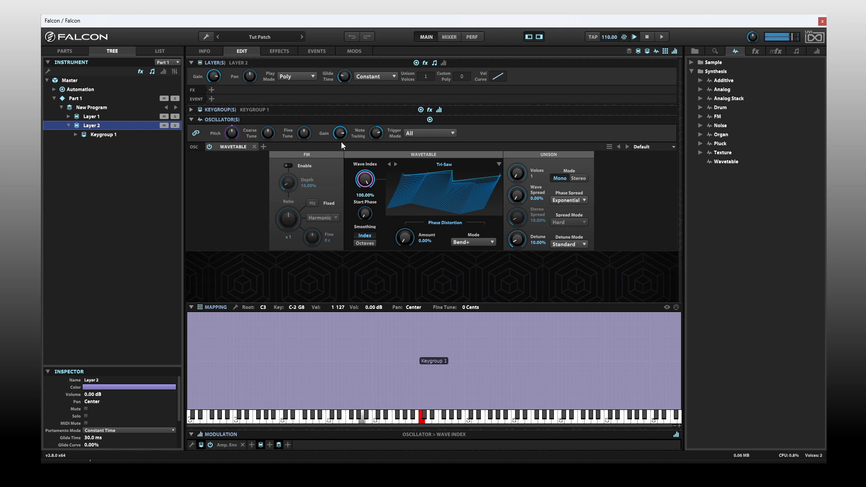
left_click_drag(340, 133, 339, 144)
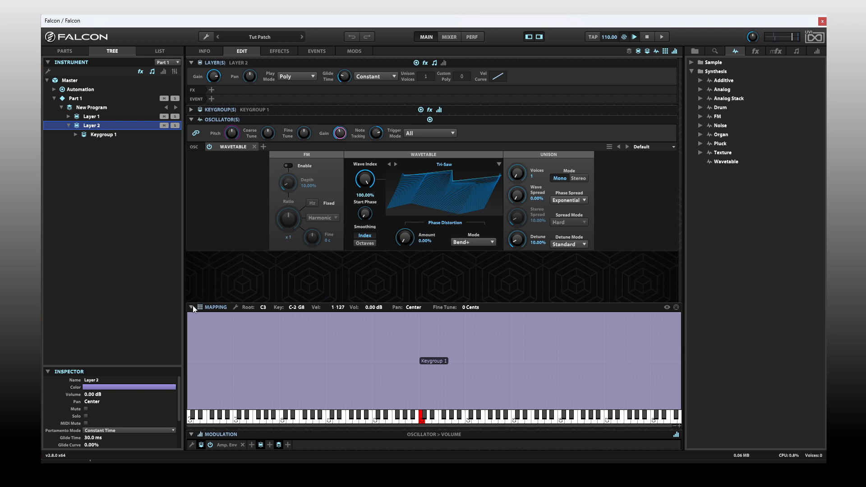
Modulate wave index with a new Layer LFO, set wave index to 0%, lower LFO depth
left_click(192, 307)
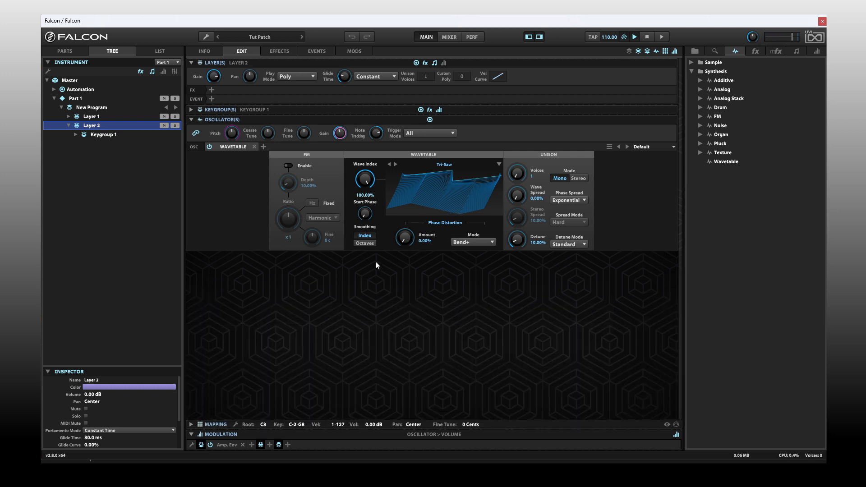
right_click(364, 178)
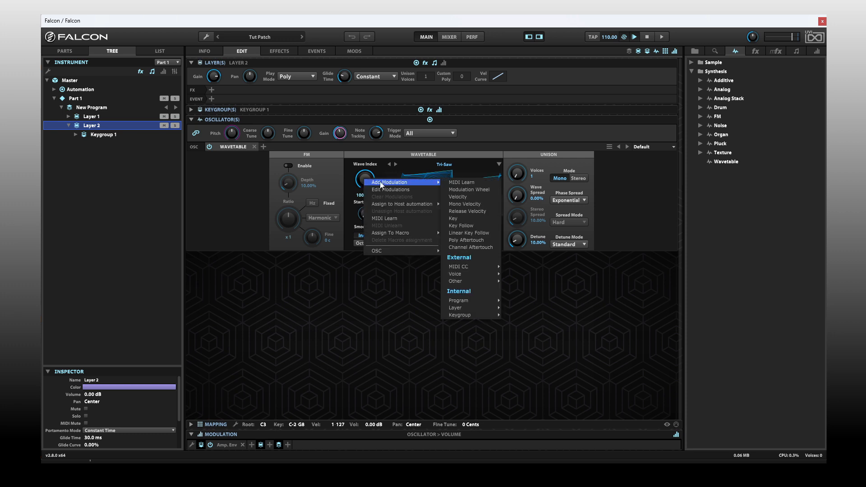
mouse_move(469, 233)
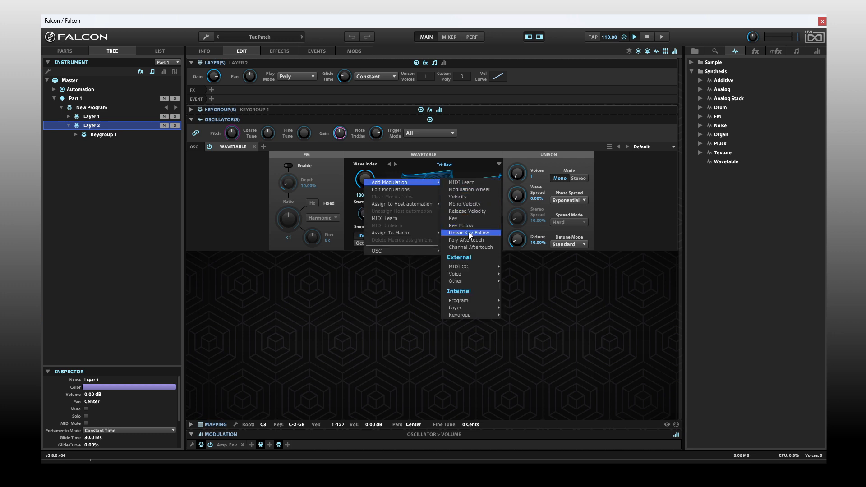
mouse_move(455, 308)
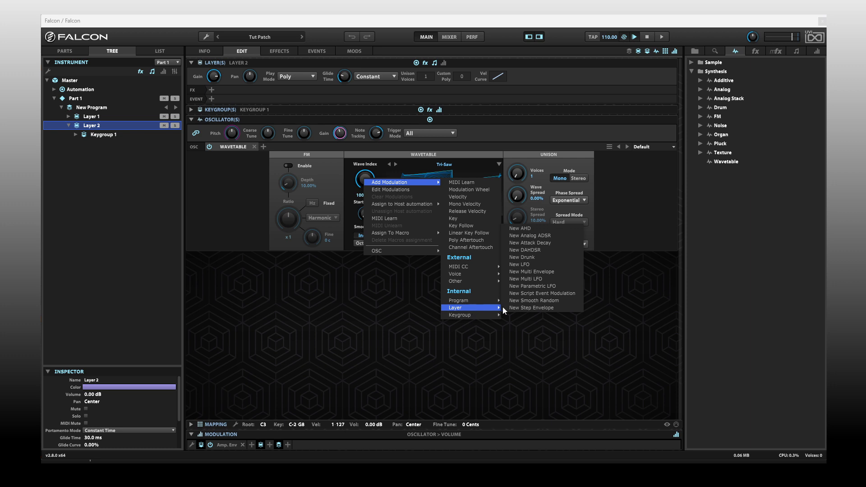
mouse_move(540, 263)
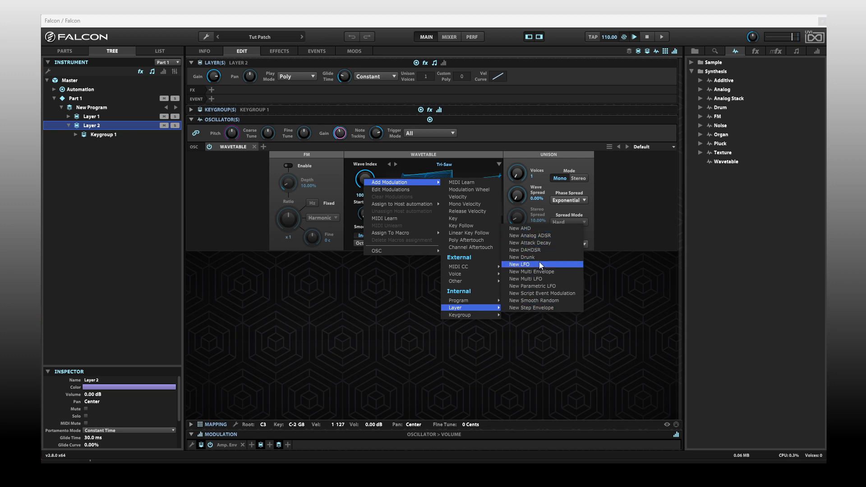
left_click(517, 264)
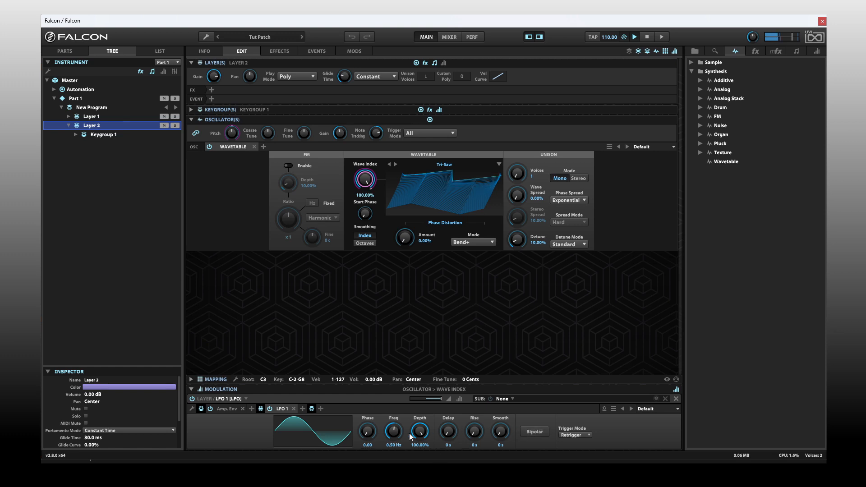
mouse_move(383, 437)
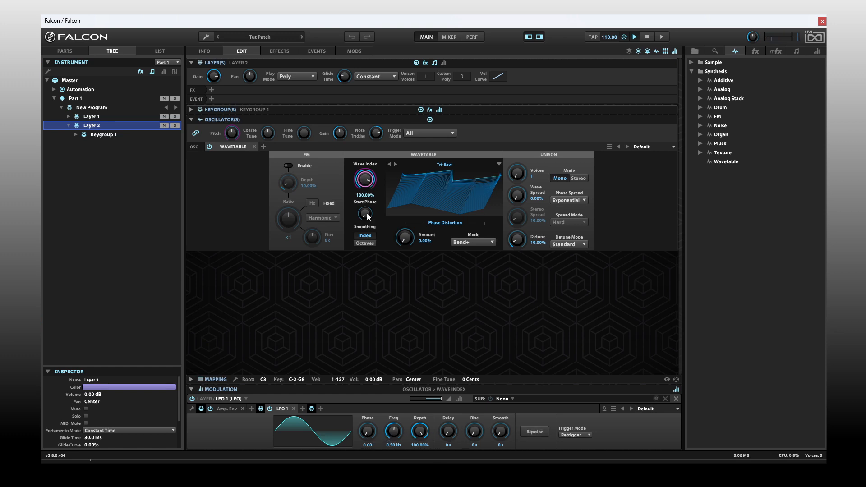
left_click_drag(365, 179, 364, 199)
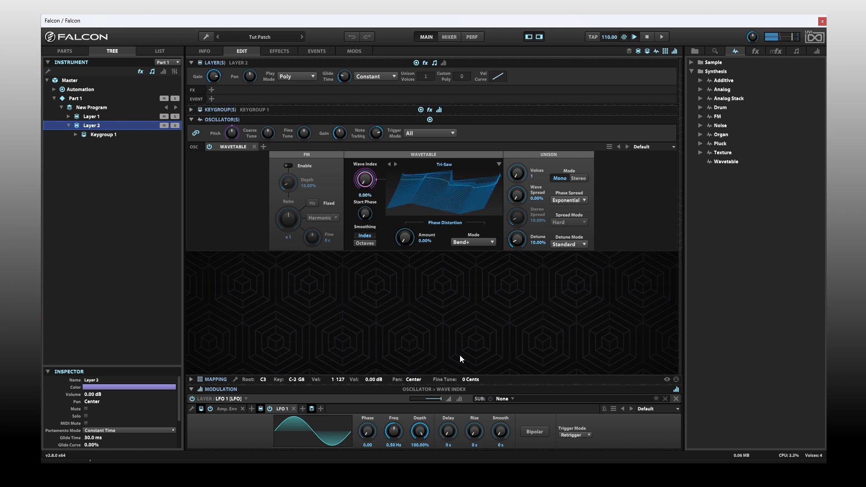
left_click_drag(420, 431, 421, 436)
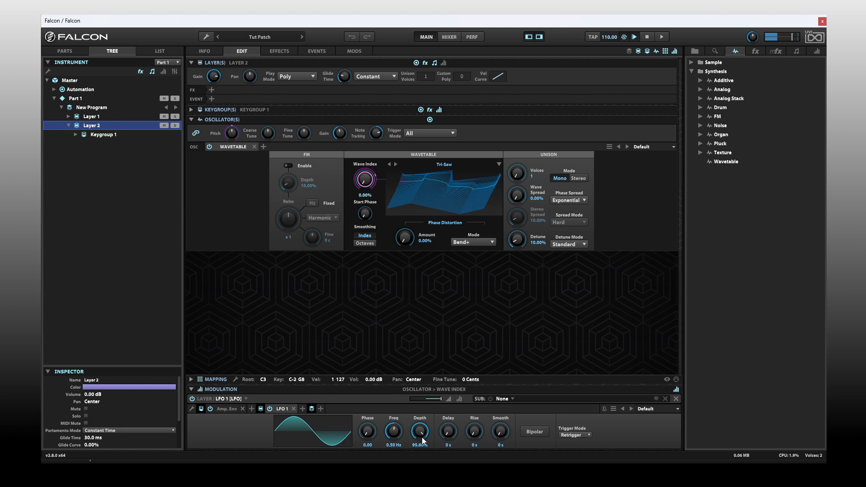
left_click_drag(420, 430, 424, 436)
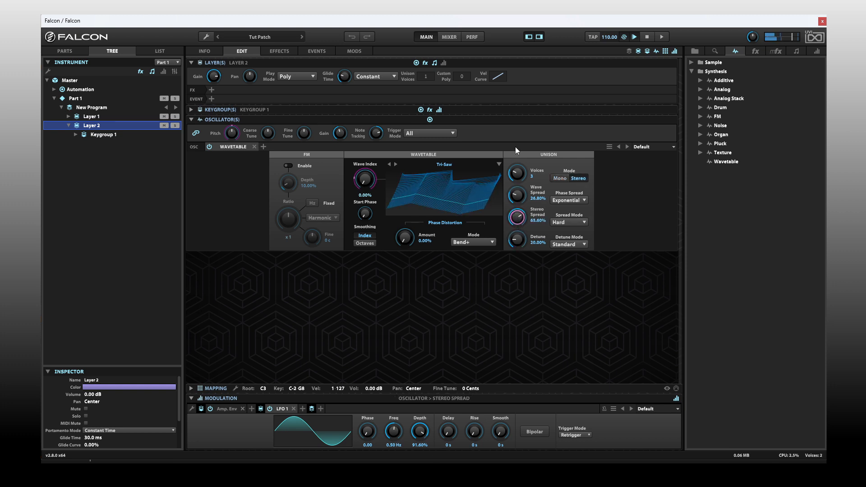
Widen unison stereo spread to 100%, set FM ratio to 1/2, and turn FM off
left_click_drag(516, 216, 516, 199)
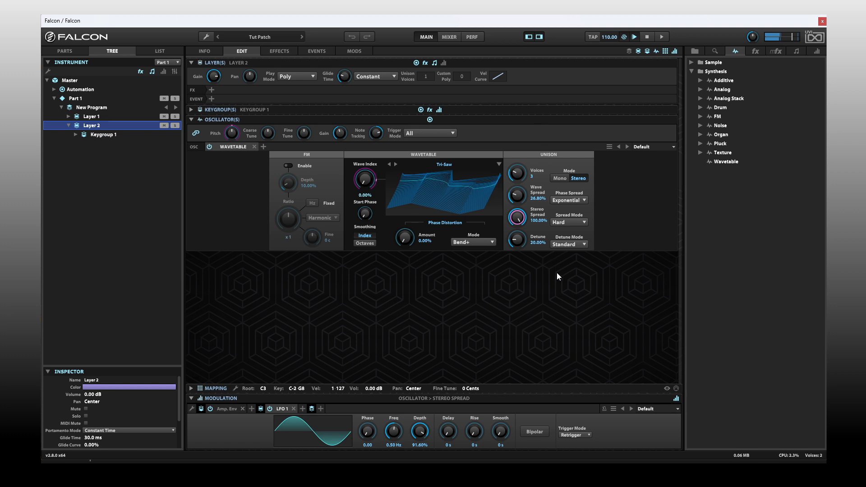
mouse_move(504, 285)
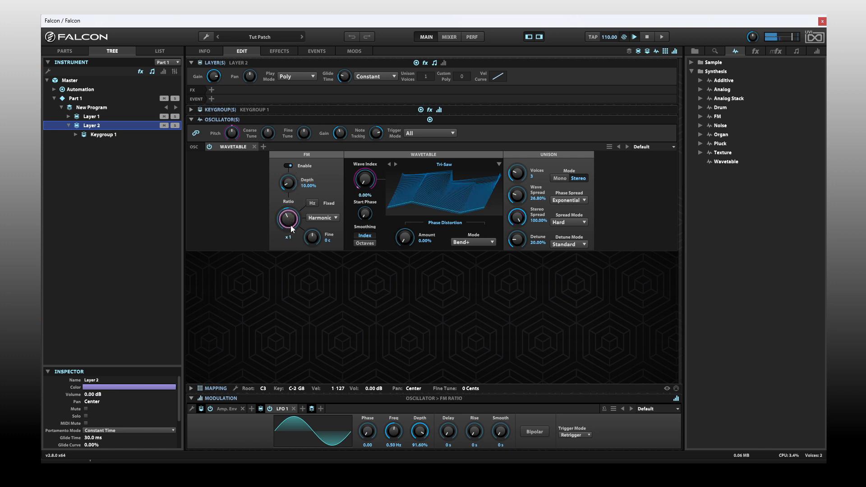
left_click_drag(288, 218, 287, 231)
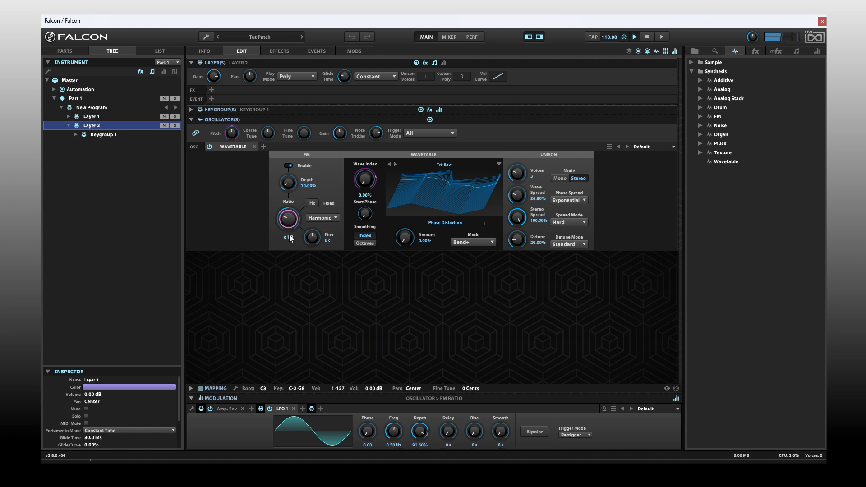
left_click_drag(288, 218, 287, 226)
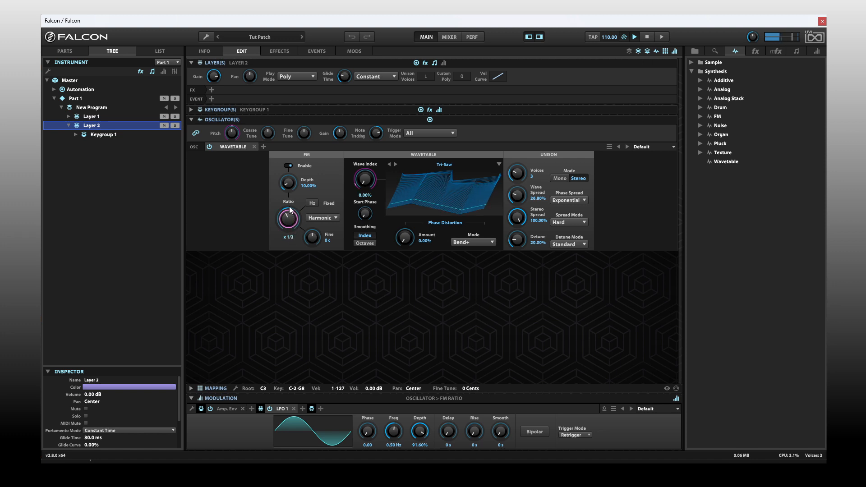
left_click(288, 165)
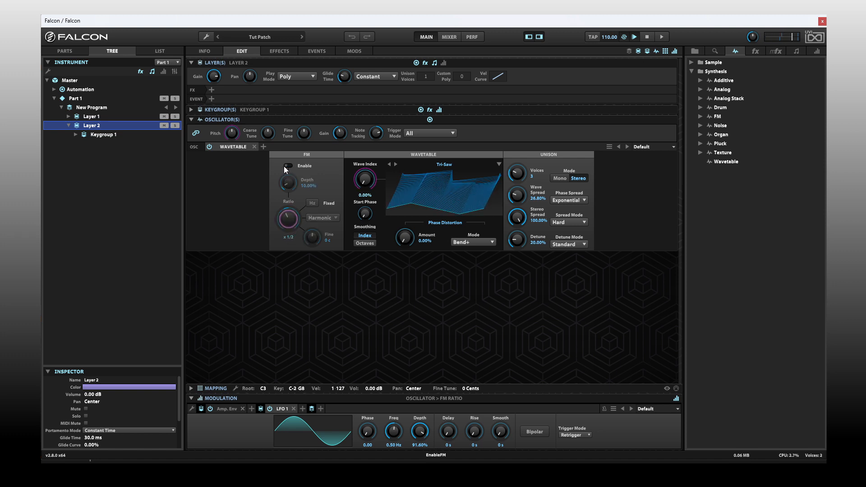
Switch phase distortion to Fuzzy mode with a 51.60% amount
left_click_drag(403, 236, 403, 221)
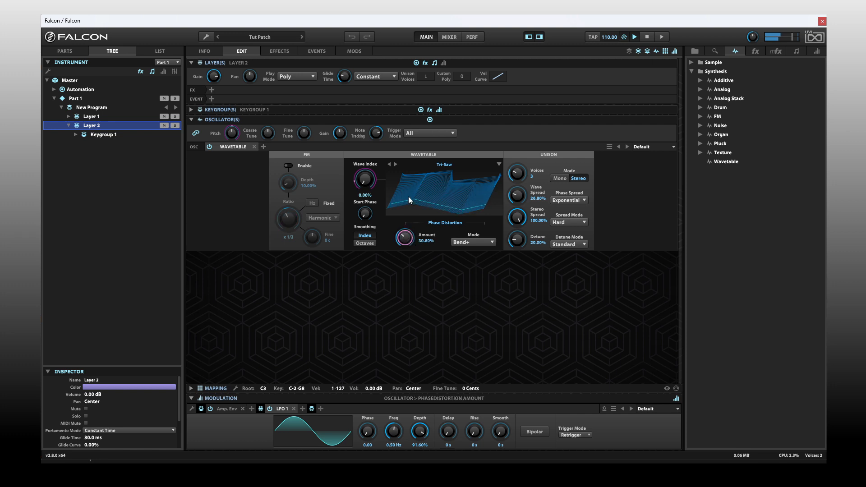
left_click(472, 241)
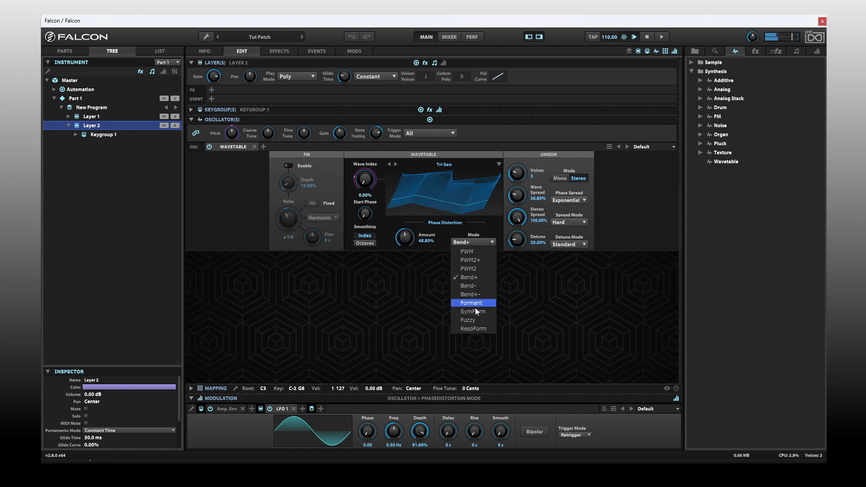
left_click(467, 319)
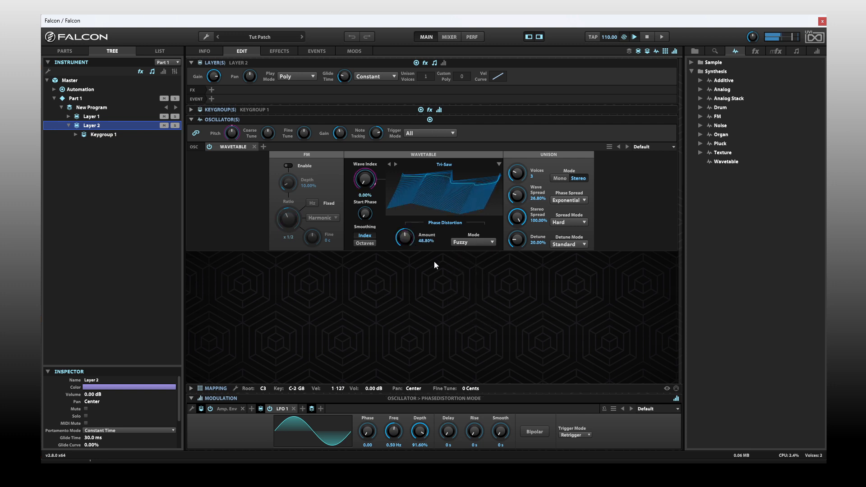
left_click_drag(405, 238, 407, 234)
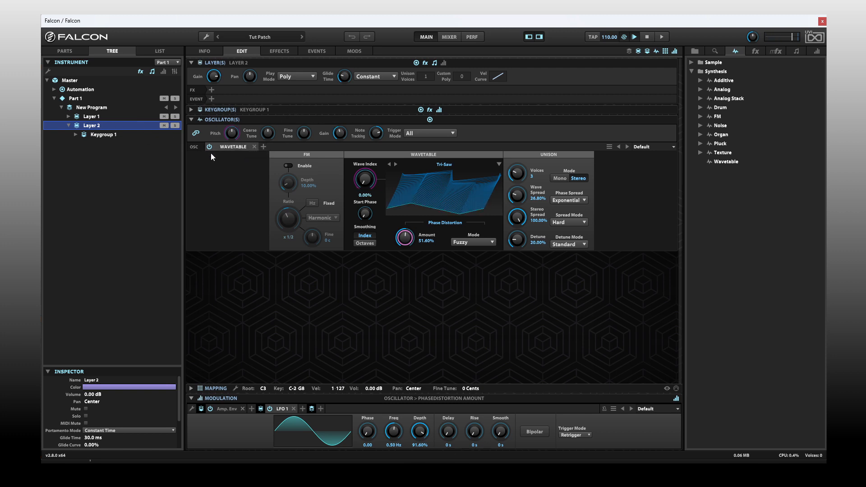
mouse_move(412, 203)
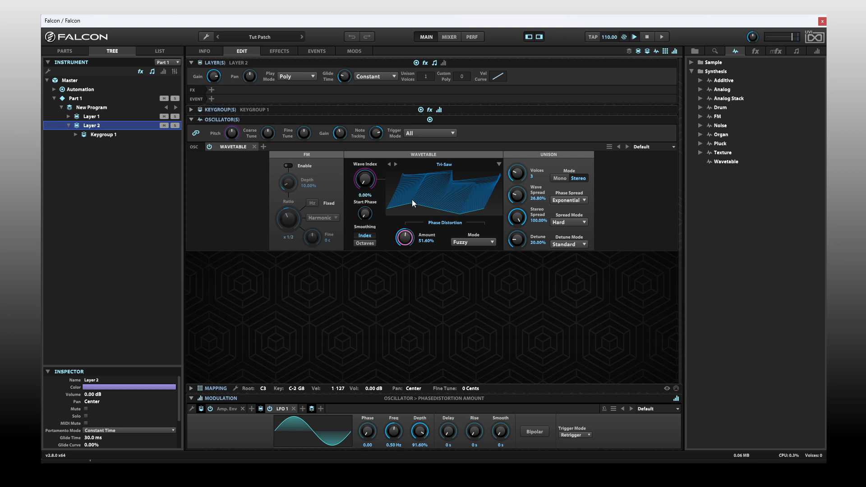
mouse_move(333, 189)
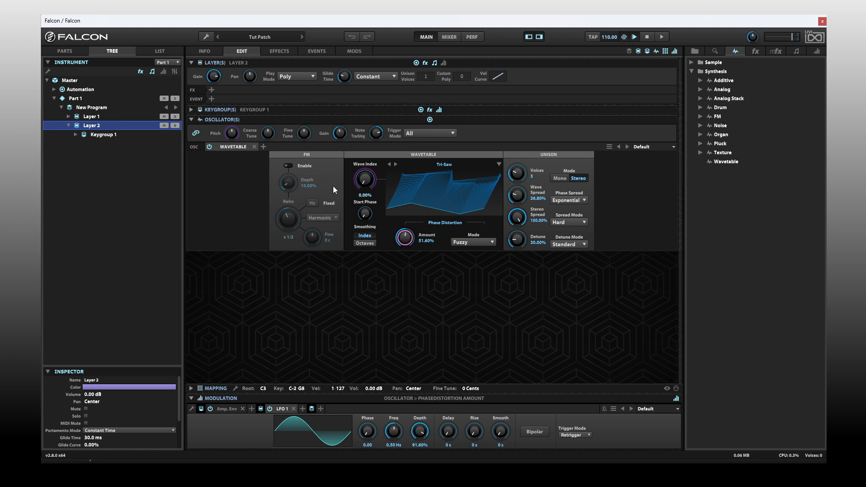
mouse_move(237, 160)
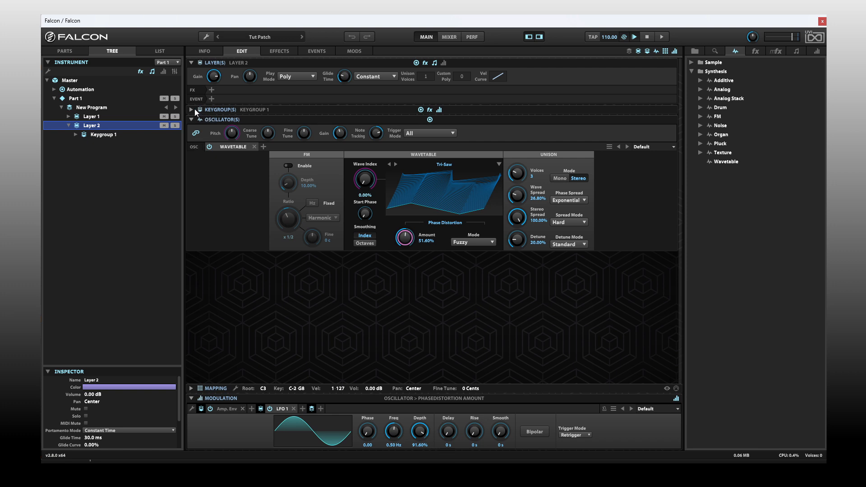
Insert a Sallen-Key Filter on Keygroup 1 with cutoff at about 5.86 kHz
left_click(191, 109)
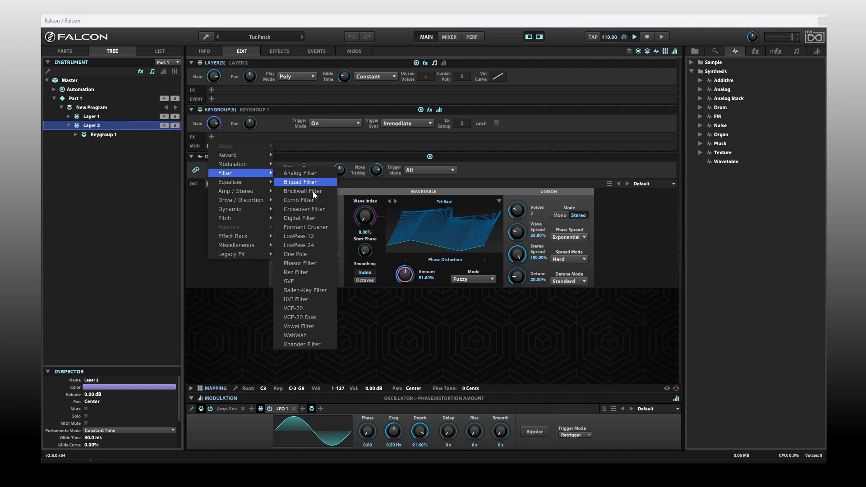
mouse_move(305, 289)
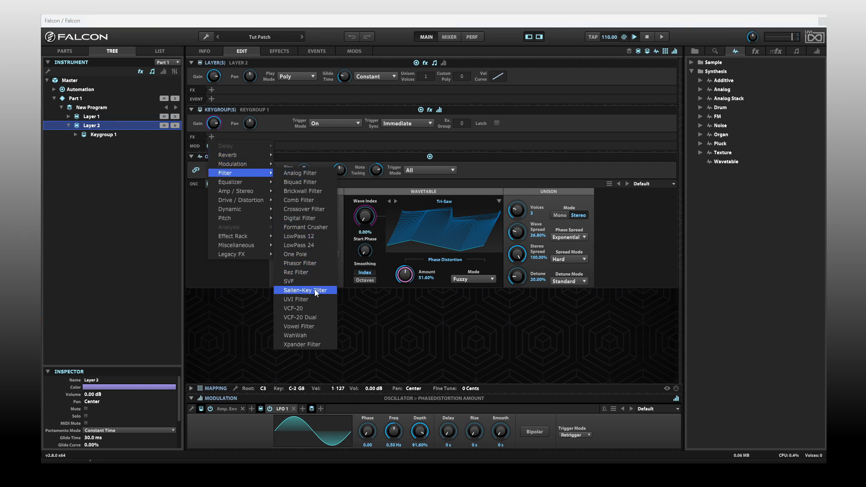
left_click(305, 290)
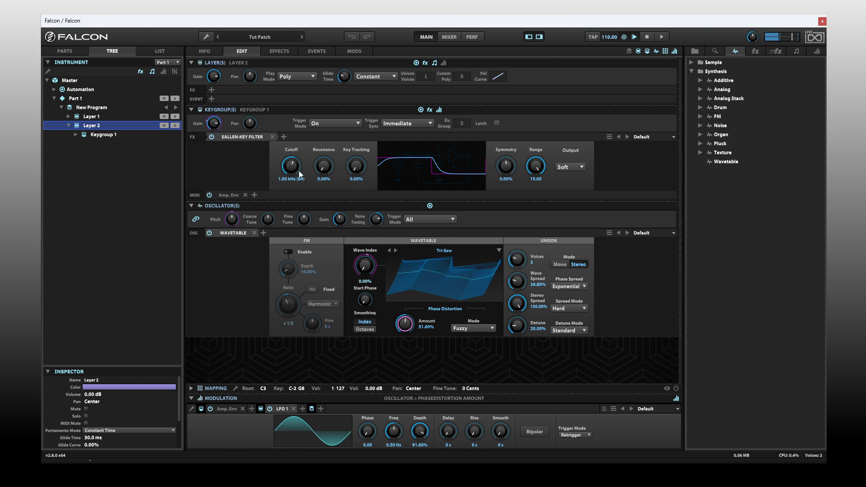
left_click_drag(291, 166, 297, 143)
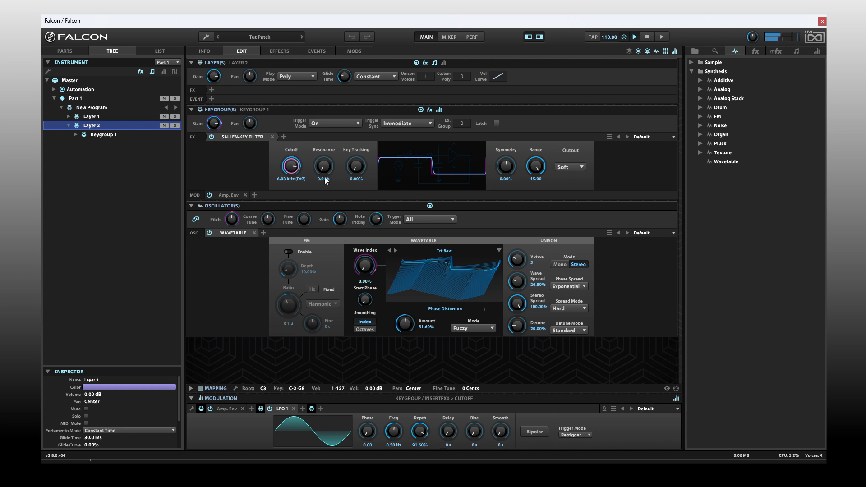
left_click_drag(291, 166, 291, 173)
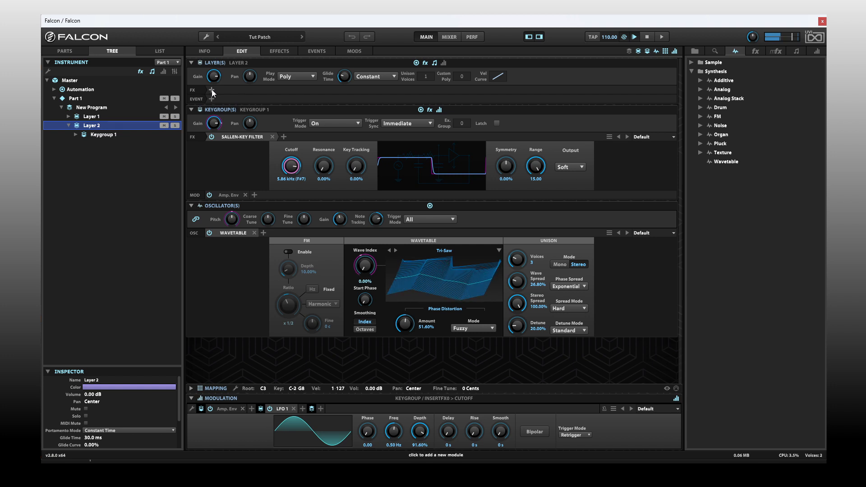
Add Dual Delay X to Layer 2's effects with the Dark Little Room preset
left_click(211, 89)
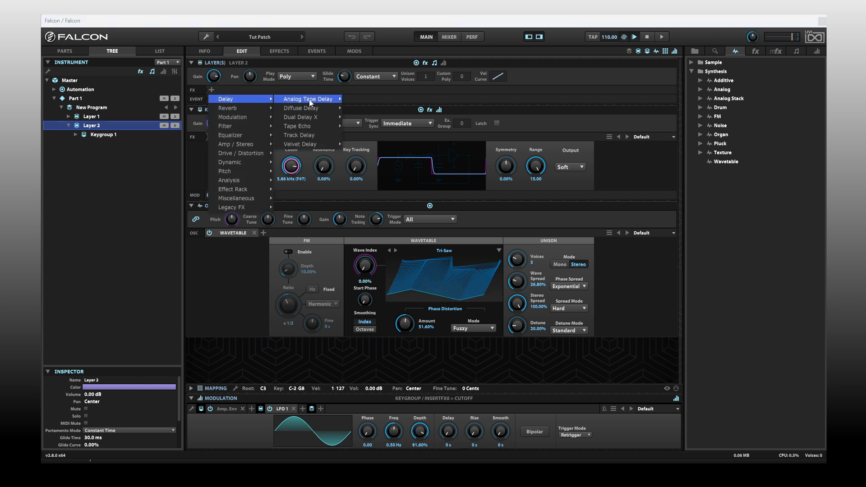
mouse_move(300, 116)
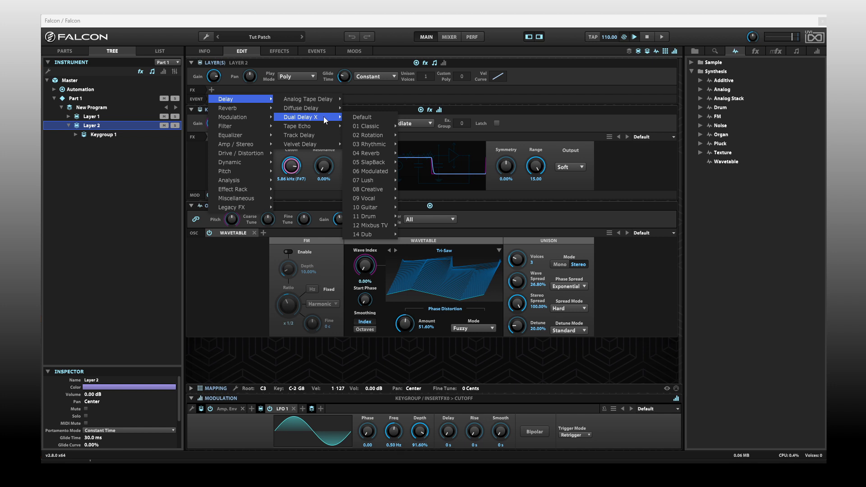
mouse_move(366, 126)
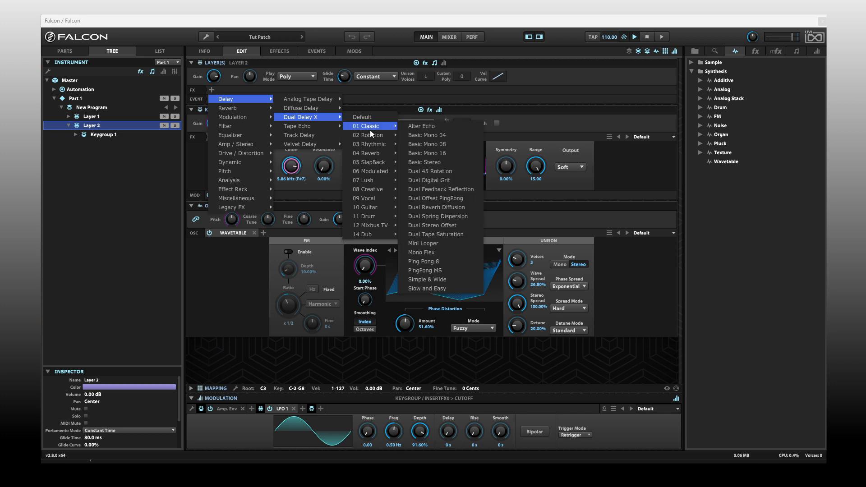
mouse_move(367, 153)
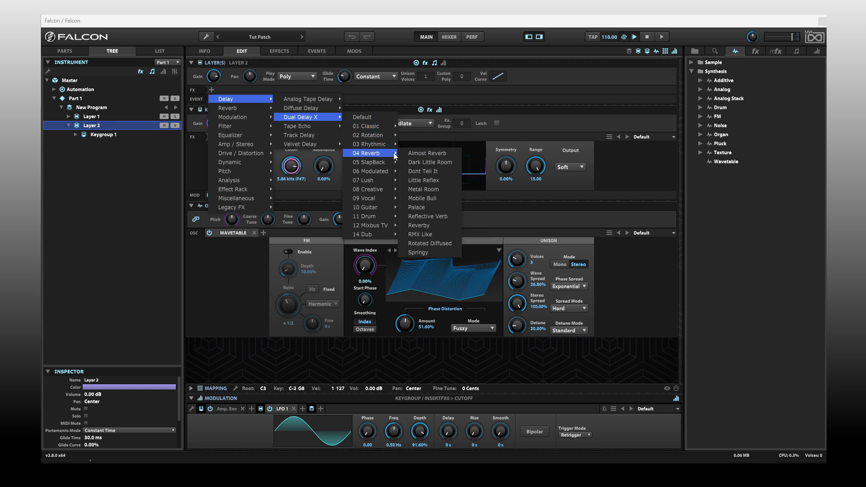
mouse_move(430, 162)
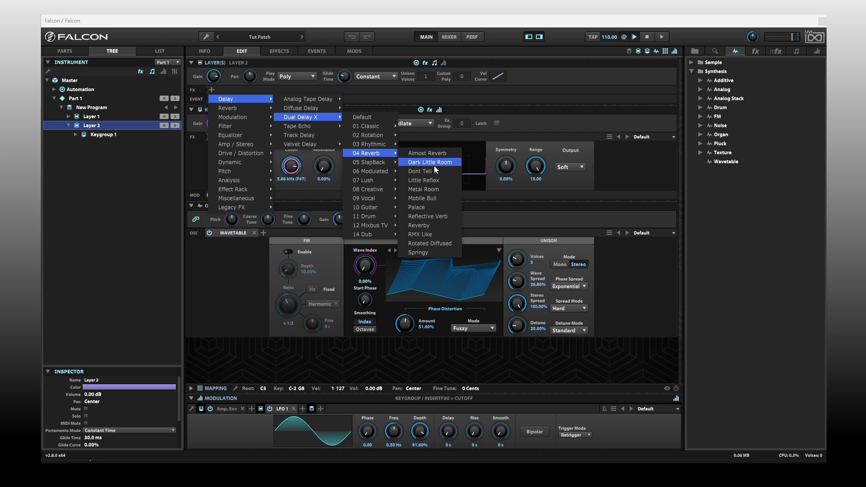
left_click(429, 162)
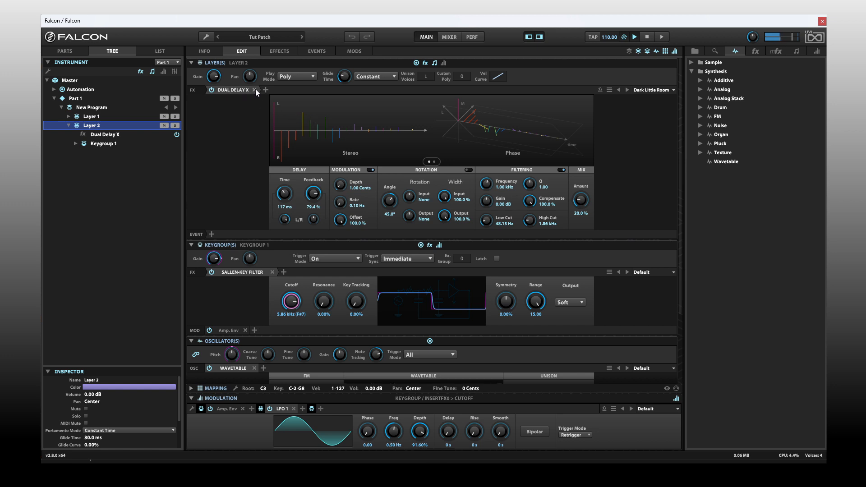
Insert IReverb after Dual Delay X using the ETM 140 '01 140 Long' impulse
left_click(265, 89)
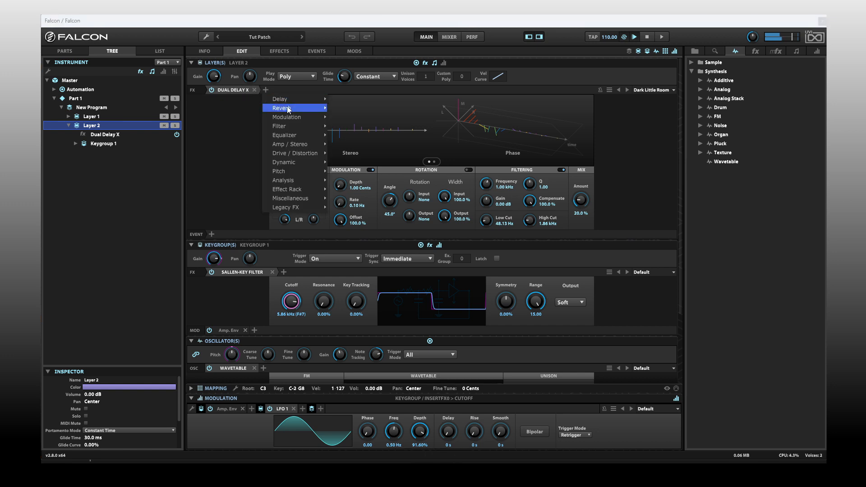
mouse_move(349, 116)
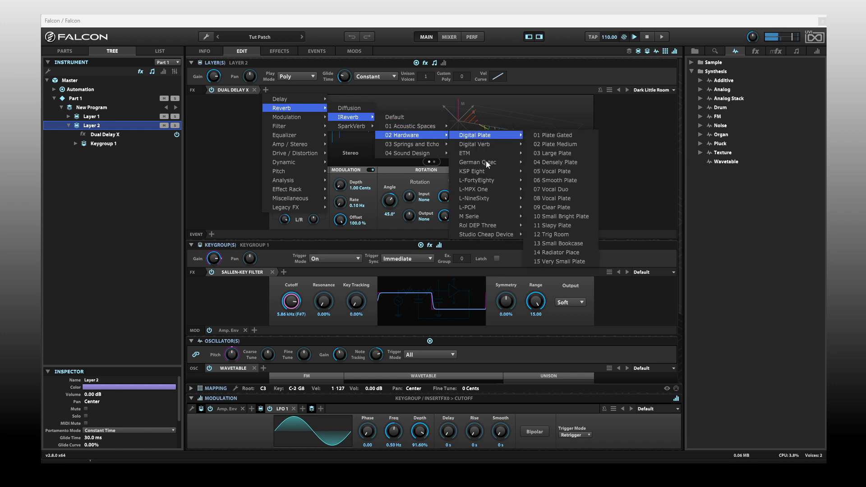
mouse_move(467, 153)
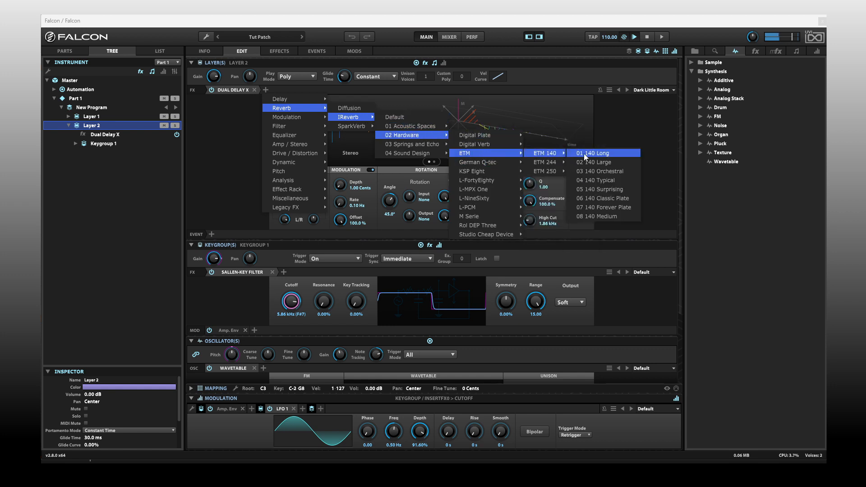
left_click(592, 152)
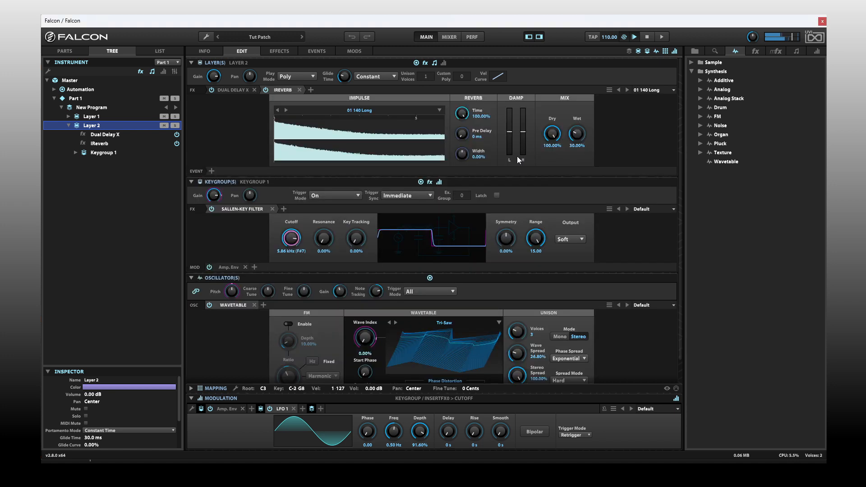
mouse_move(204, 248)
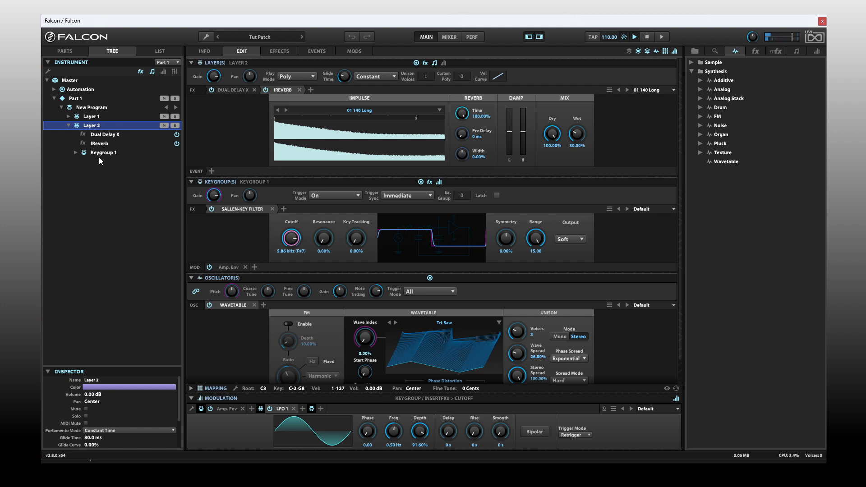
On Layer 1, reset the Texture oscillator and step through presets to Whistleblow
left_click(89, 116)
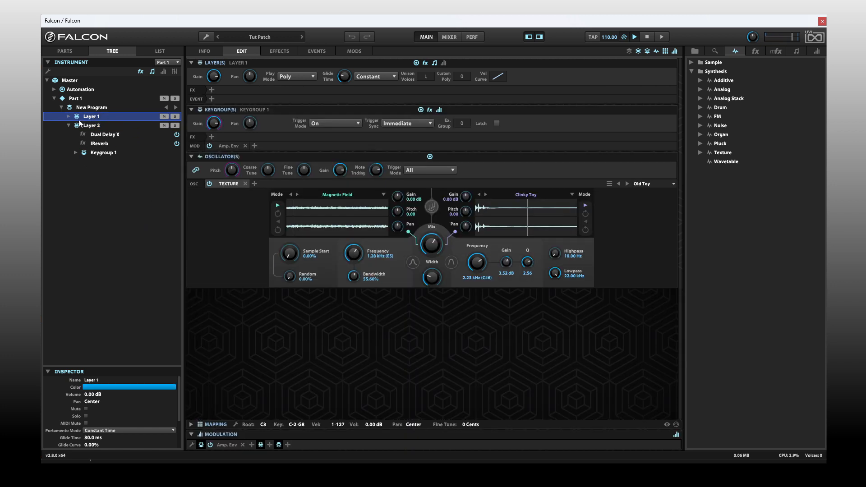
mouse_move(378, 238)
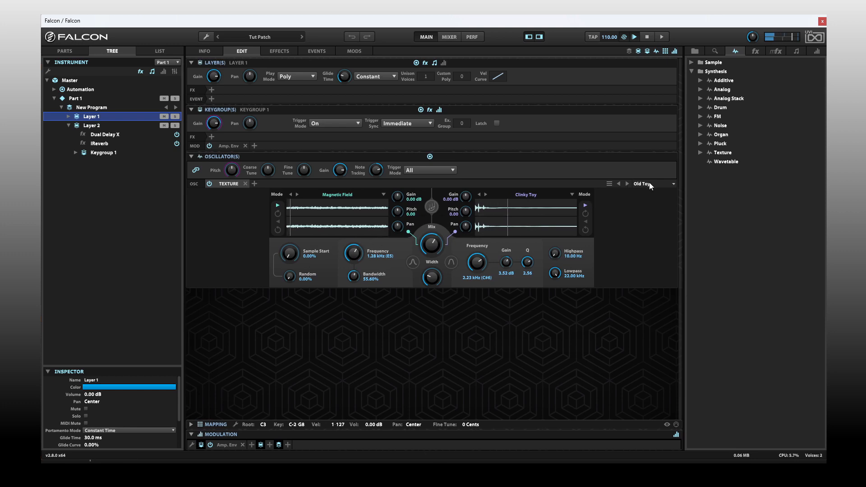
left_click(654, 183)
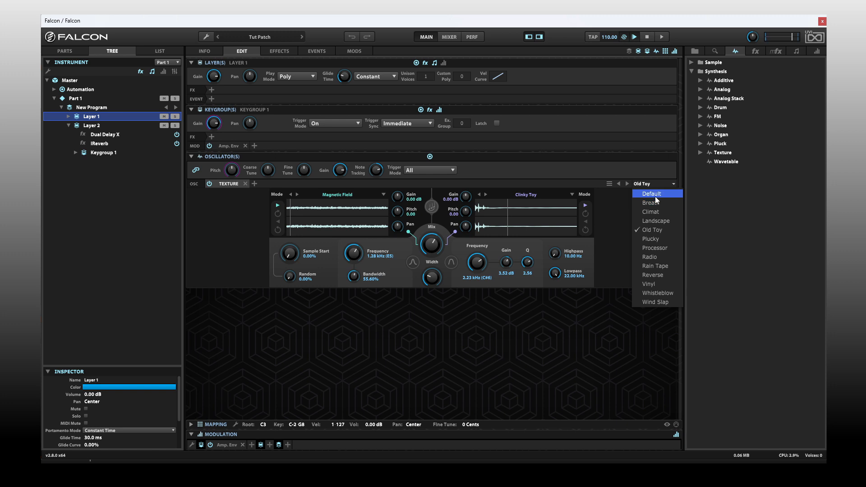
left_click(652, 193)
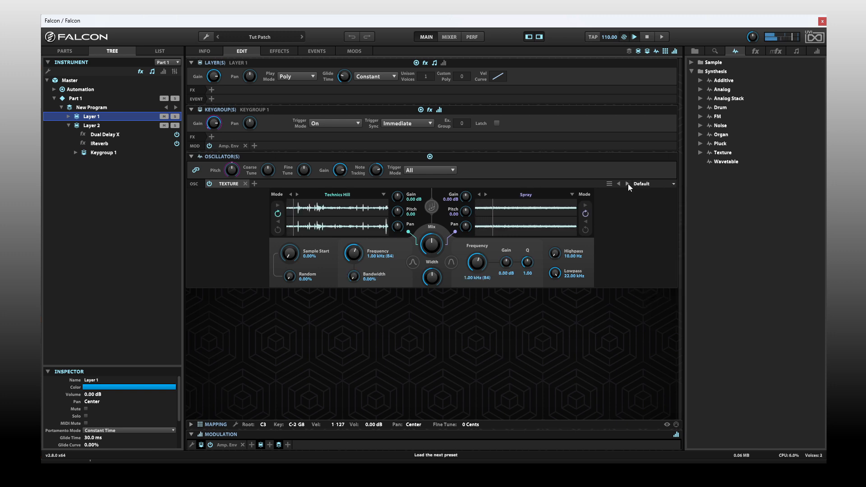
left_click(625, 183)
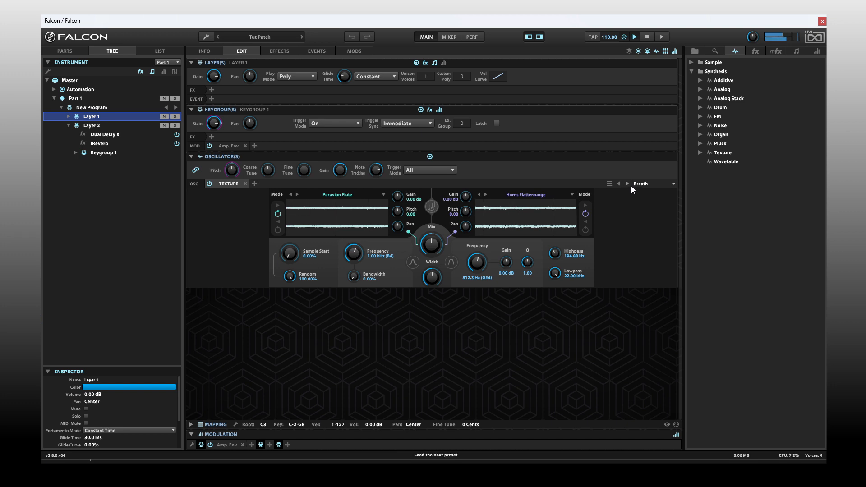
left_click(627, 183)
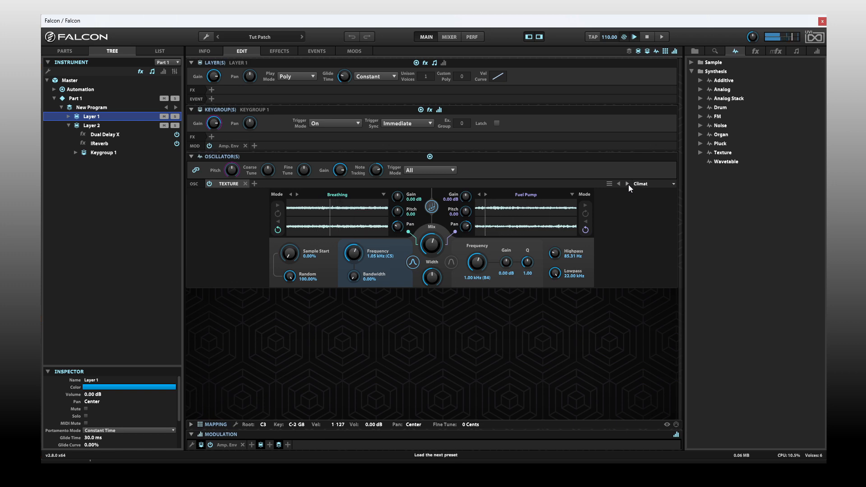
left_click(625, 184)
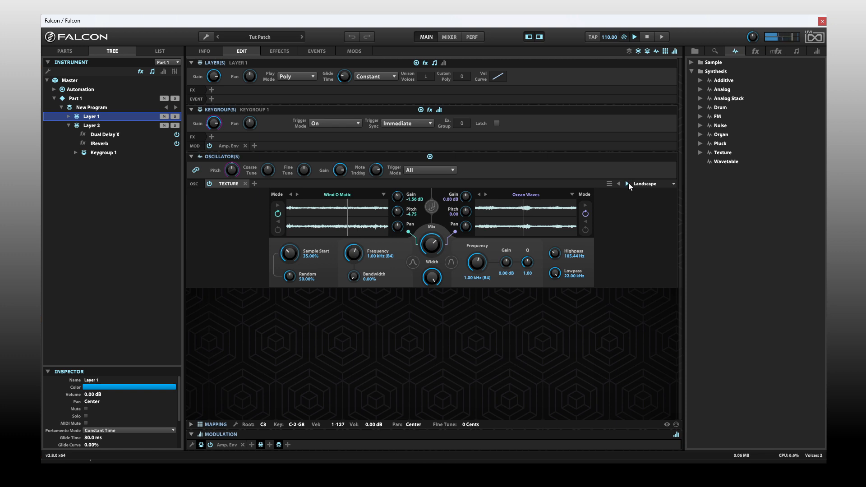
left_click(625, 184)
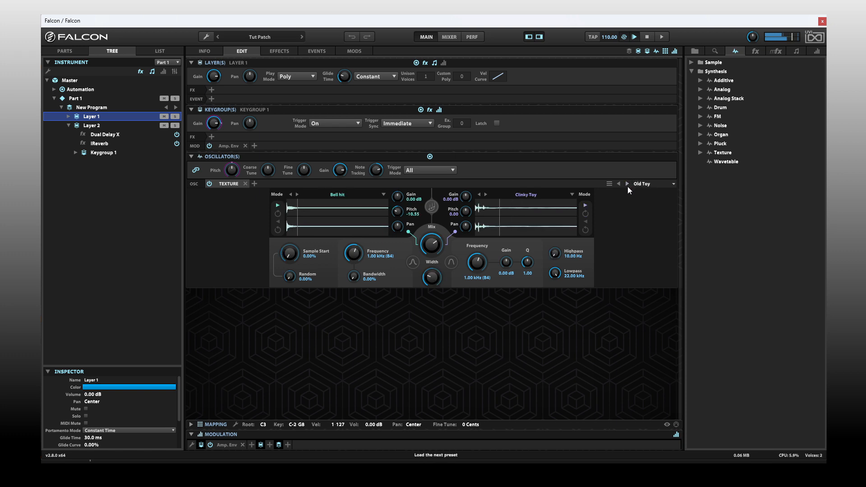
left_click(625, 184)
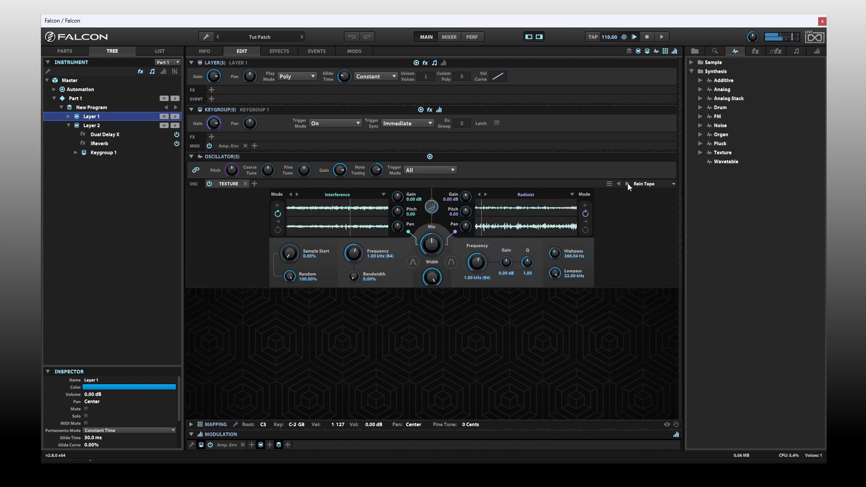
left_click(626, 184)
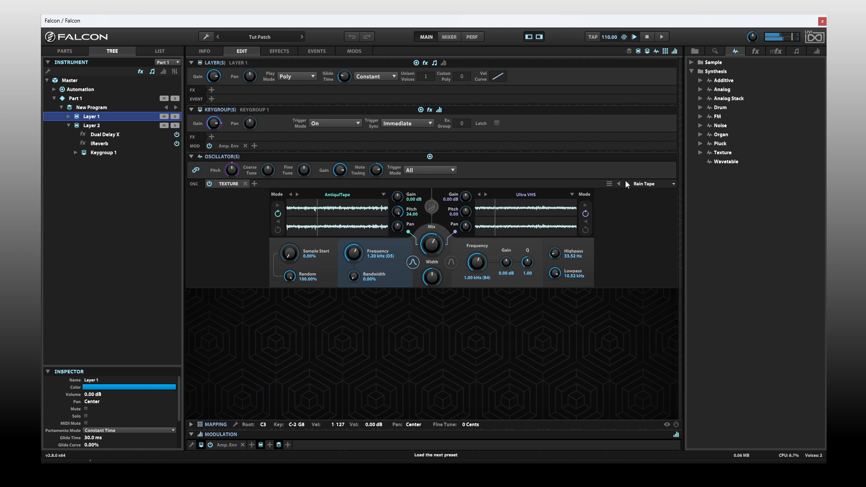
left_click(625, 183)
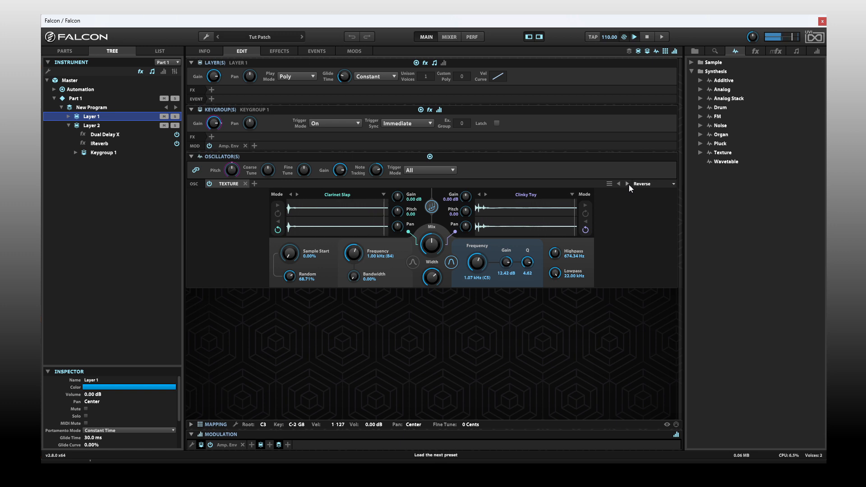
left_click(626, 184)
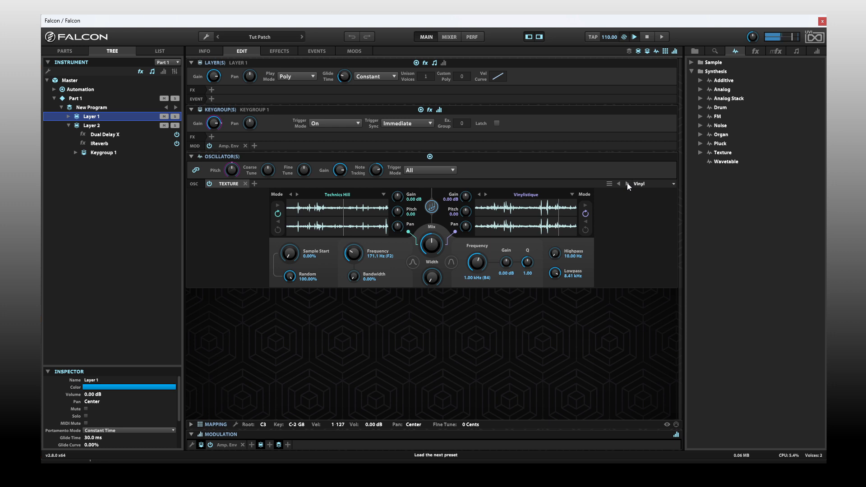
left_click(624, 183)
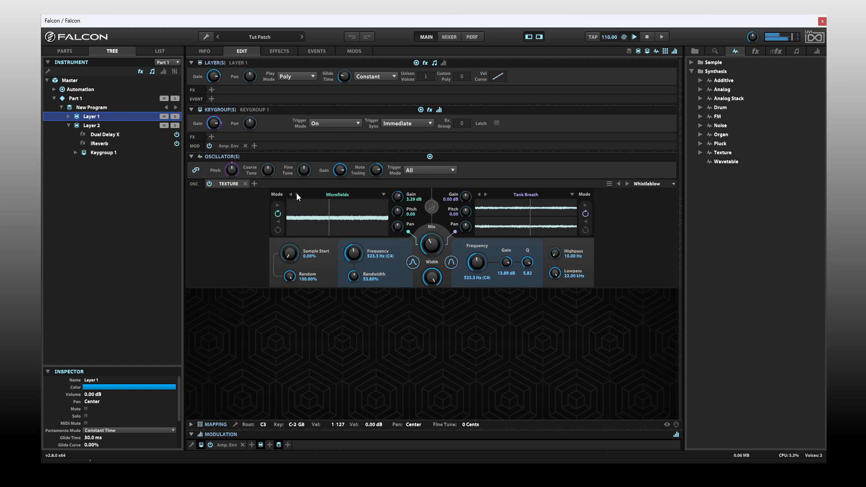
Replace the first texture sample with Orchestra Viola Ordinario and raise its gain to 5.88 dB
left_click(295, 197)
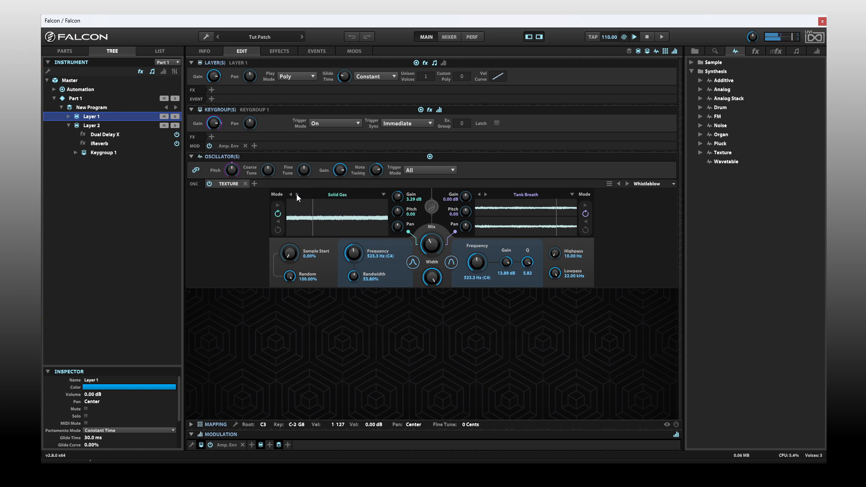
left_click(356, 194)
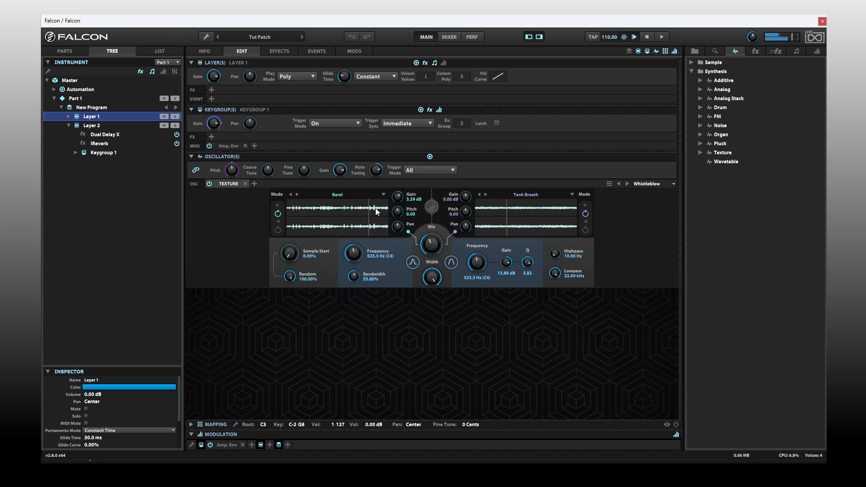
left_click(290, 194)
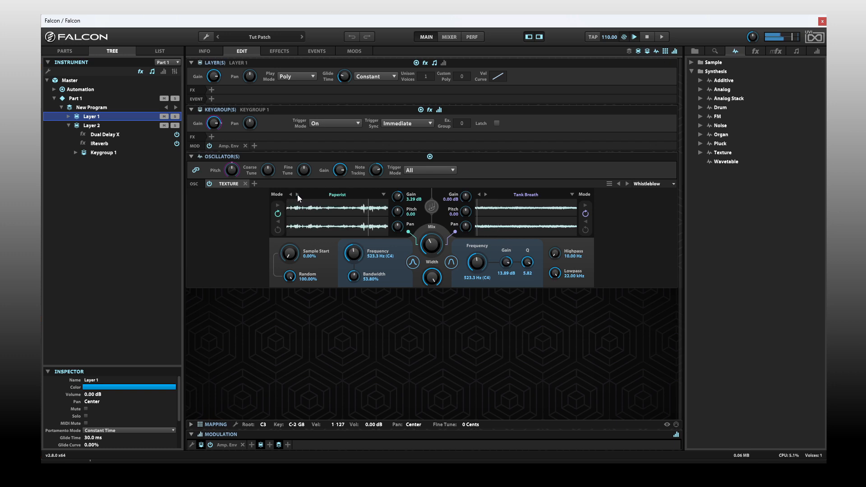
left_click(337, 194)
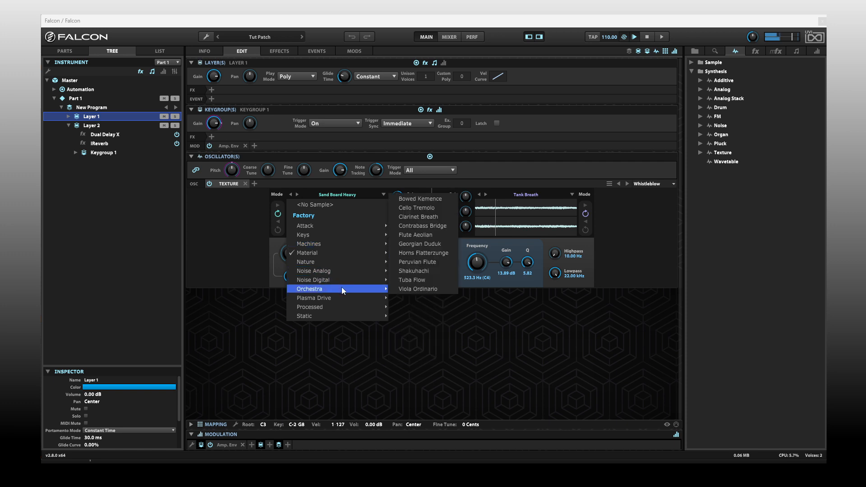
left_click(411, 279)
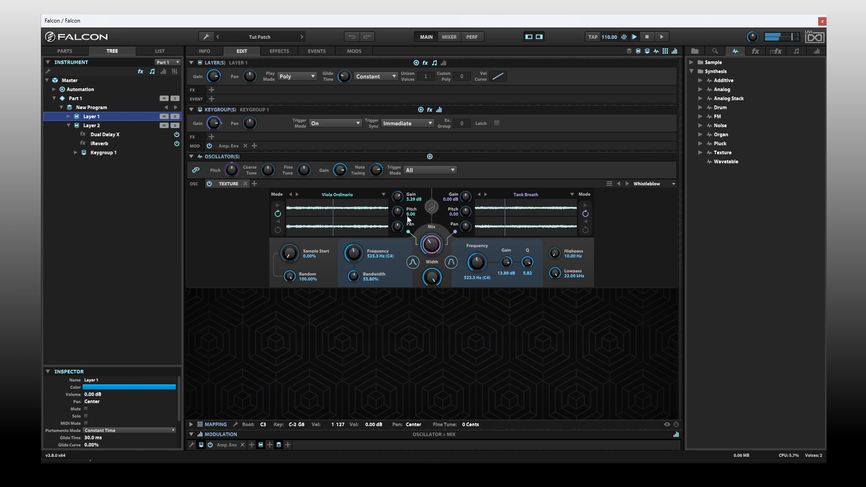
left_click_drag(396, 196, 396, 190)
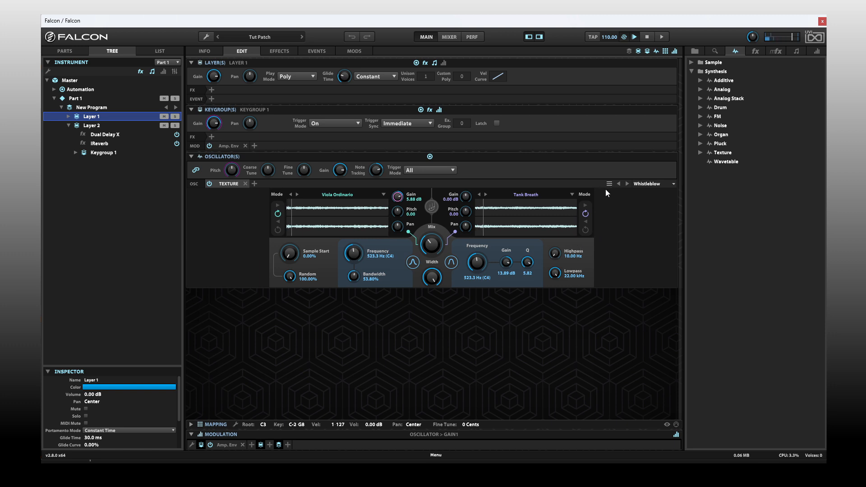
mouse_move(534, 216)
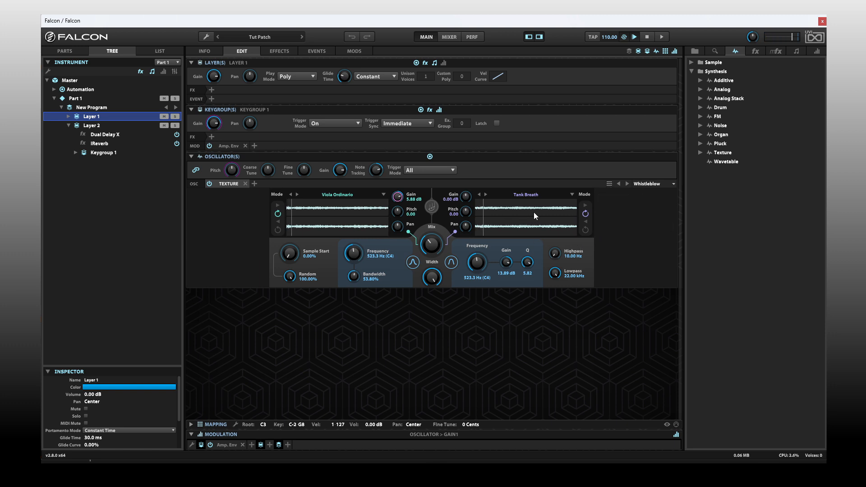
mouse_move(515, 229)
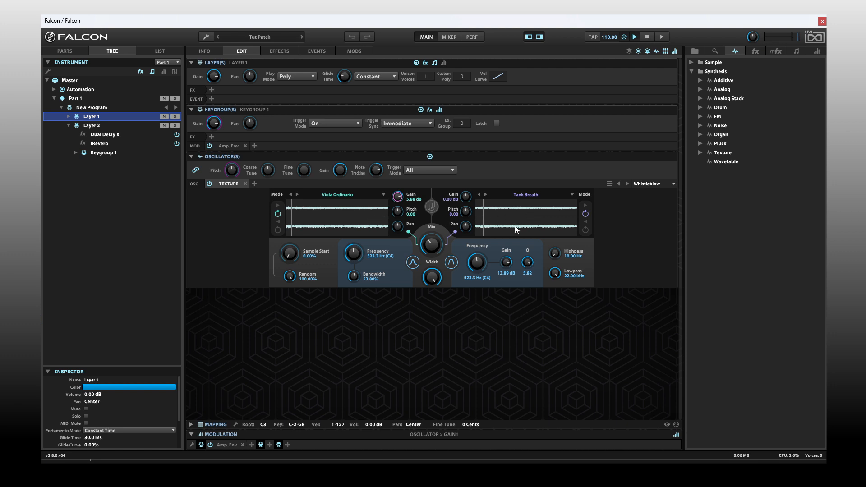
mouse_move(743, 173)
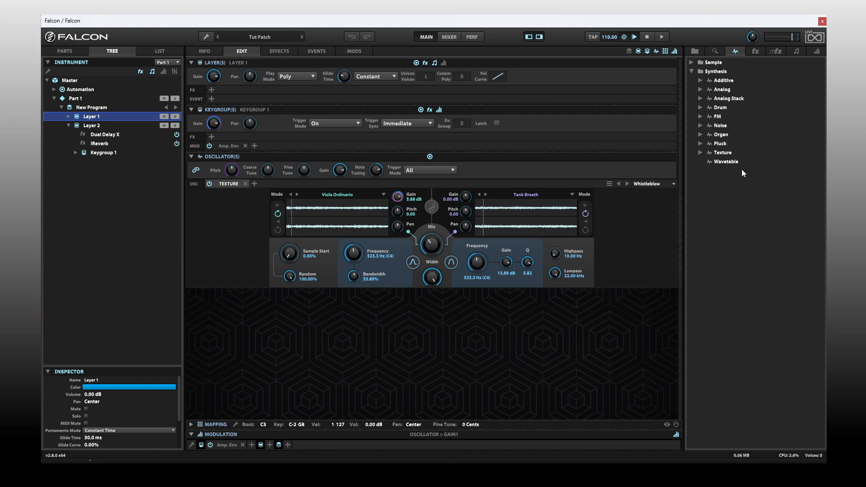
mouse_move(694, 51)
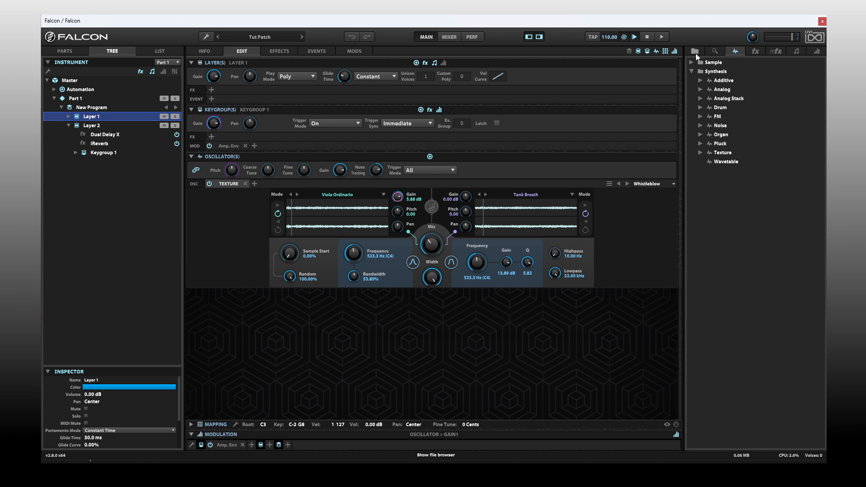
Browse to the NI Form sample folder and pick up Form Argon Drops
left_click(694, 51)
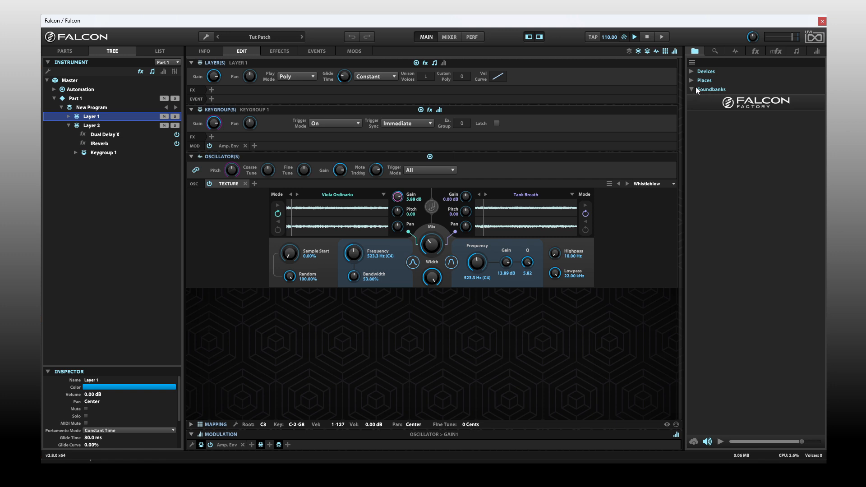
left_click(705, 80)
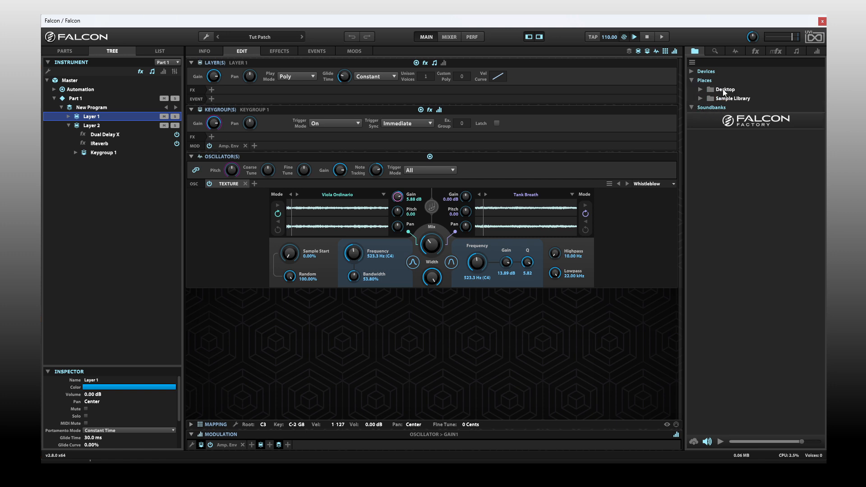
mouse_move(725, 99)
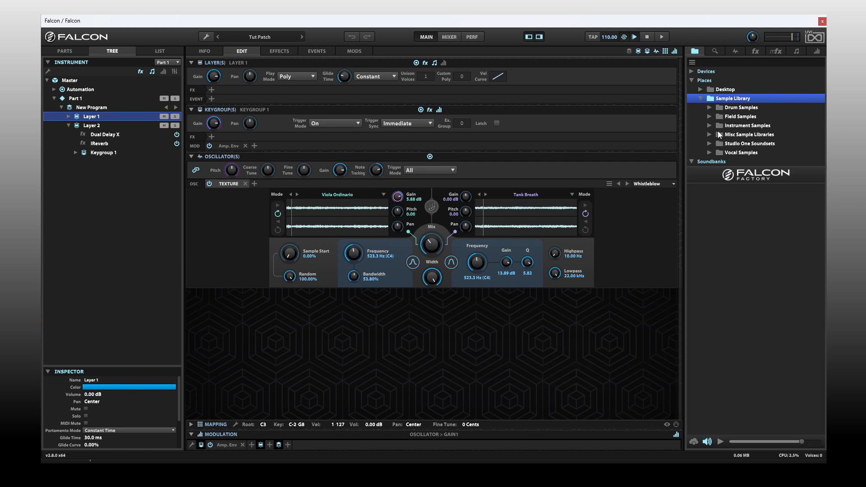
mouse_move(724, 138)
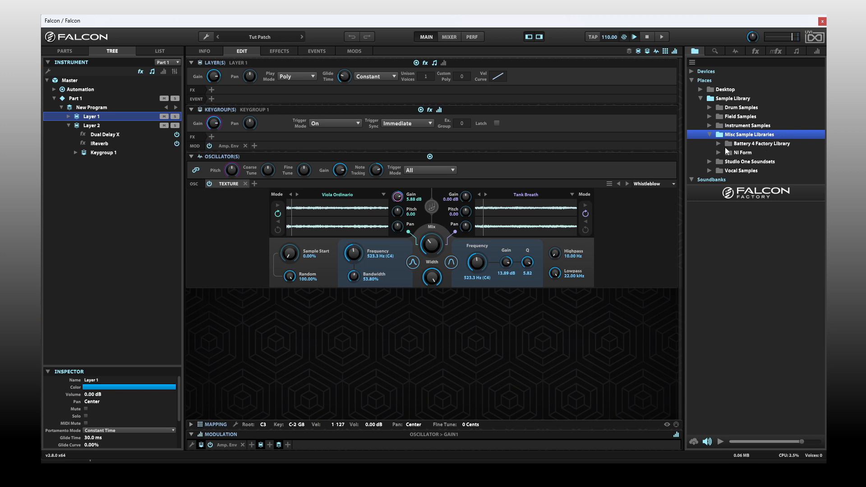
mouse_move(721, 155)
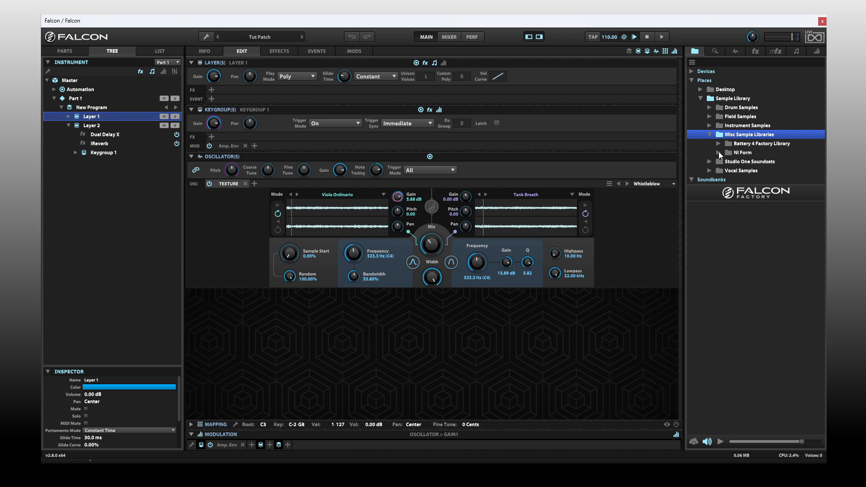
left_click(709, 152)
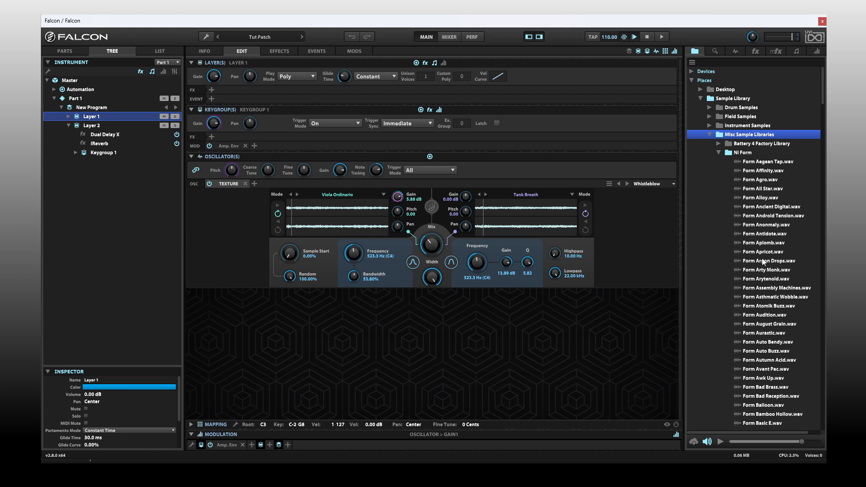
left_click(767, 260)
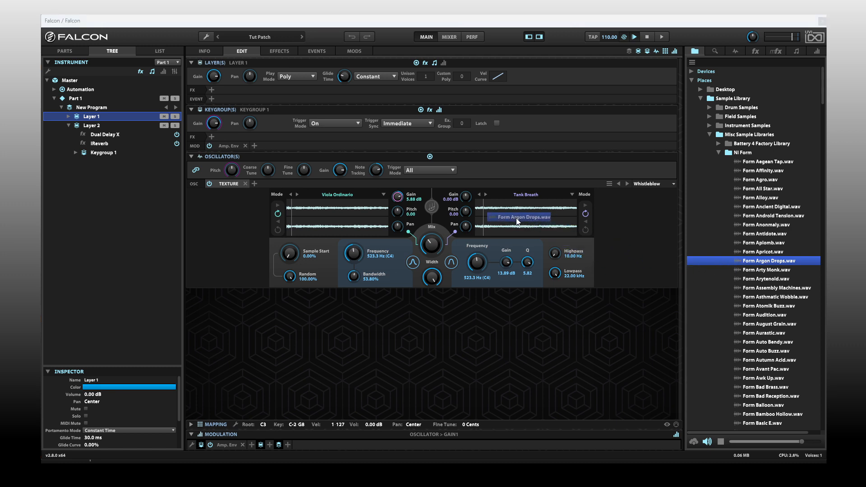
Drop Form Argon Drops into the second Texture slot, replacing Tank Breath, and solo Layer 1
left_click(756, 261)
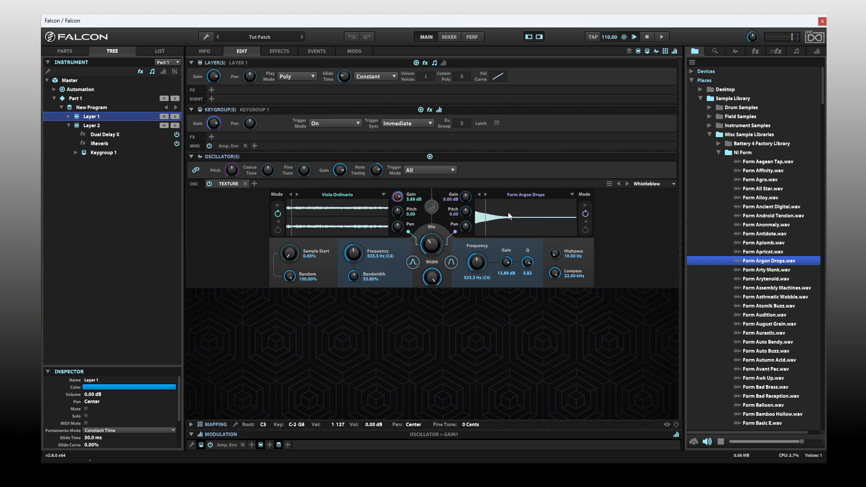
mouse_move(519, 222)
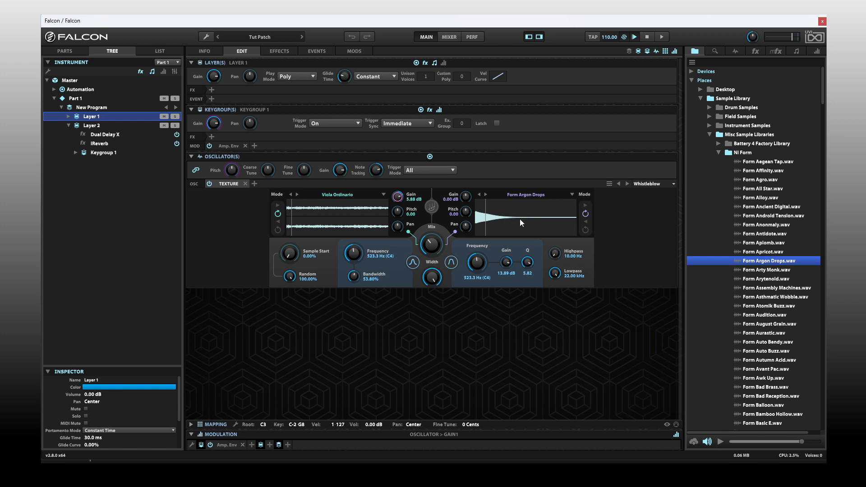
mouse_move(518, 221)
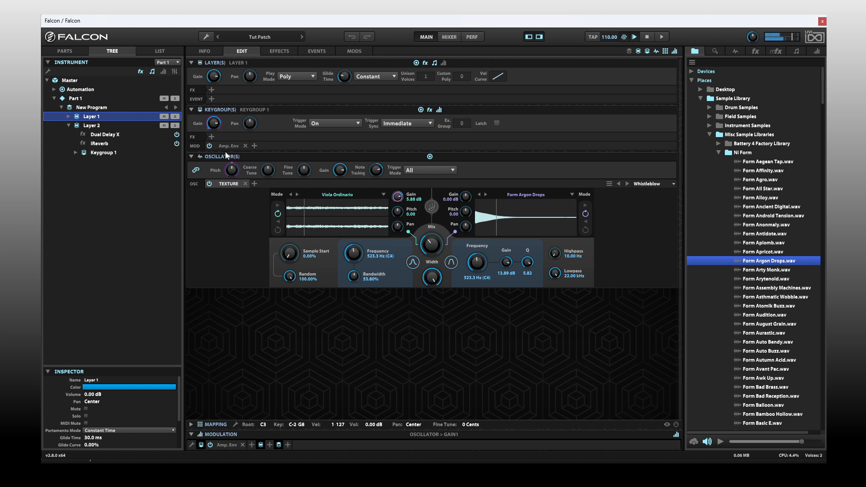
left_click(175, 116)
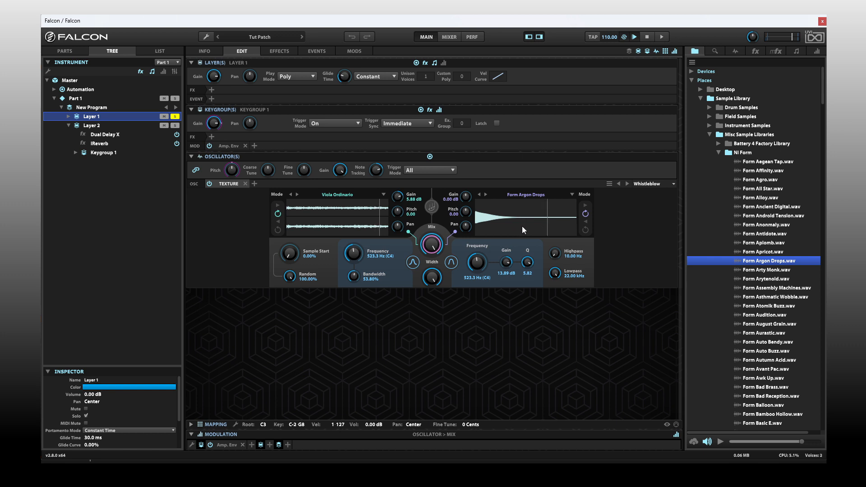
mouse_move(283, 285)
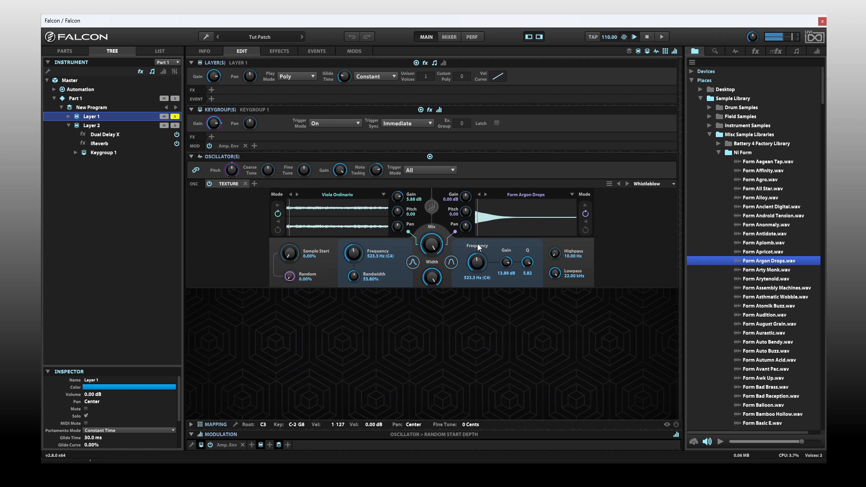
mouse_move(460, 266)
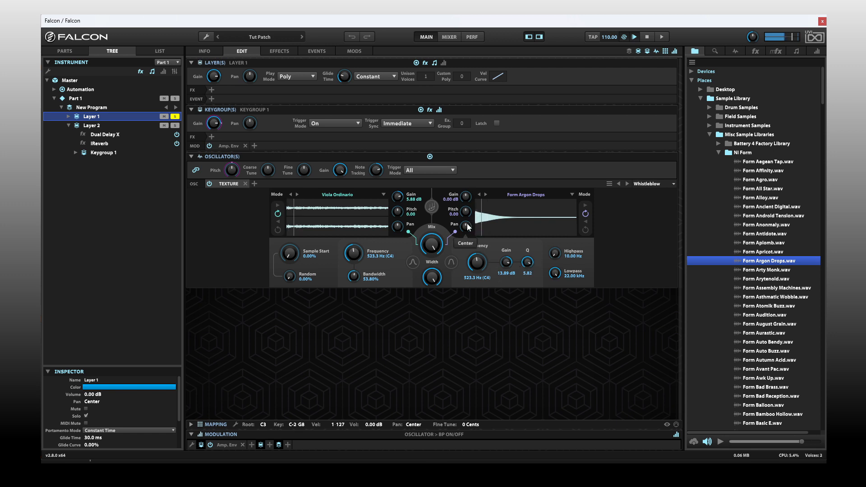
mouse_move(538, 223)
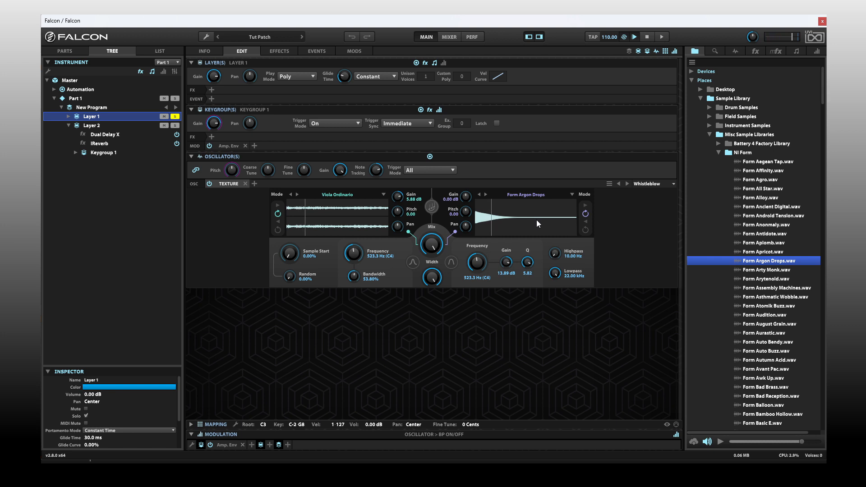
mouse_move(529, 235)
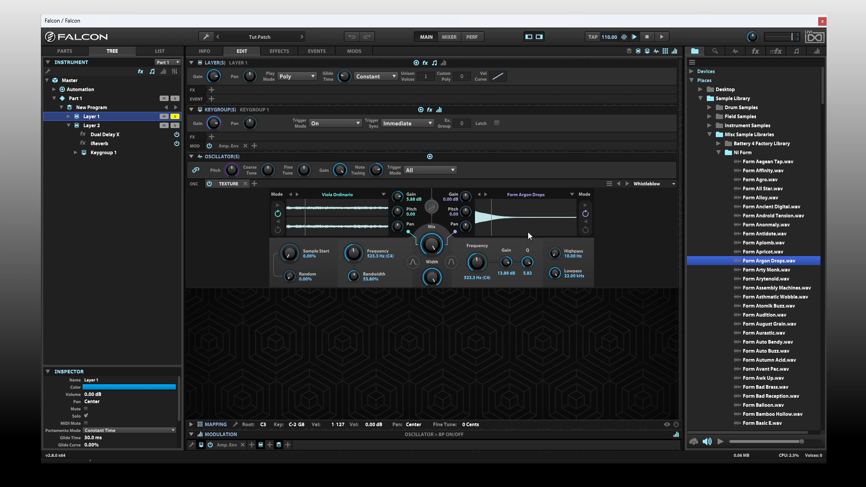
Set sample start to 85.6%, Form Argon Drops pitch to 17.38, filter frequency to 709.1 Hz
left_click_drag(465, 213, 465, 221)
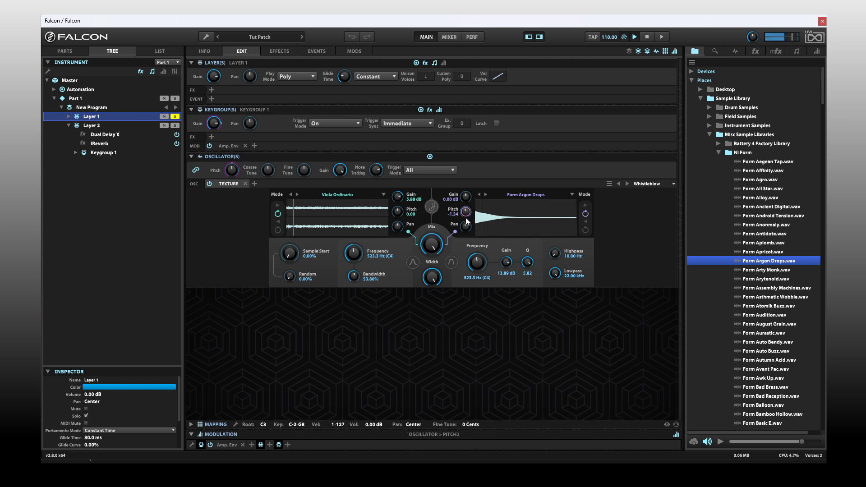
left_click_drag(465, 211, 466, 199)
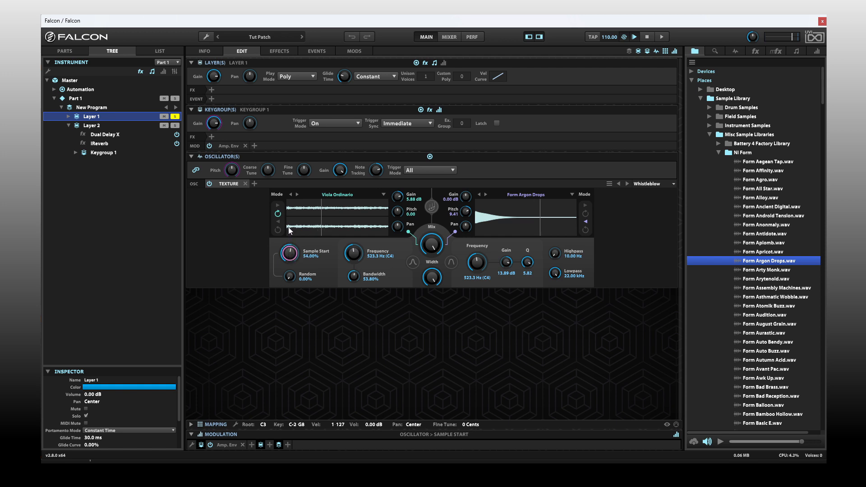
left_click_drag(288, 254, 293, 237)
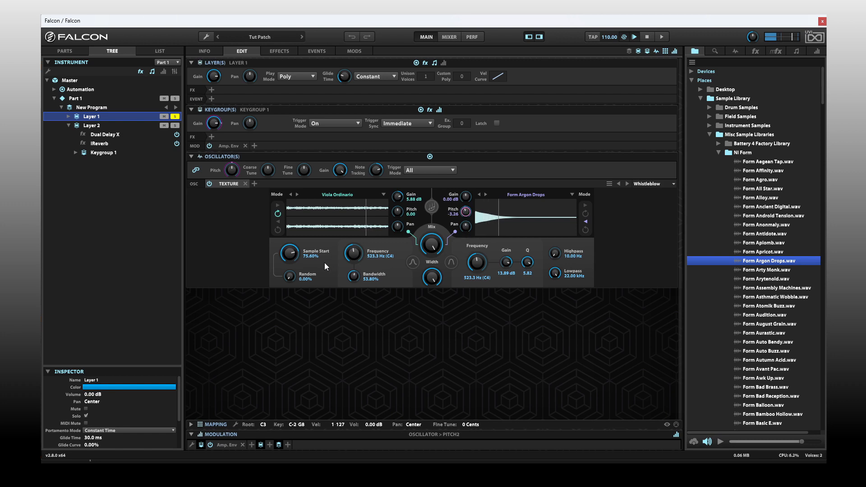
left_click_drag(289, 253, 289, 232)
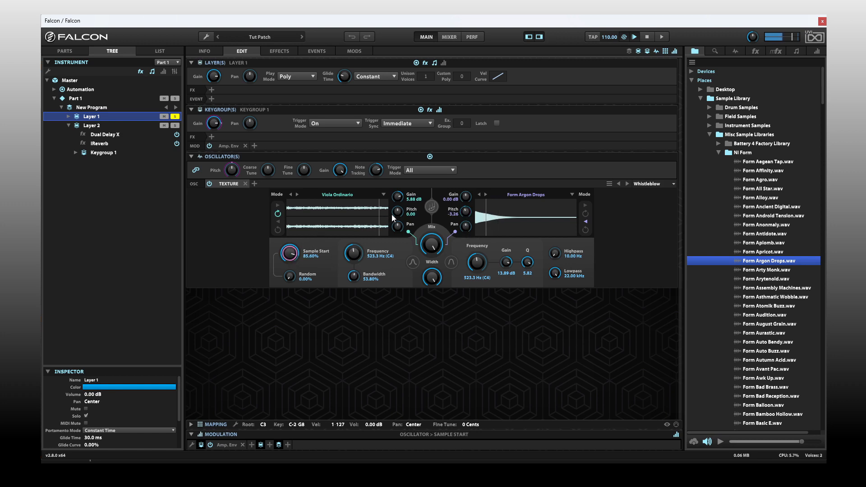
left_click(431, 244)
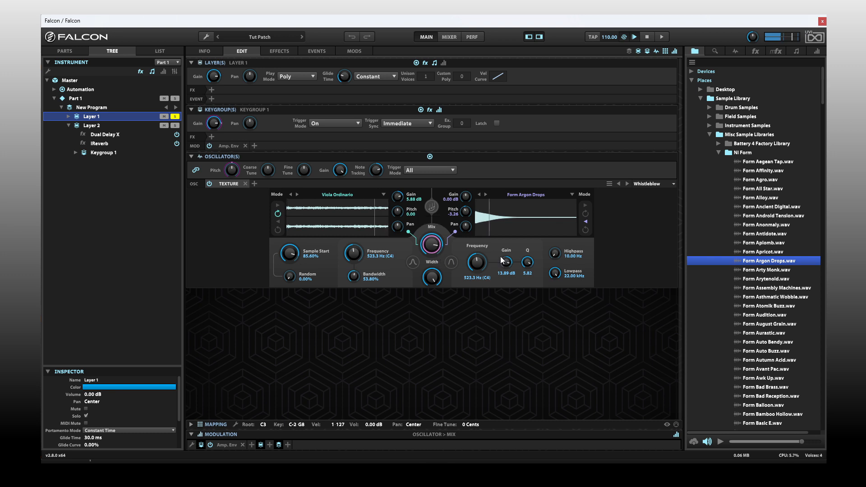
left_click_drag(476, 263, 476, 257)
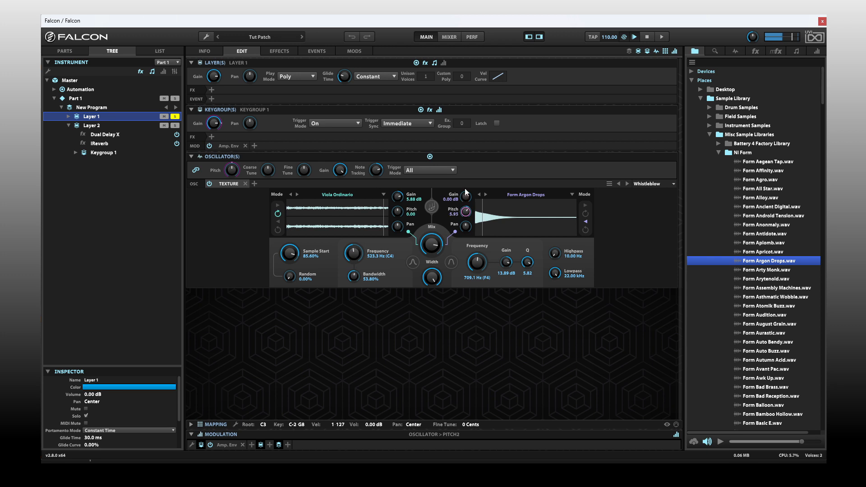
left_click_drag(467, 213, 488, 207)
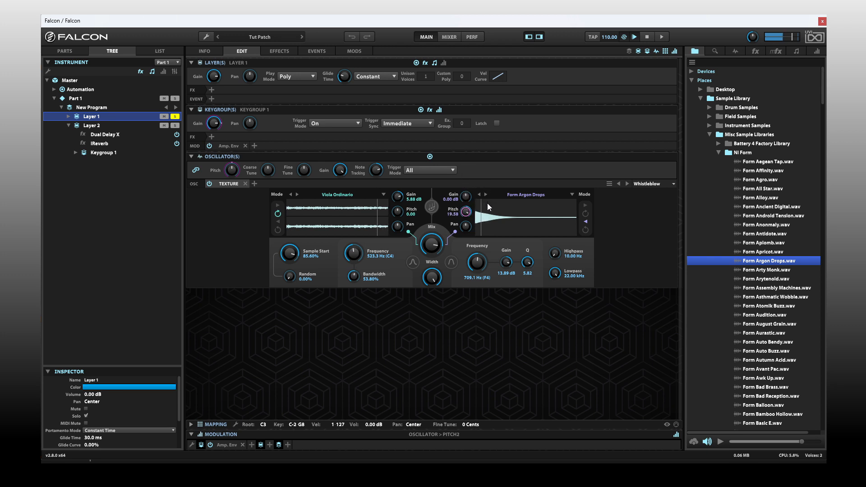
left_click_drag(467, 212, 466, 218)
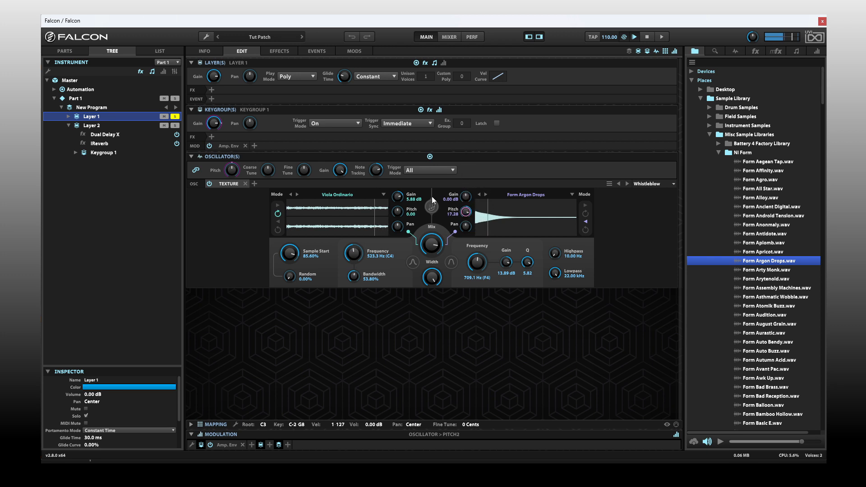
Add Dual Delay X with the Almost Reverb preset to Layer 1's effects
left_click(211, 89)
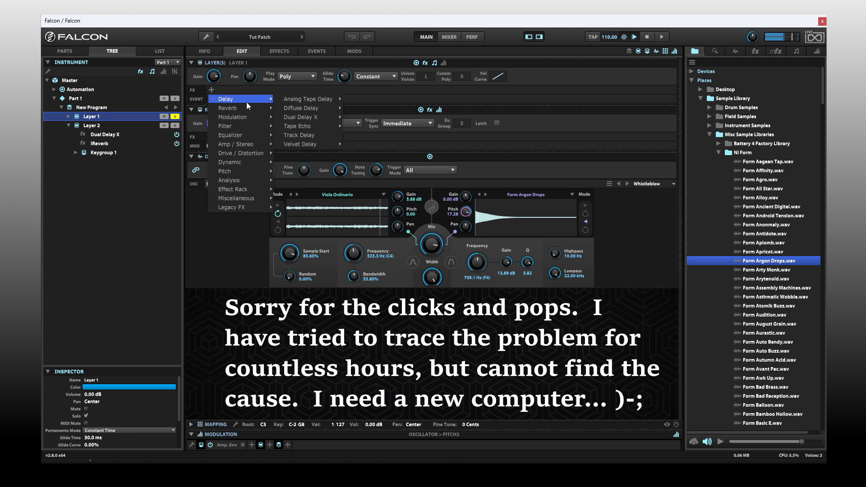
mouse_move(301, 117)
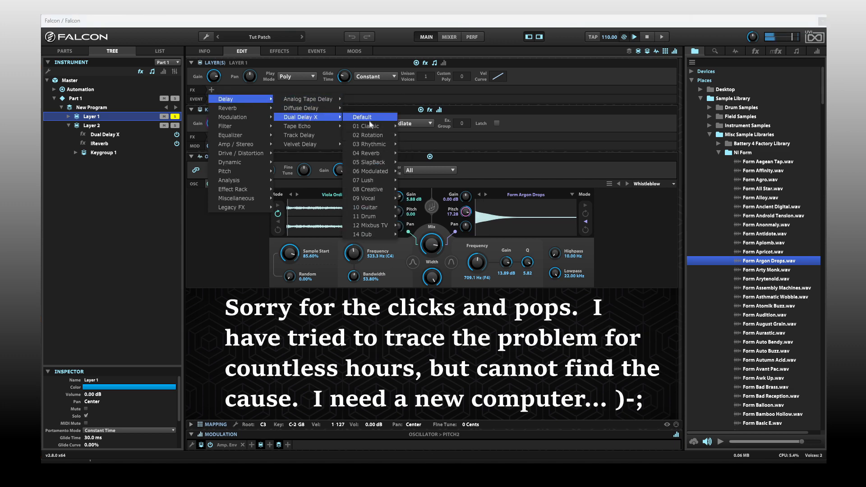
left_click(361, 117)
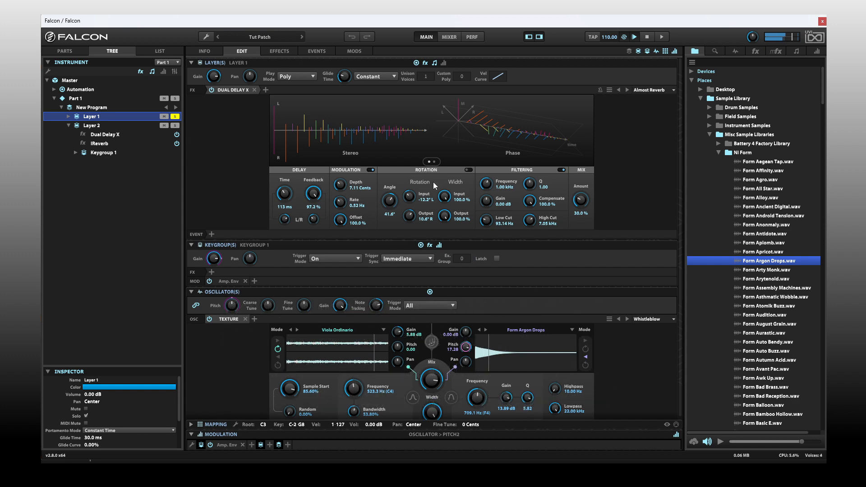
mouse_move(673, 249)
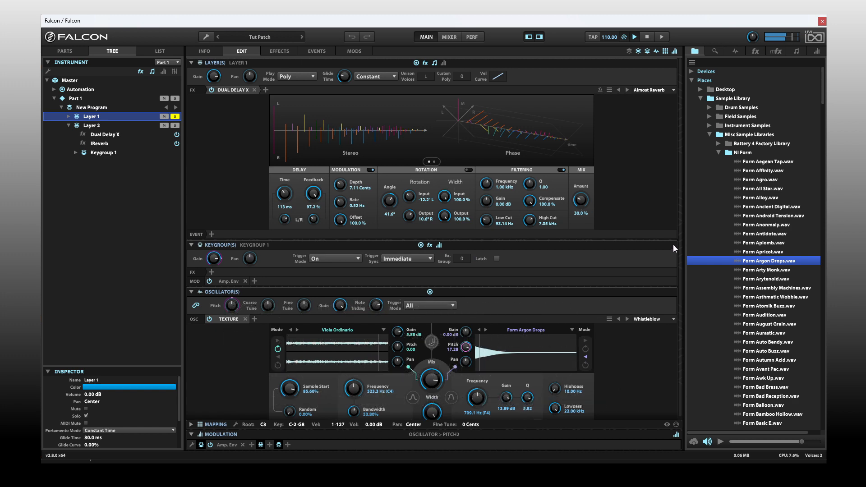
left_click(291, 329)
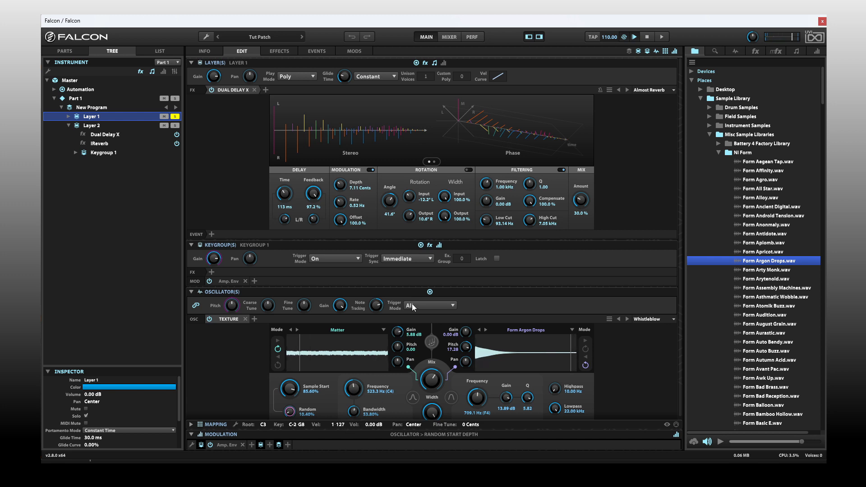
mouse_move(680, 253)
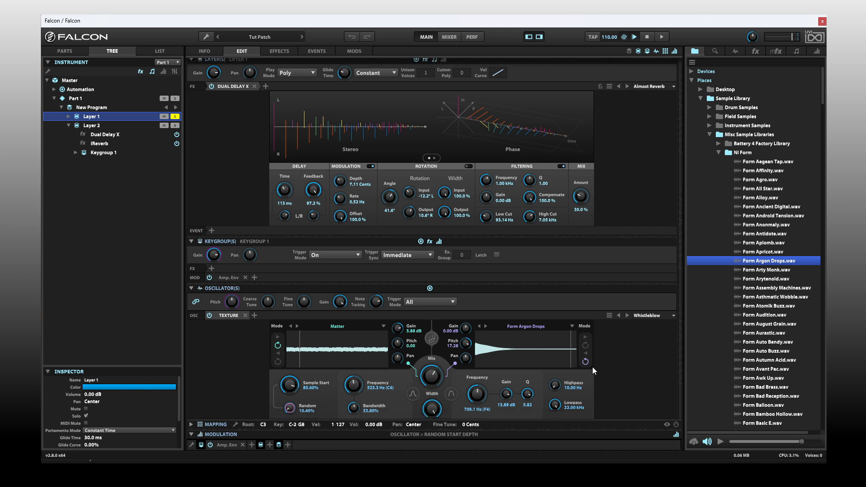
mouse_move(557, 346)
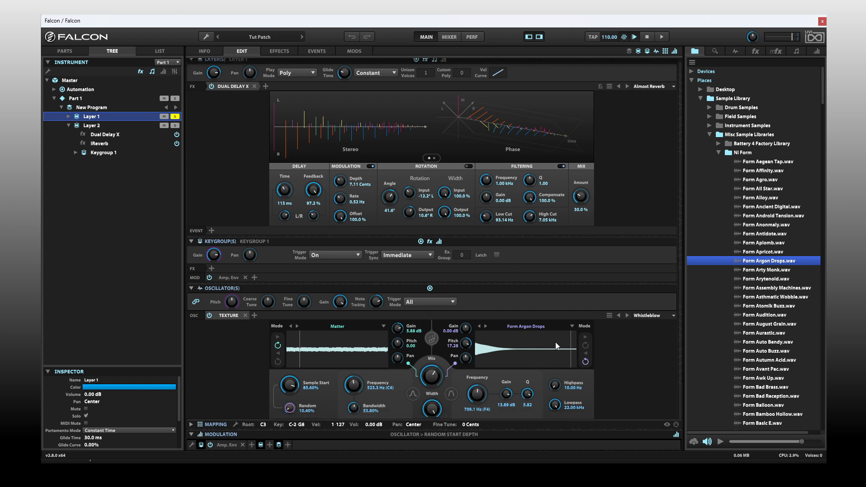
mouse_move(267, 312)
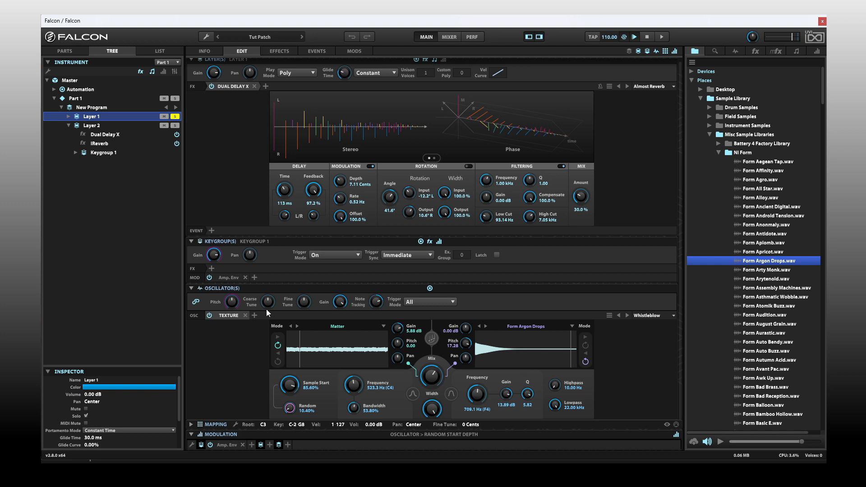
mouse_move(370, 145)
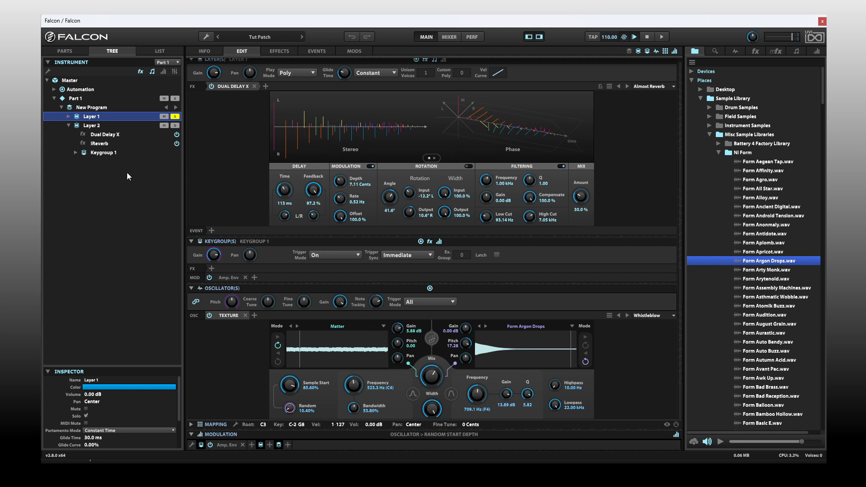
Select Layer 2 in the Tree to show its Wavetable oscillator, Dual Delay X and IReverb
left_click(91, 125)
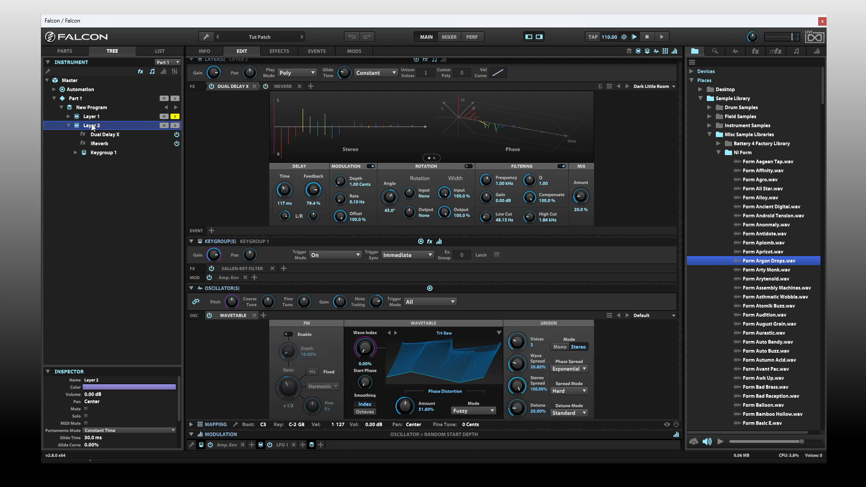
mouse_move(423, 371)
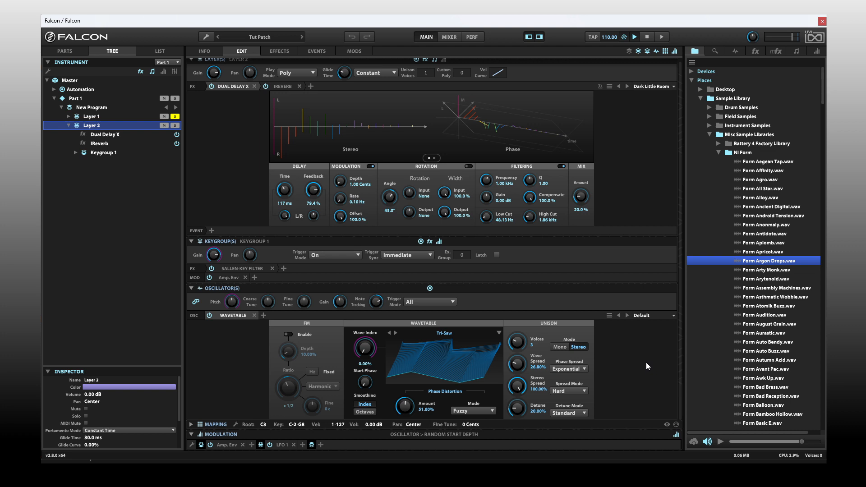
mouse_move(637, 351)
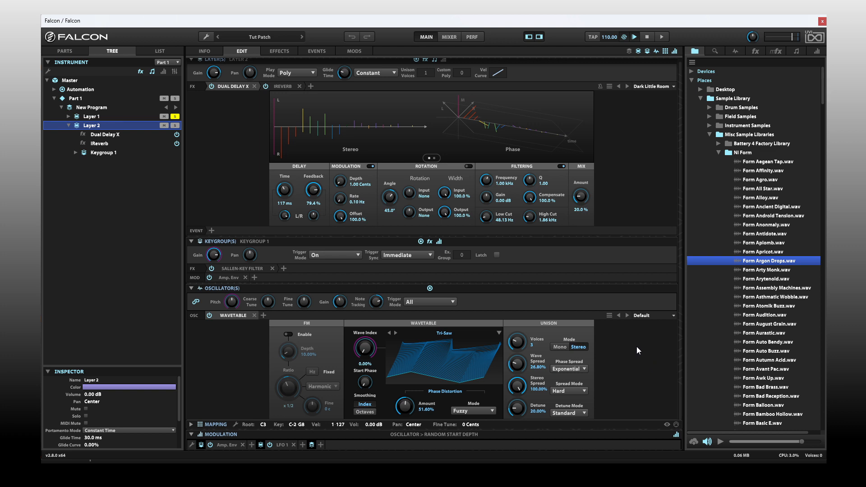